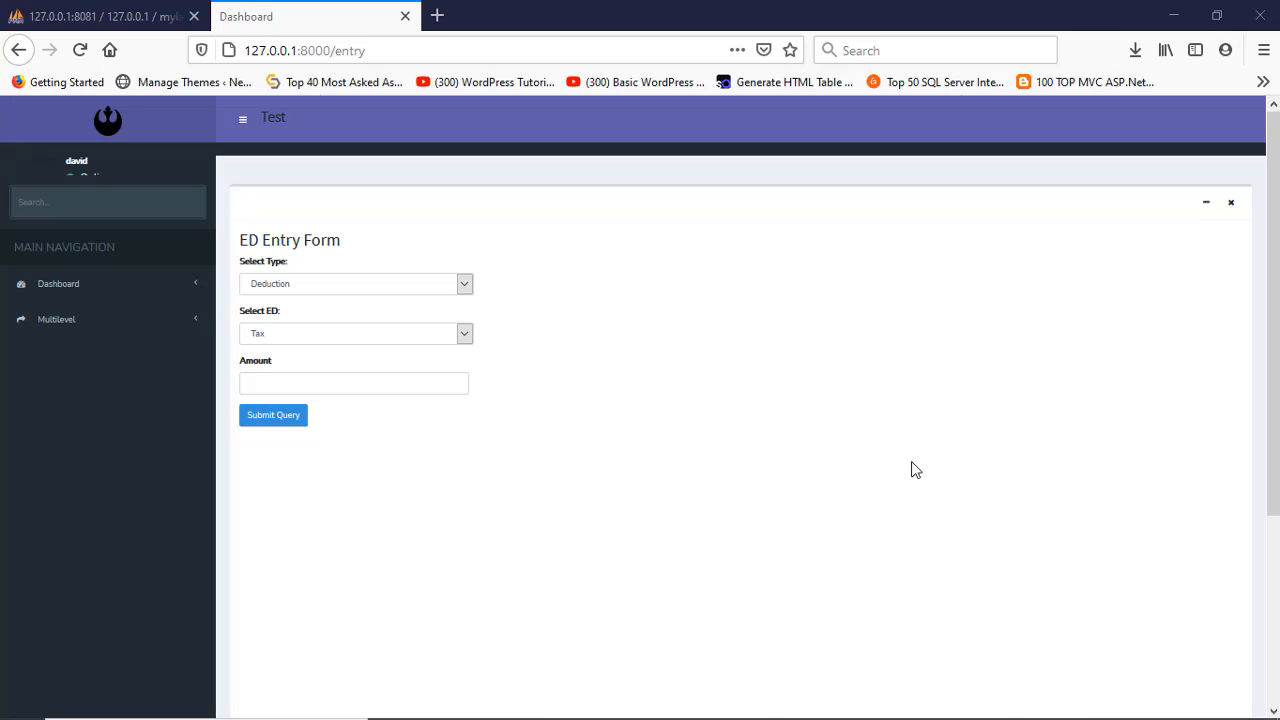
mouse_move(778, 472)
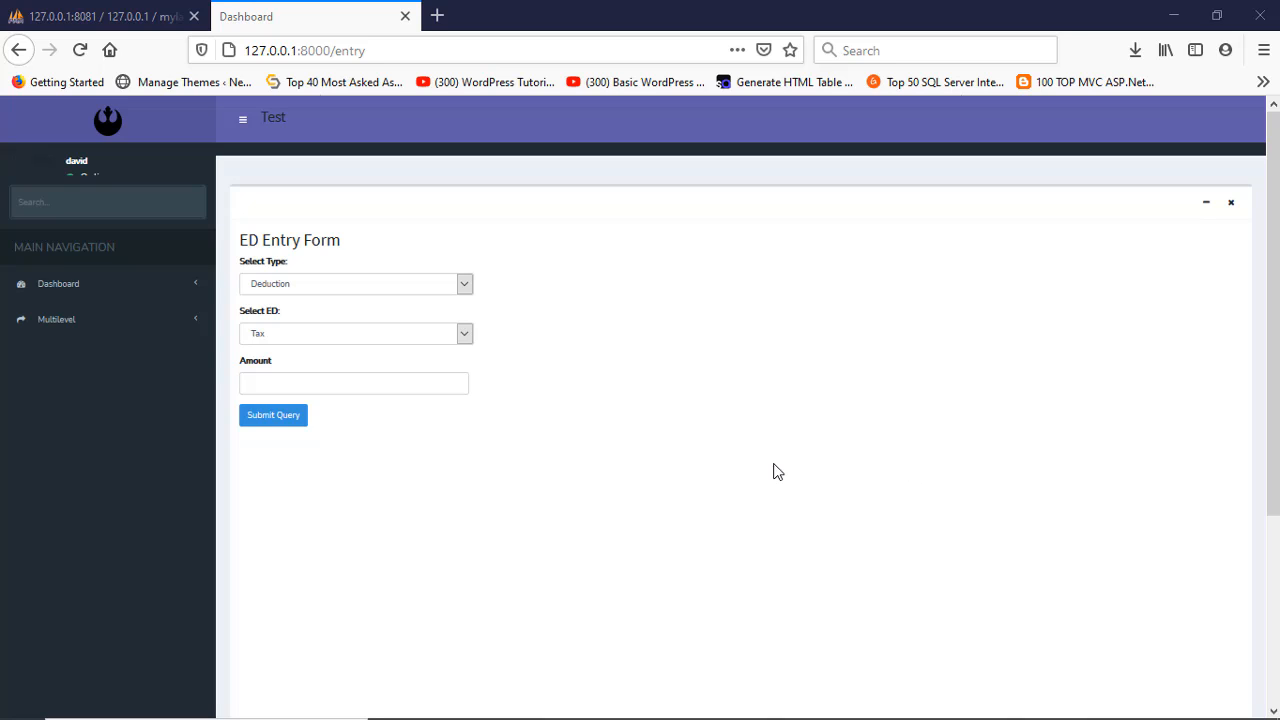
mouse_move(644, 406)
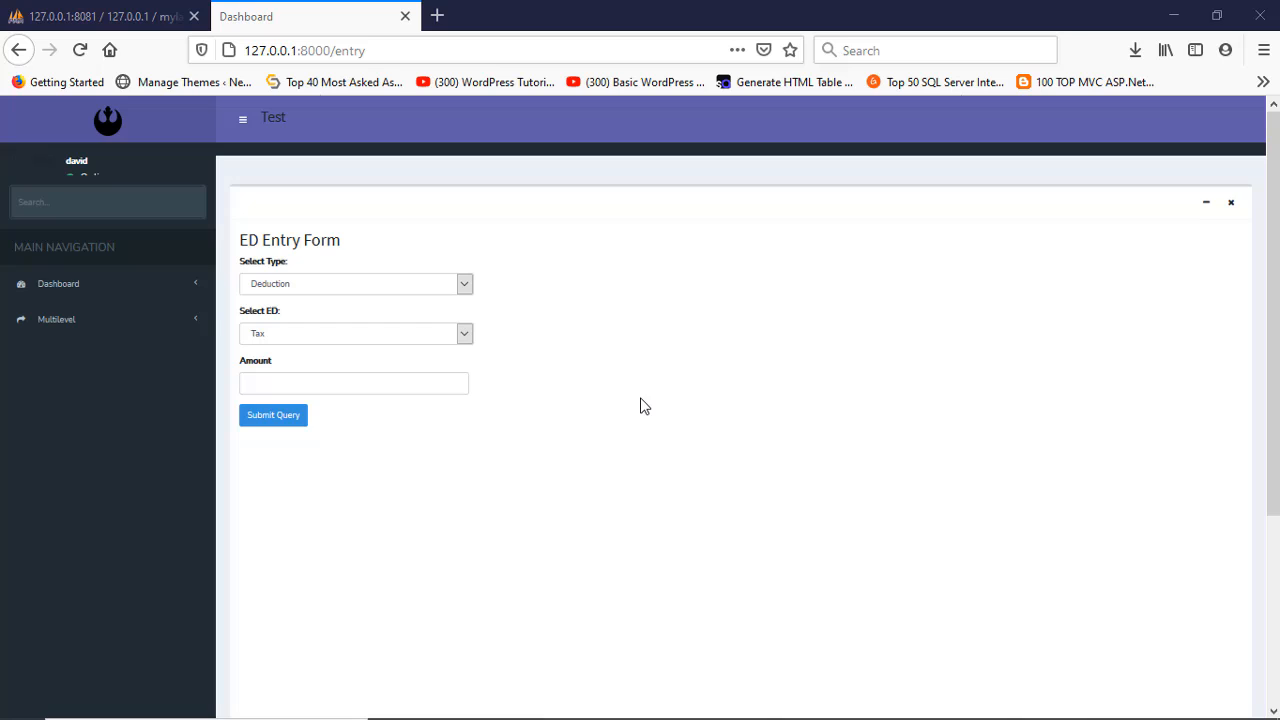
mouse_move(640, 396)
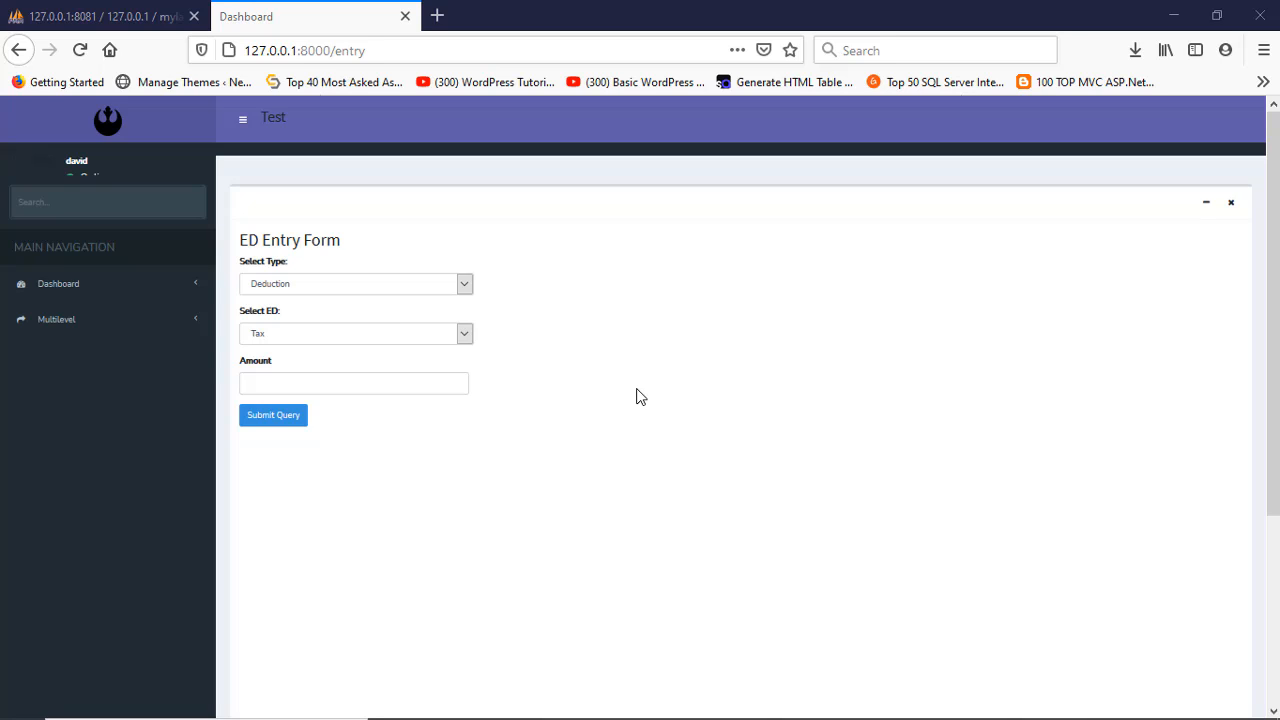
mouse_move(632, 390)
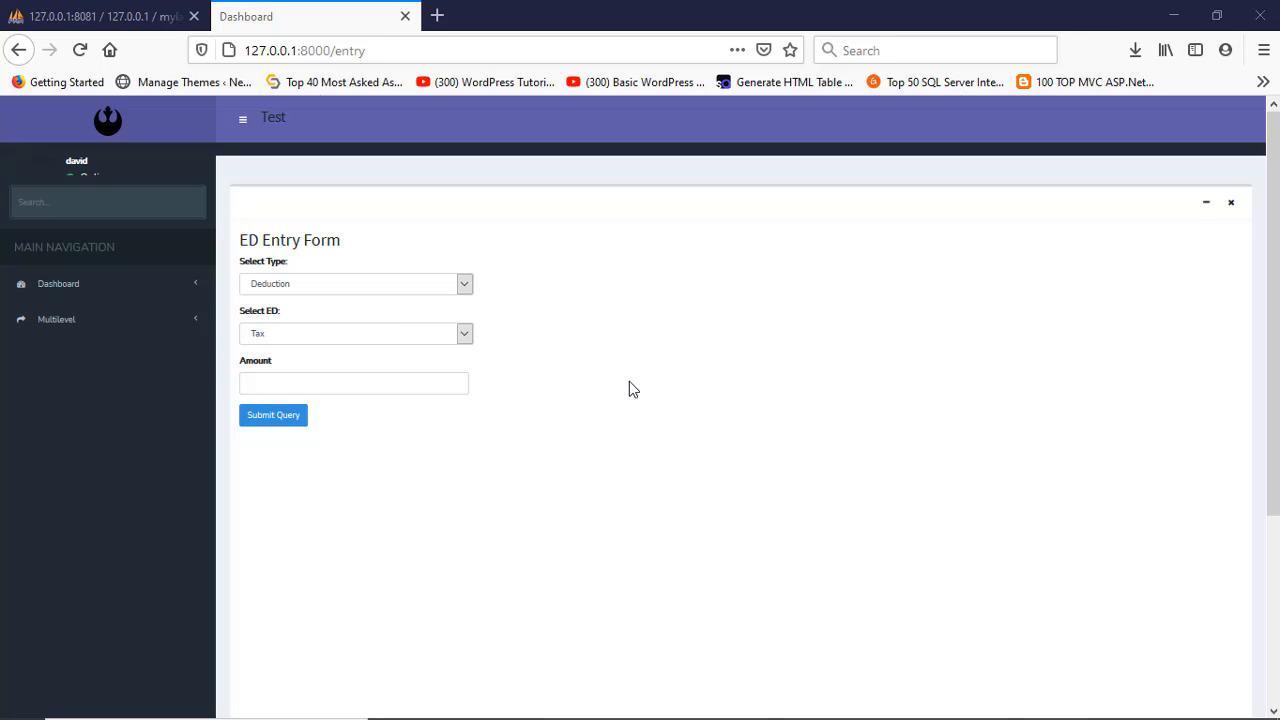
mouse_move(490, 328)
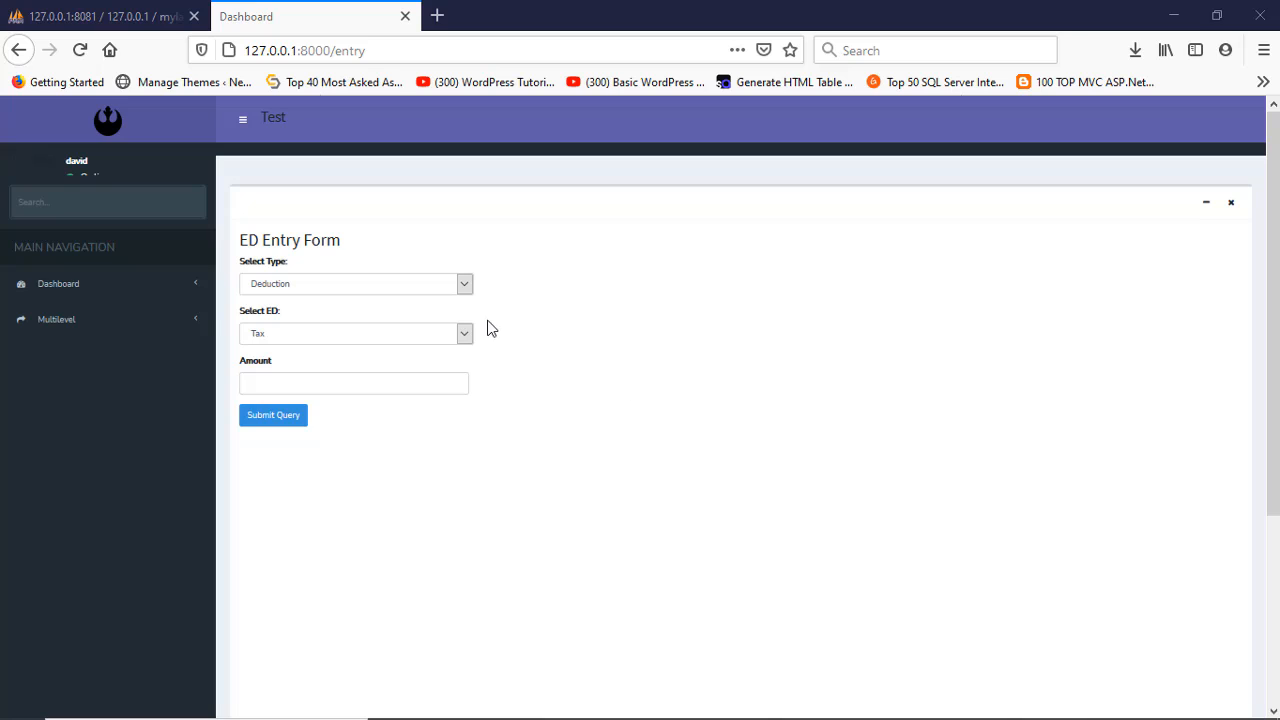
mouse_move(294, 260)
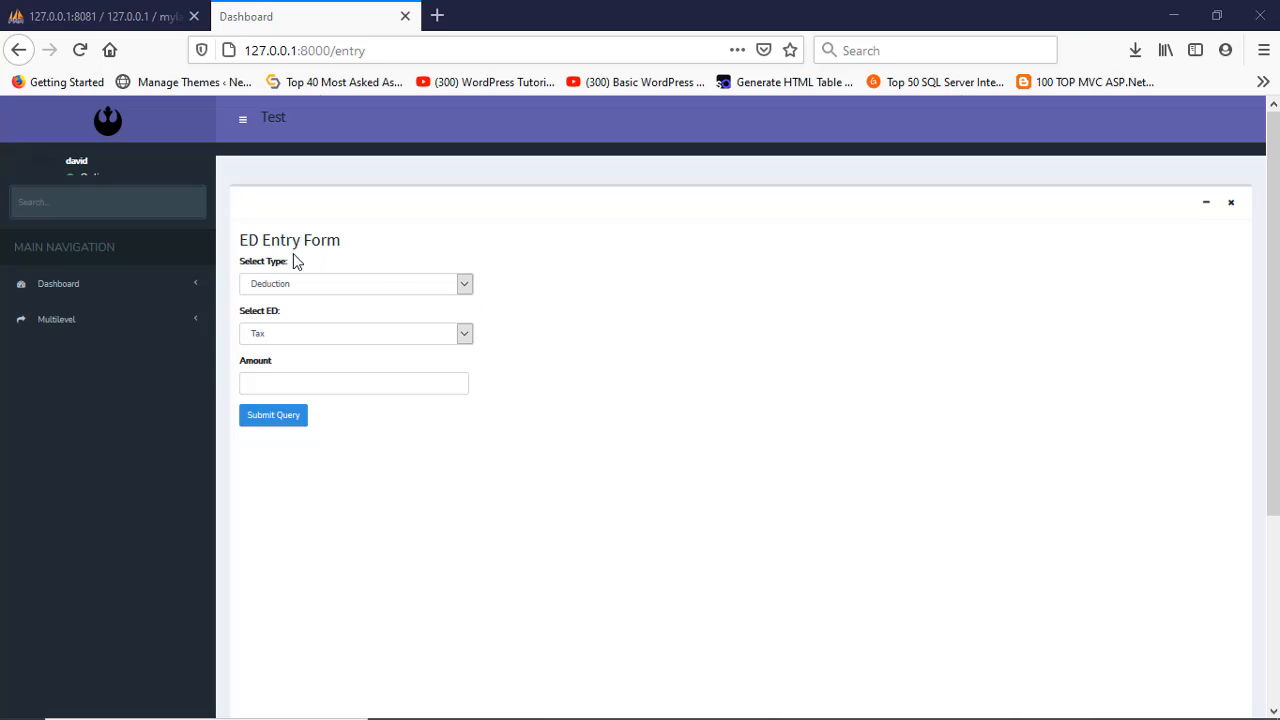
mouse_move(368, 256)
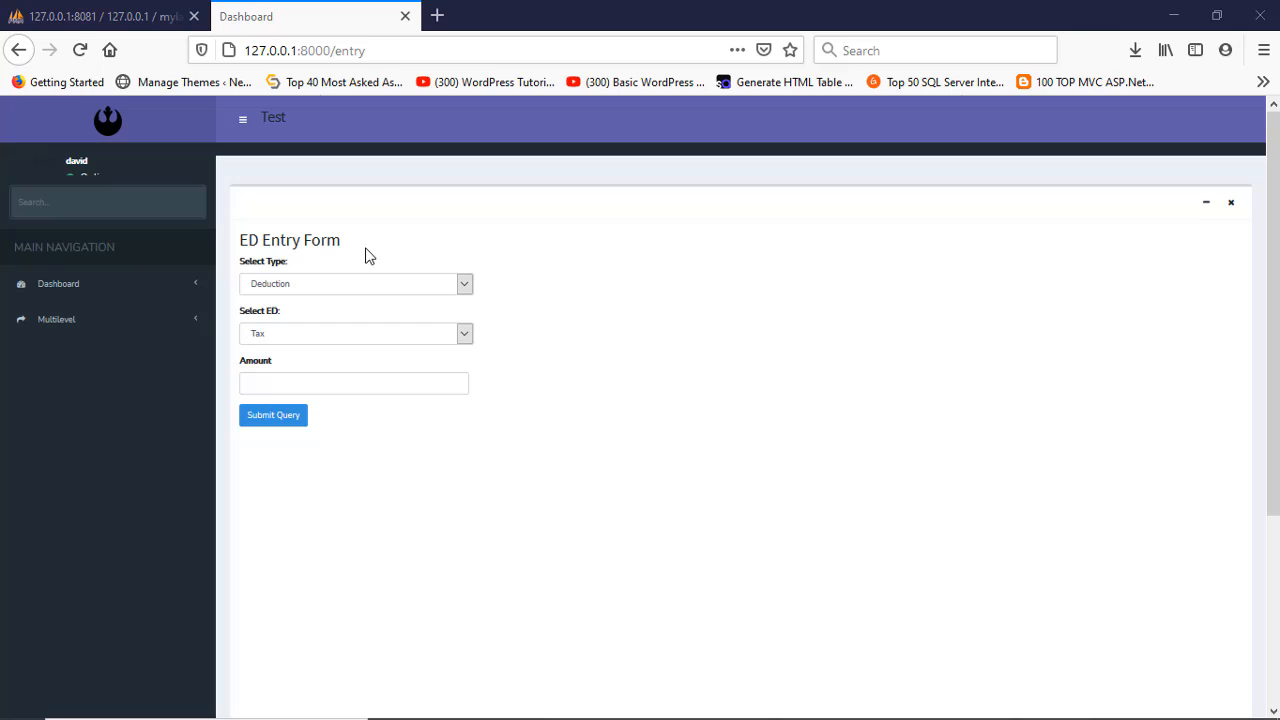
mouse_move(422, 252)
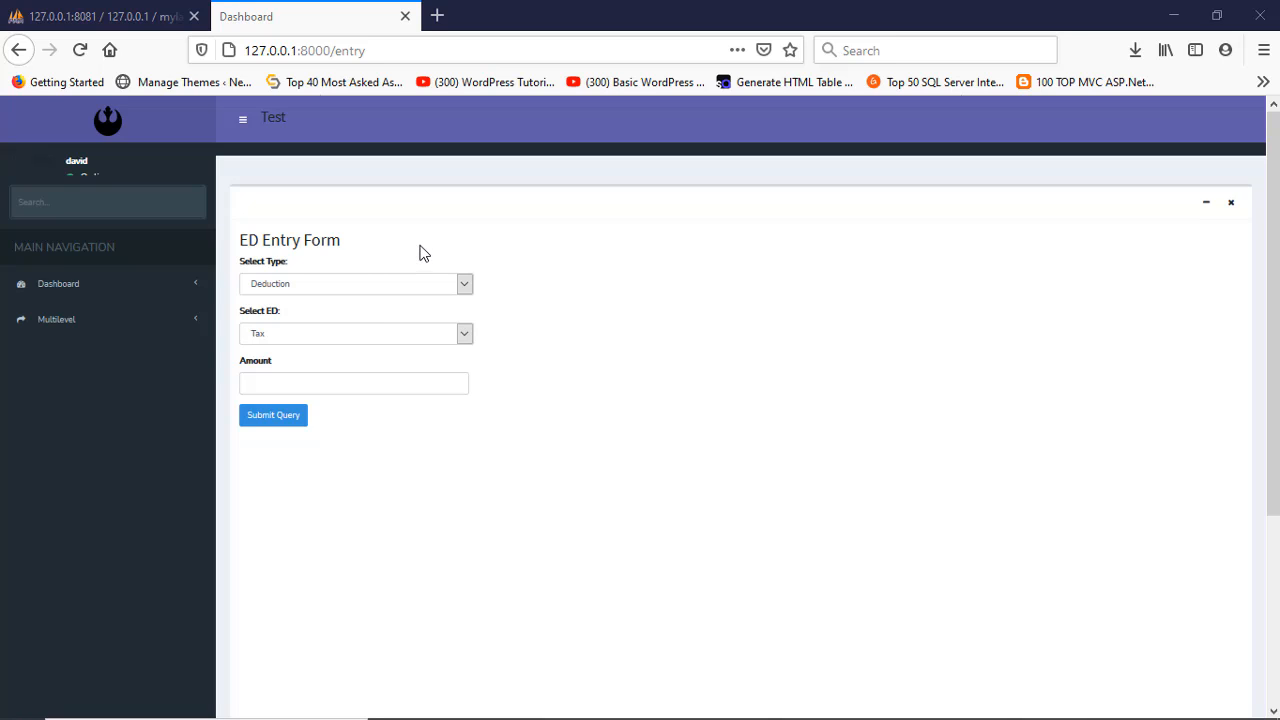
mouse_move(448, 244)
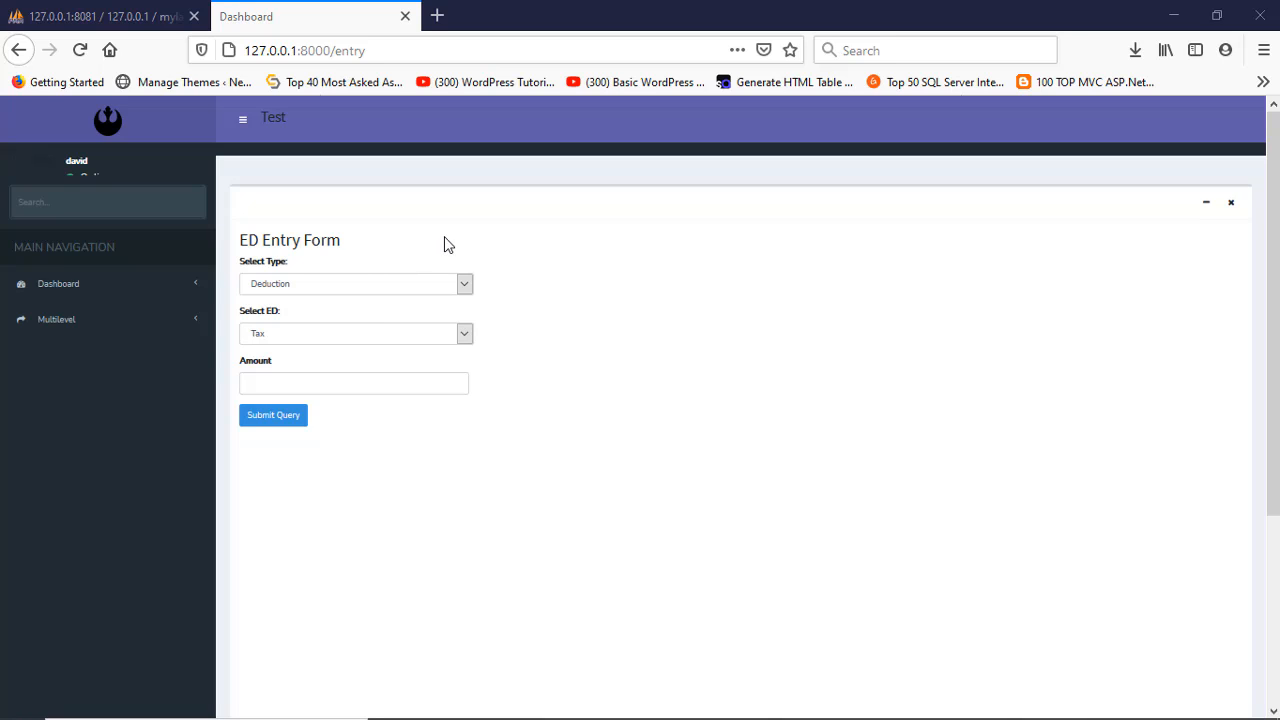
mouse_move(472, 302)
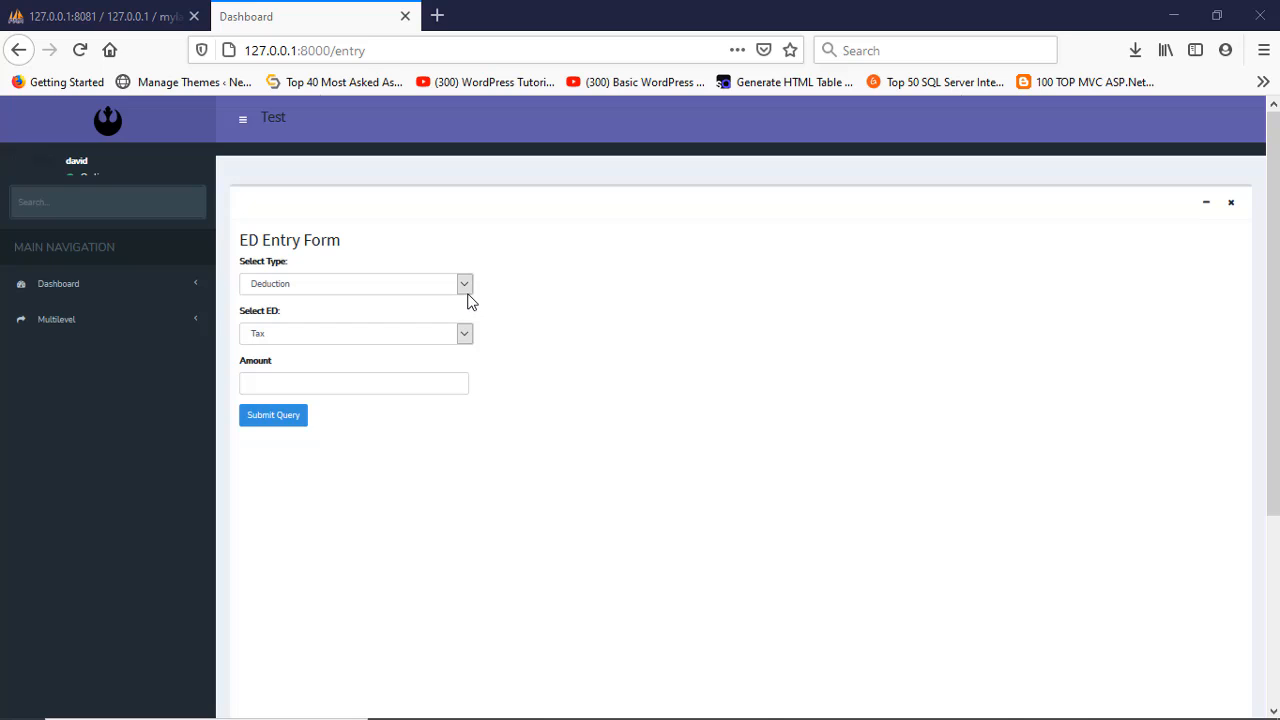
- Demo the form: switch type between Earning and Deduction, watching ED items reload, keeping Tax
left_click(356, 284)
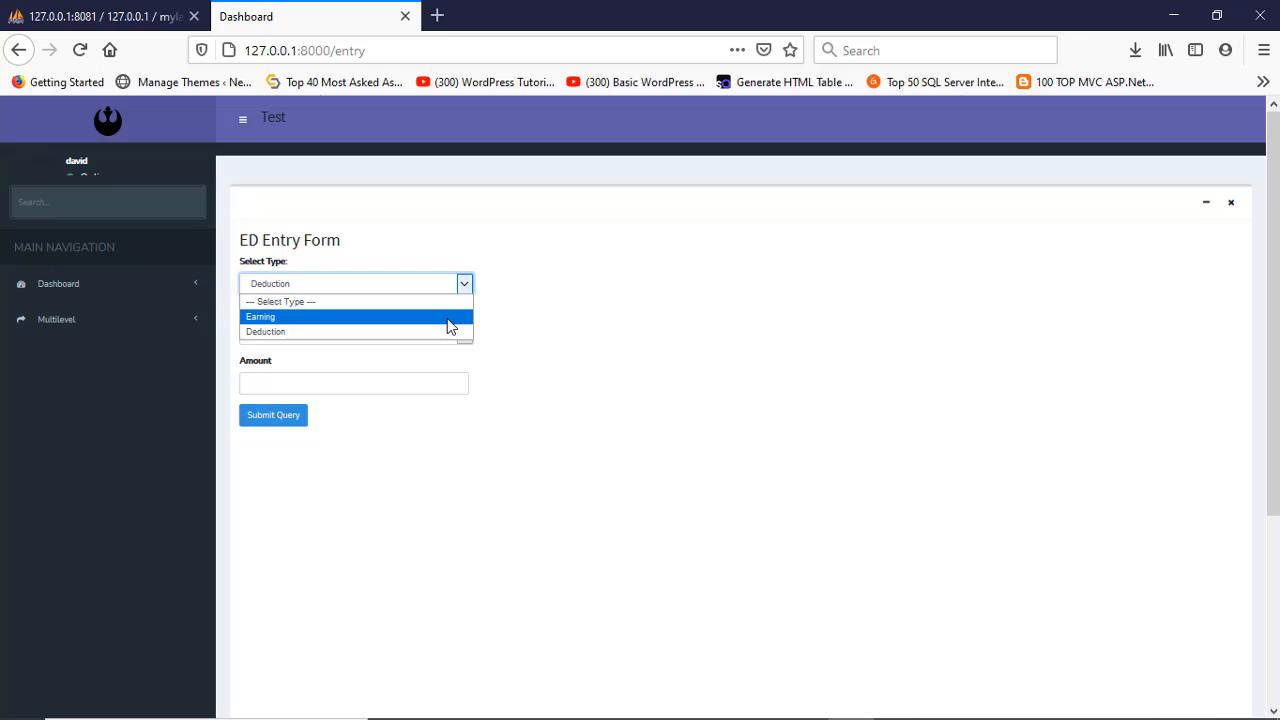
mouse_move(444, 328)
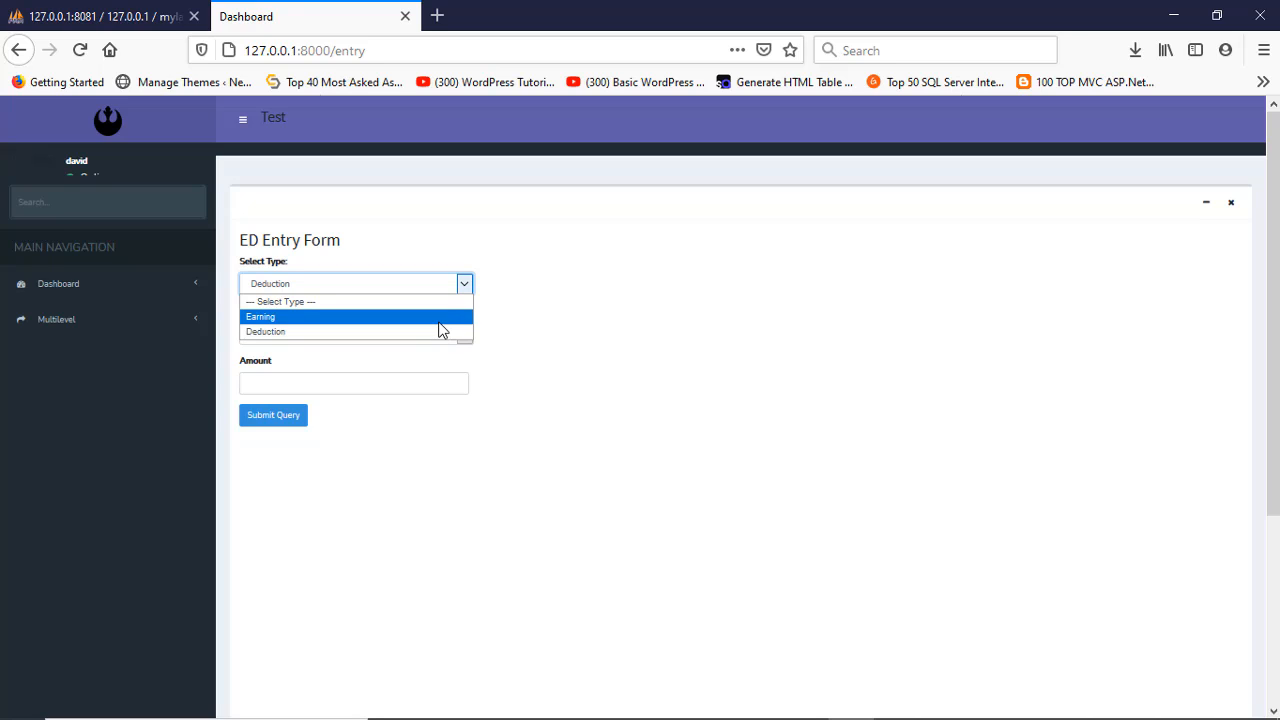
left_click(260, 316)
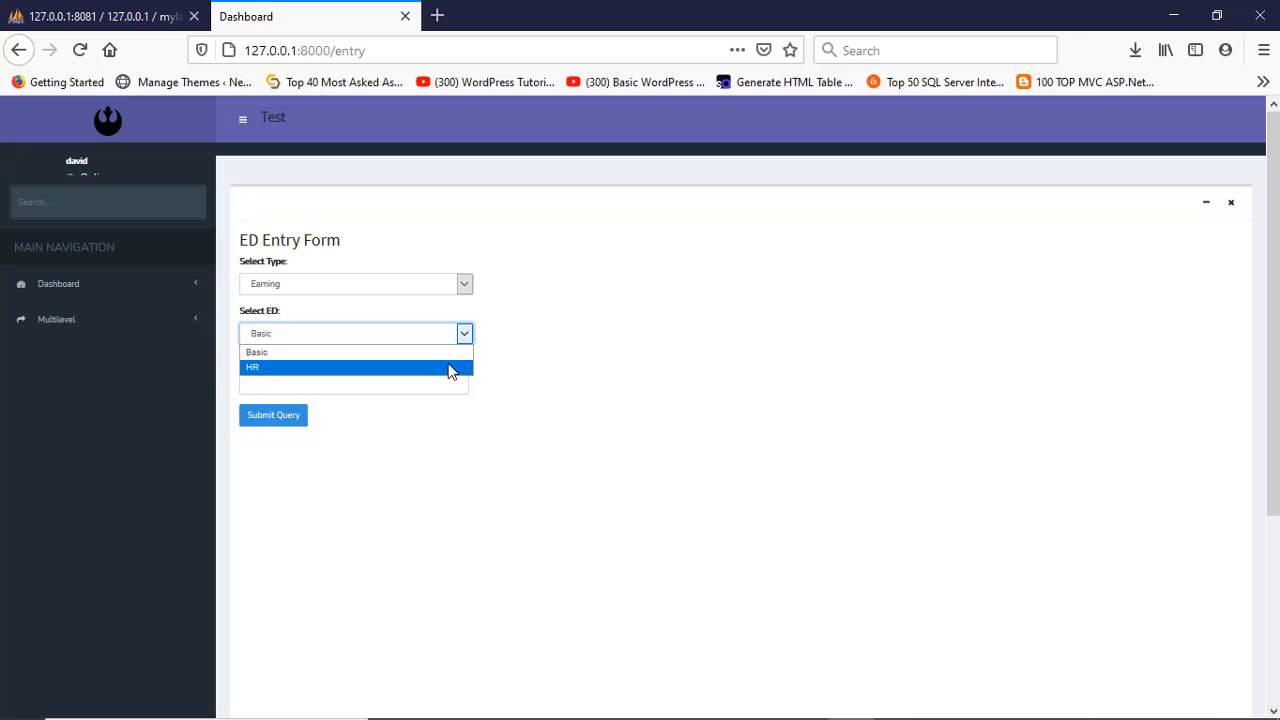
mouse_move(432, 370)
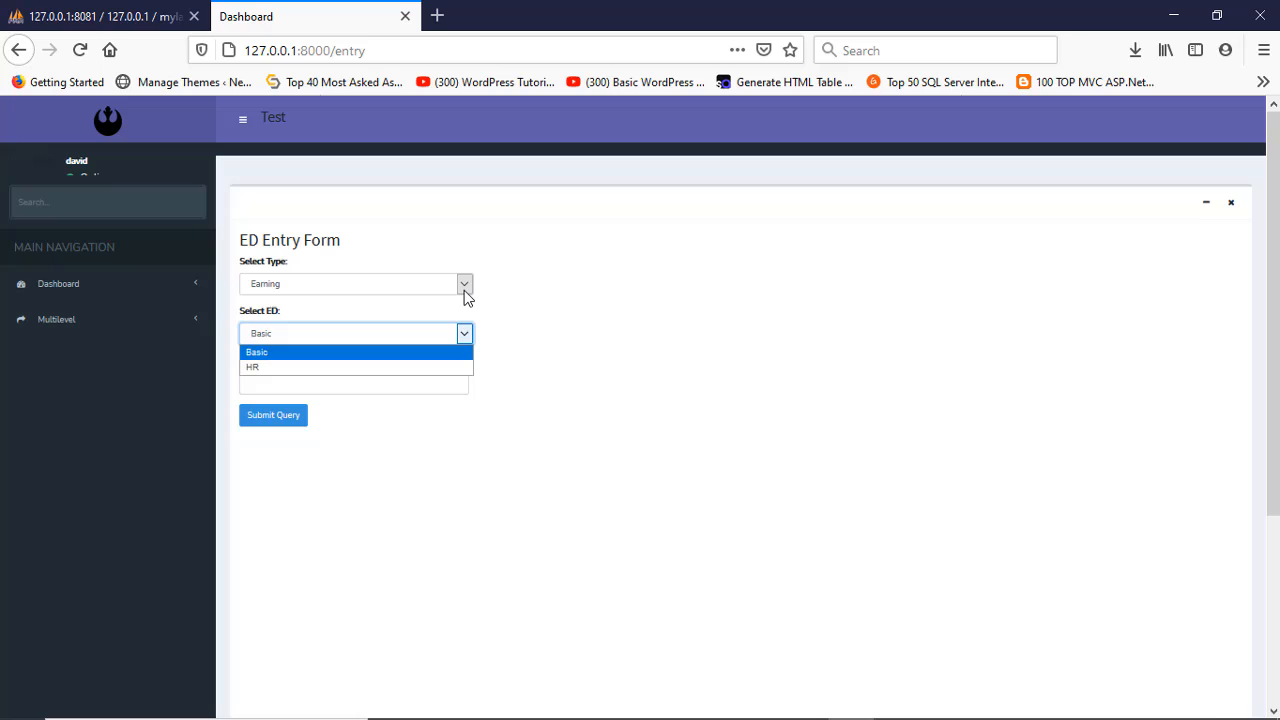
left_click(354, 284)
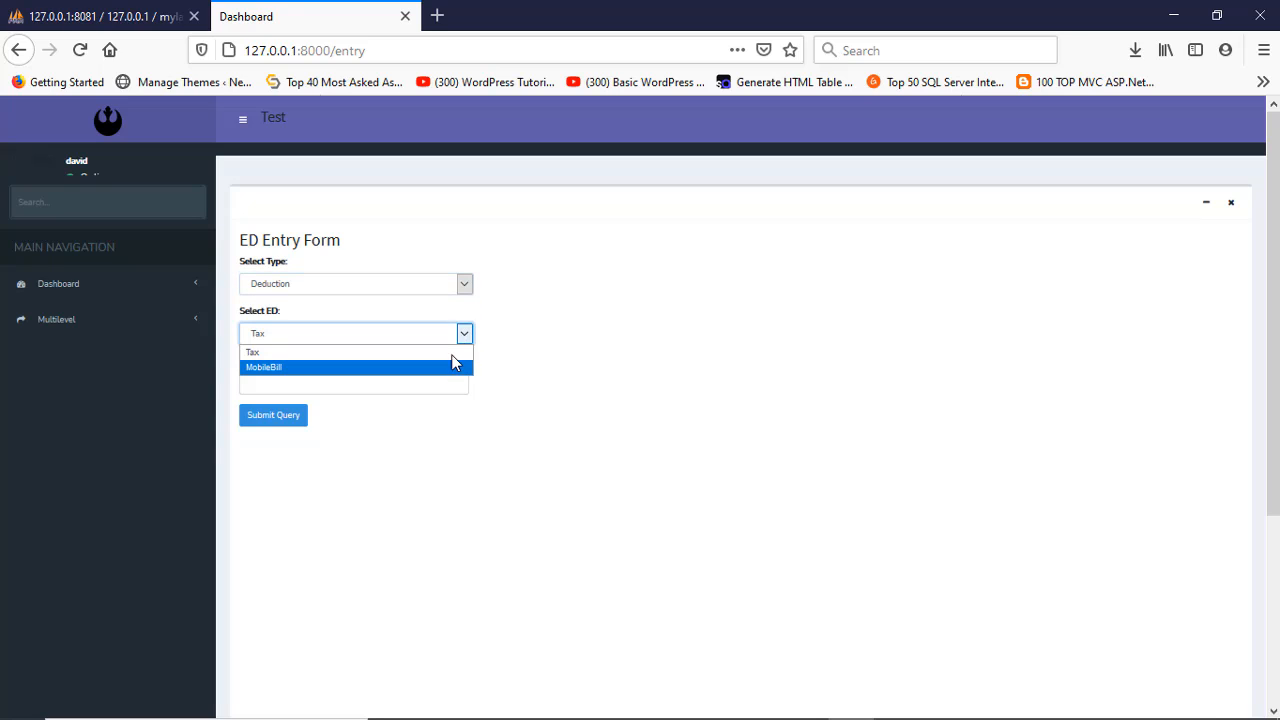
mouse_move(252, 352)
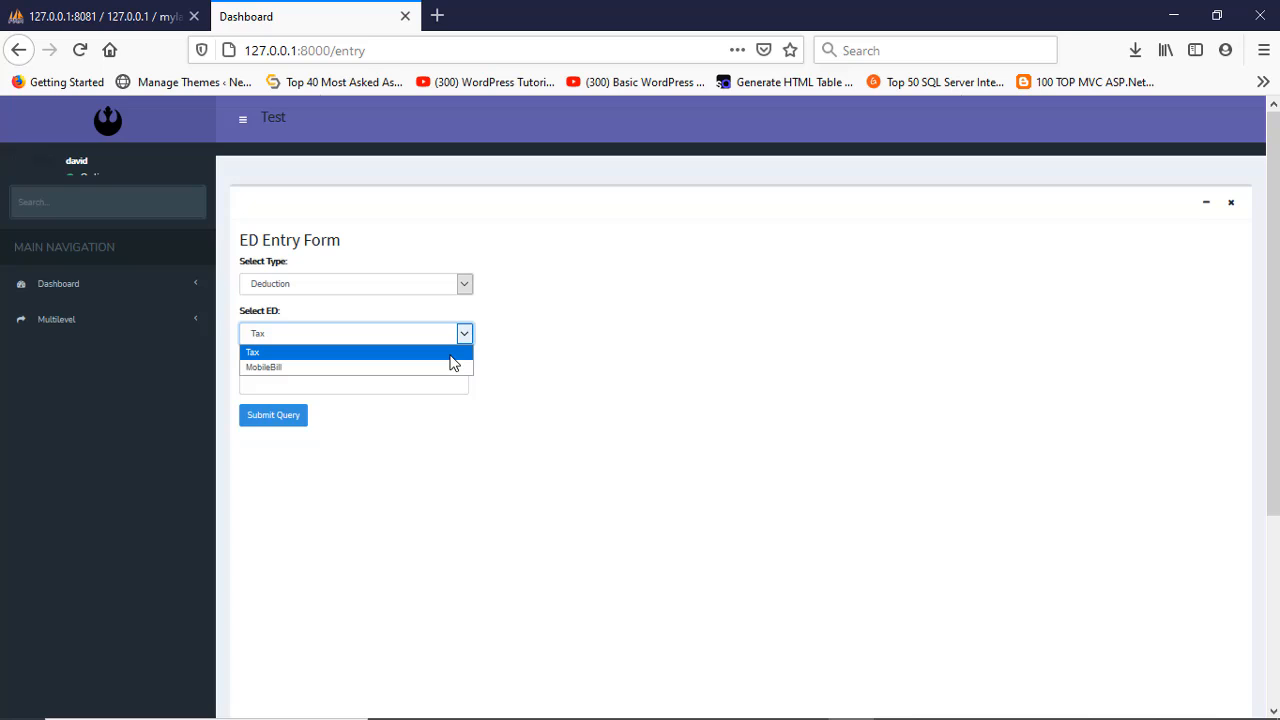
left_click(252, 352)
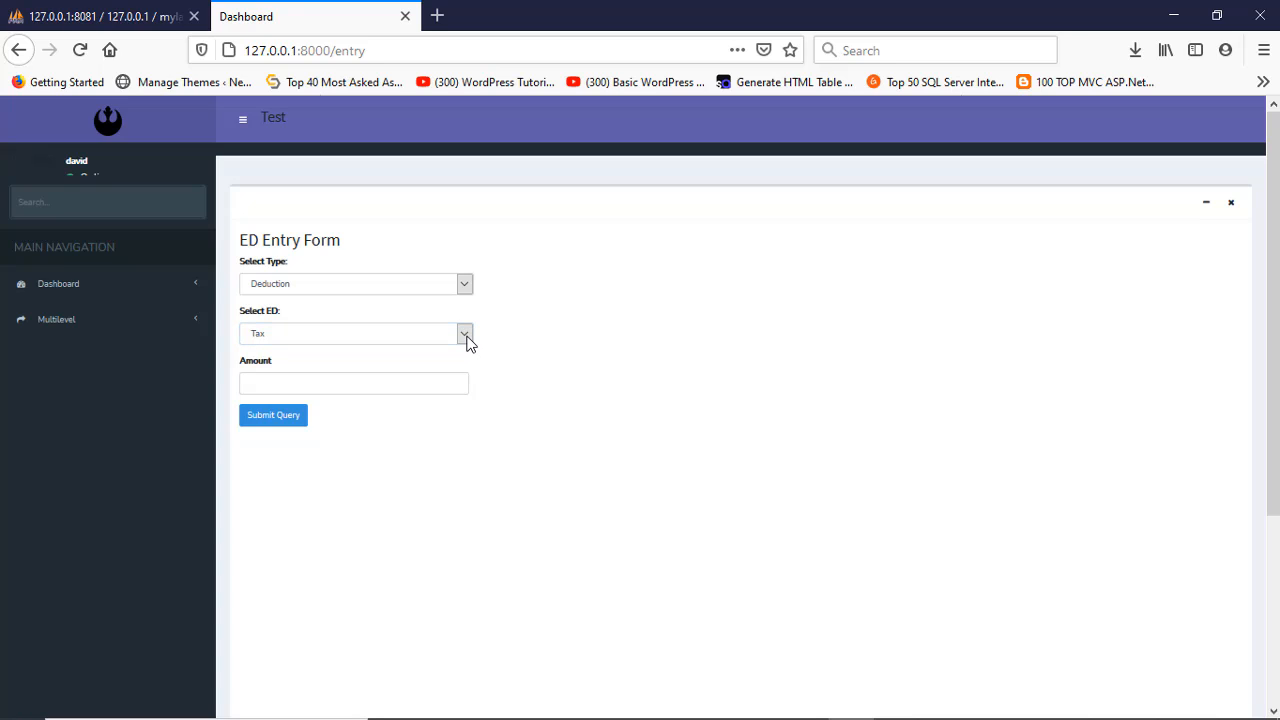
left_click(464, 332)
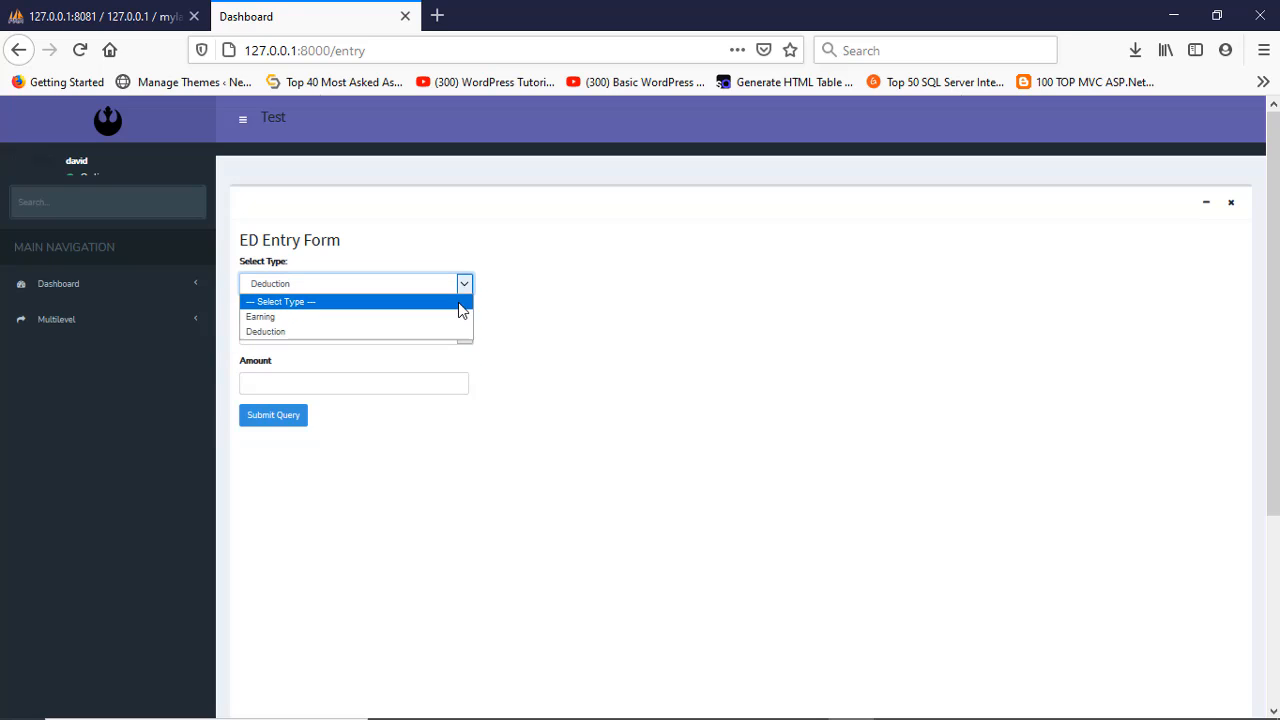
left_click(260, 316)
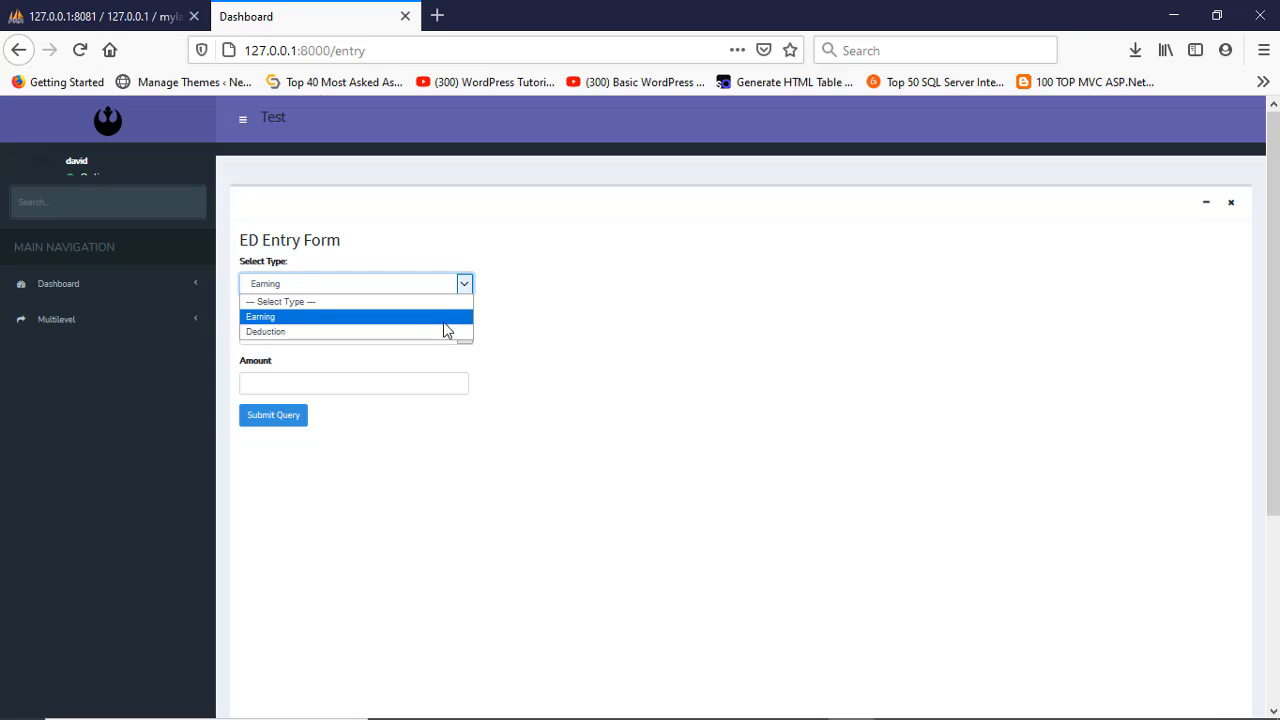
left_click(264, 332)
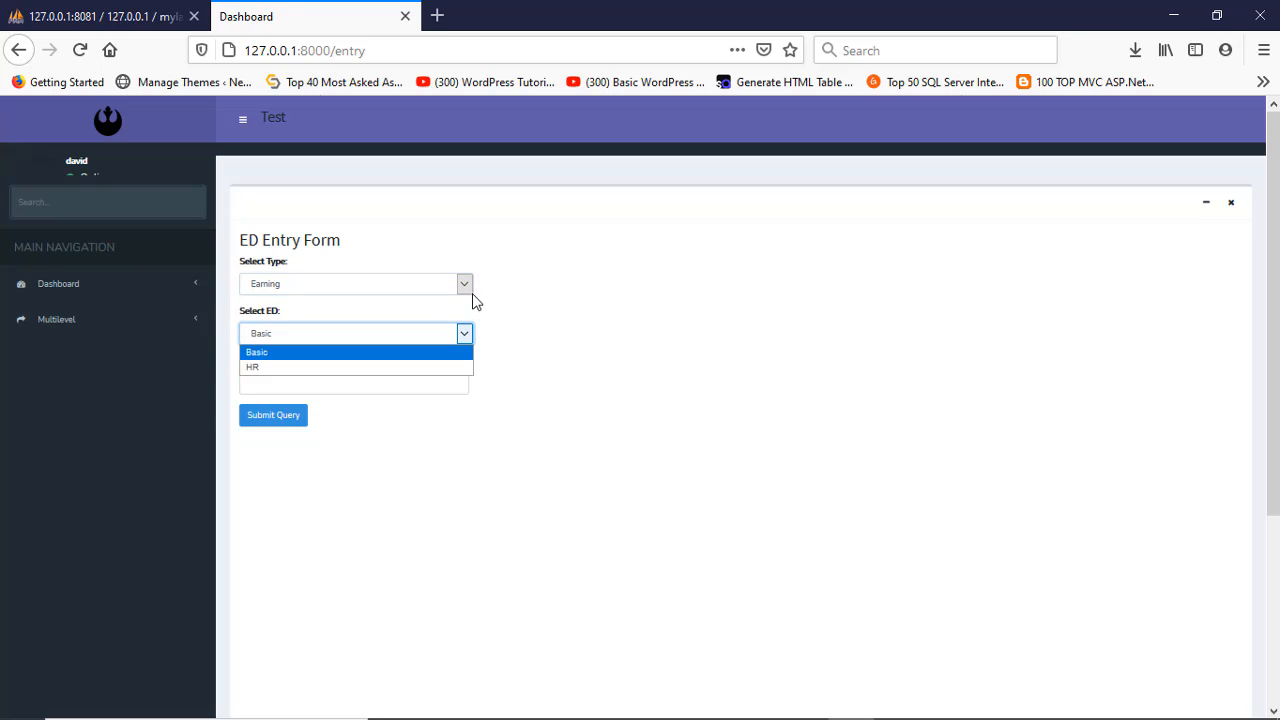
left_click(356, 284)
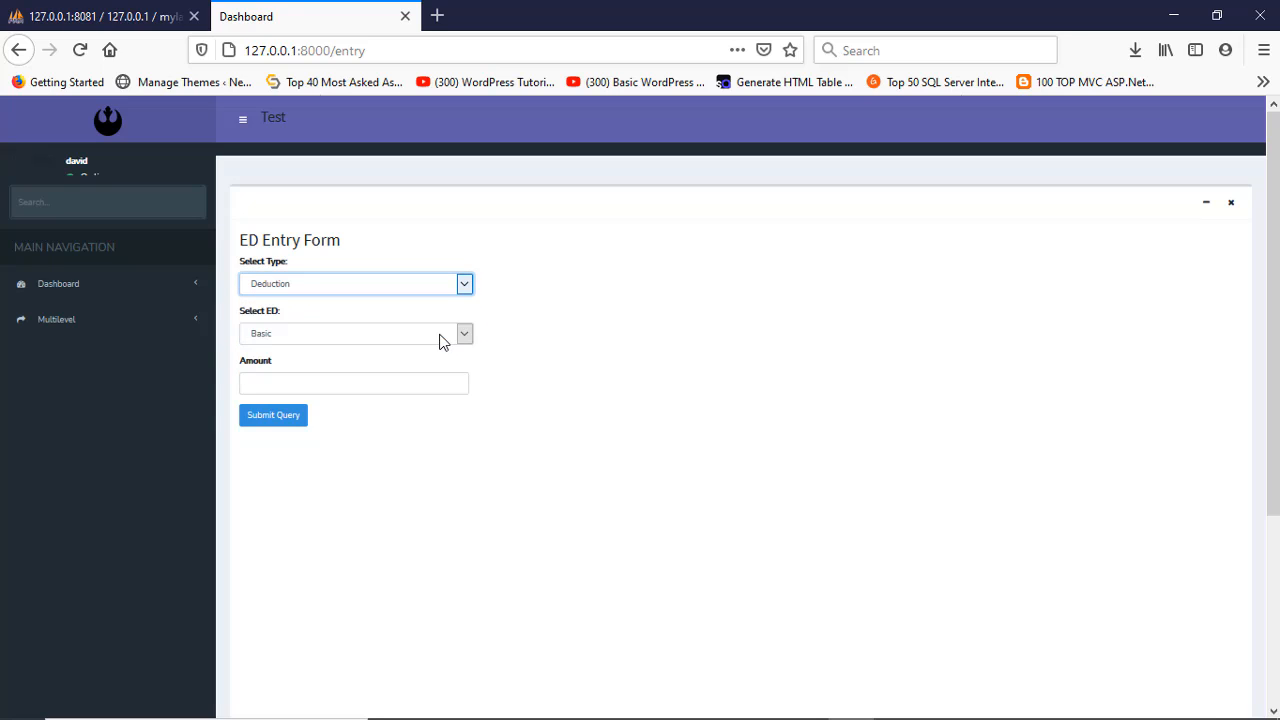
left_click(356, 332)
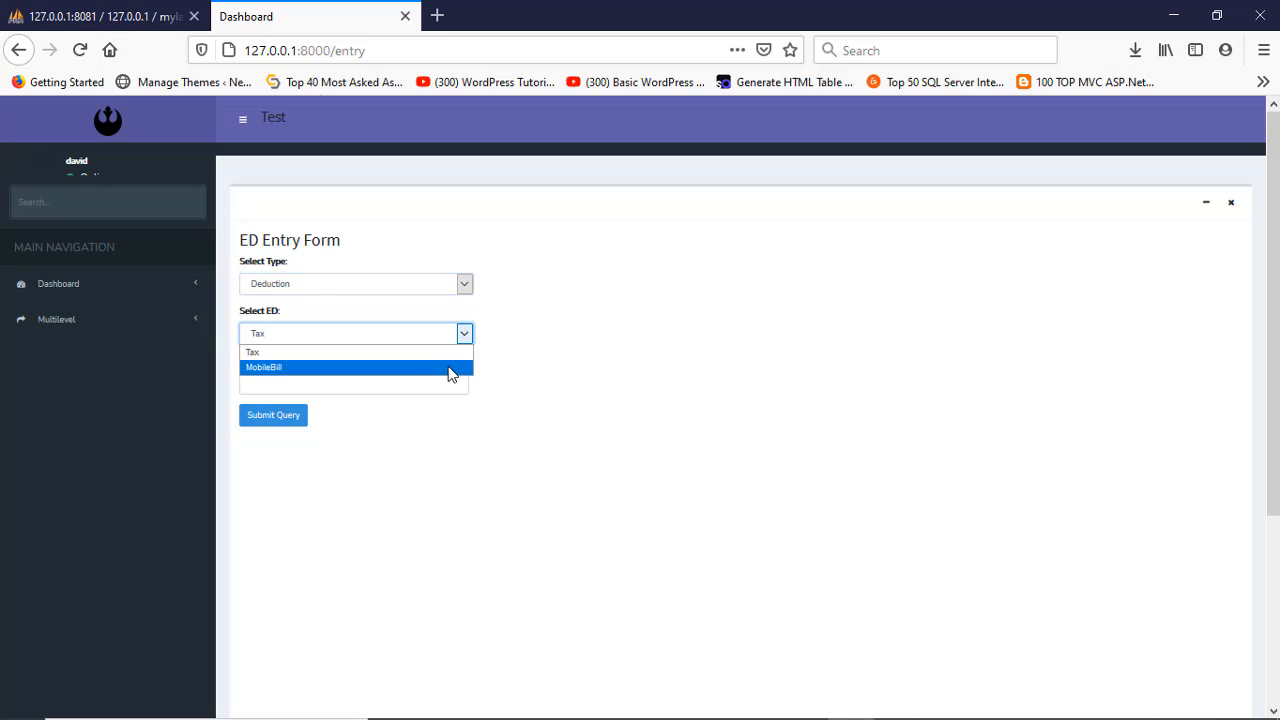
left_click(252, 352)
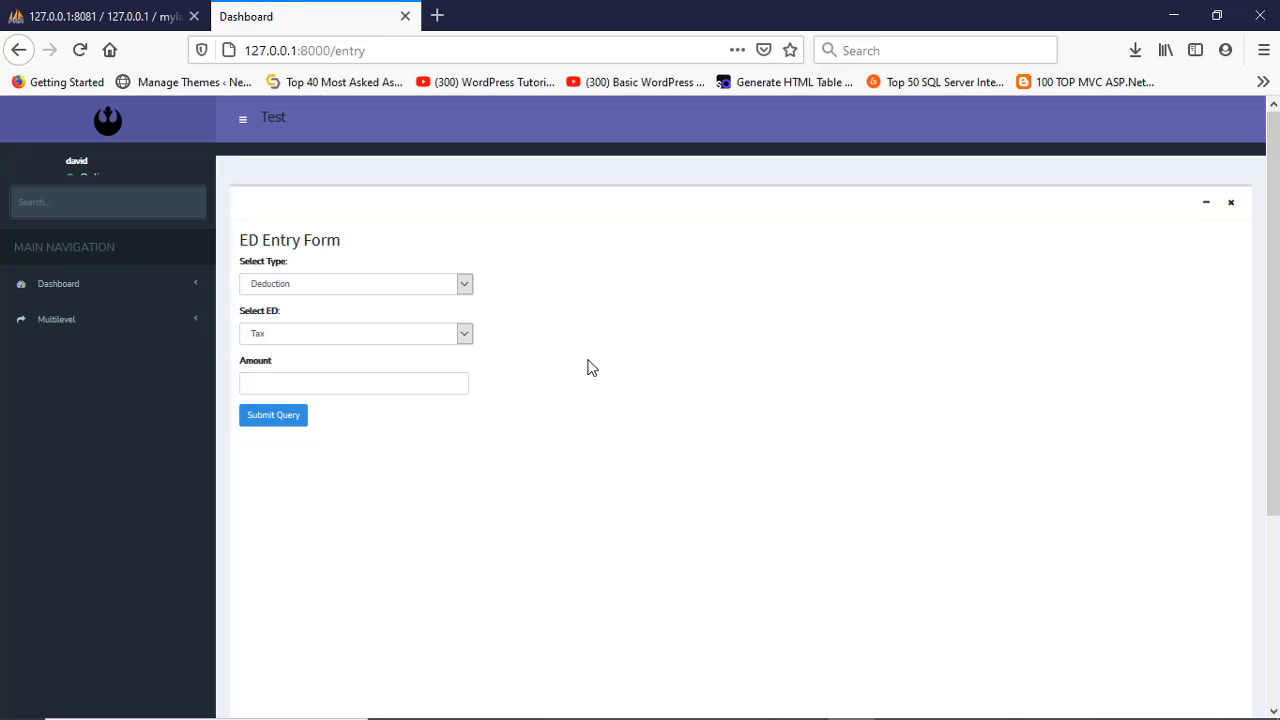
mouse_move(602, 364)
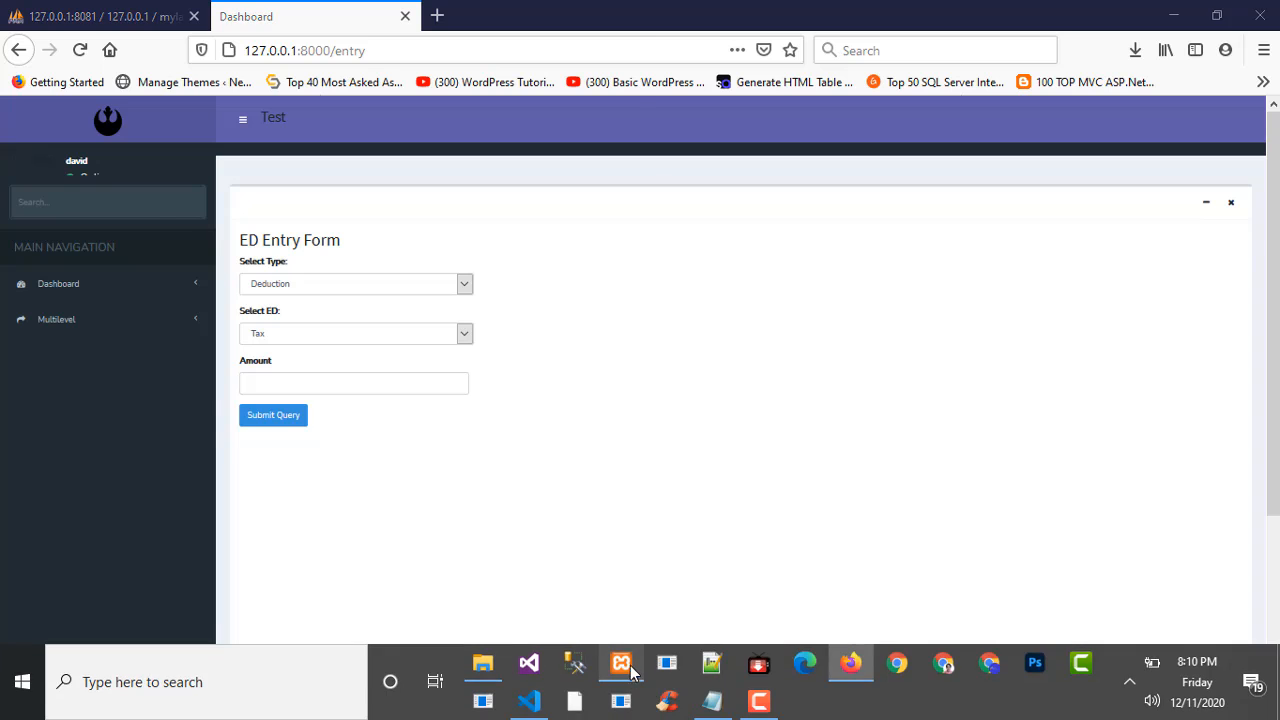
- Bring up phpMyAdmin and browse the mylaravel ed table holding Earning and Deduction
left_click(620, 662)
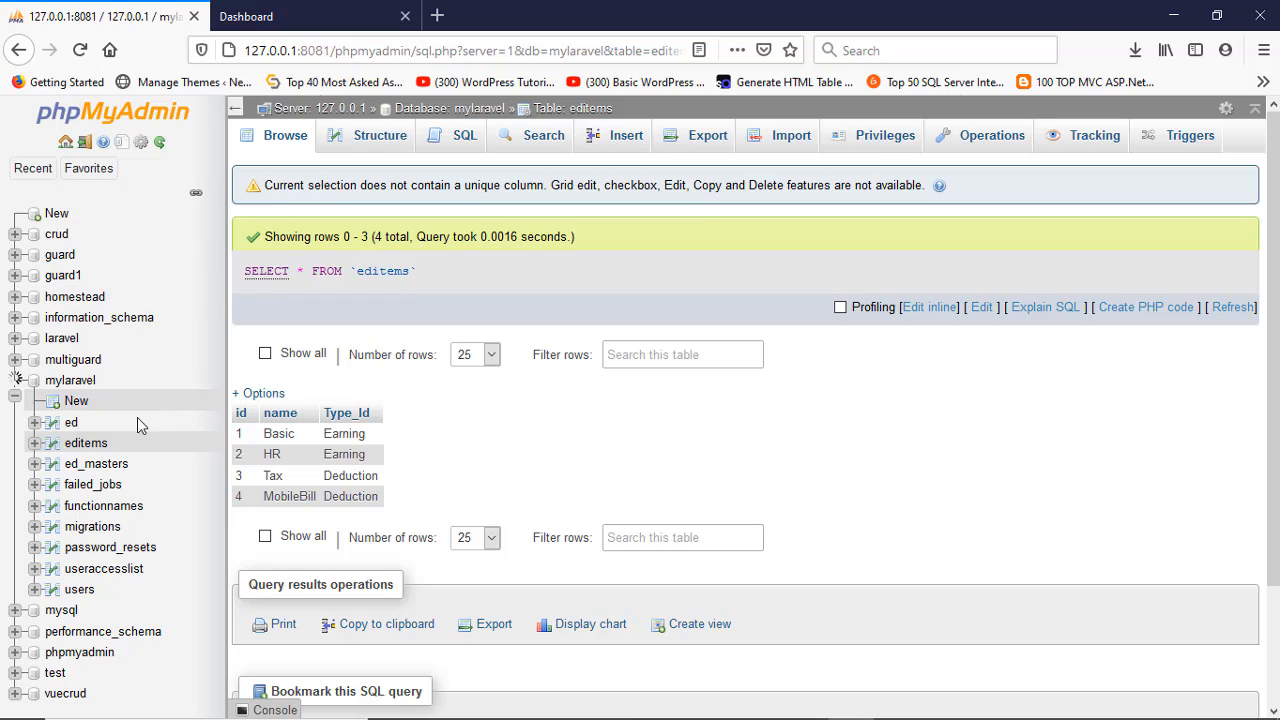
left_click(70, 422)
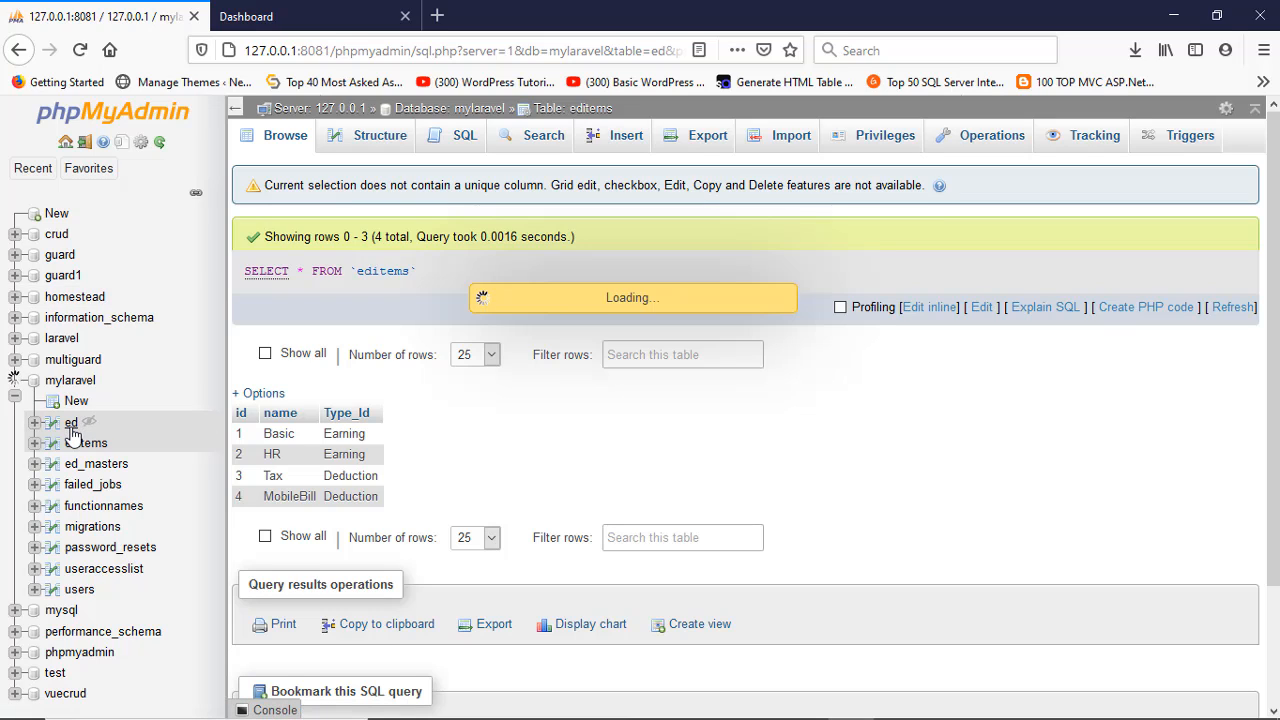
left_click(72, 422)
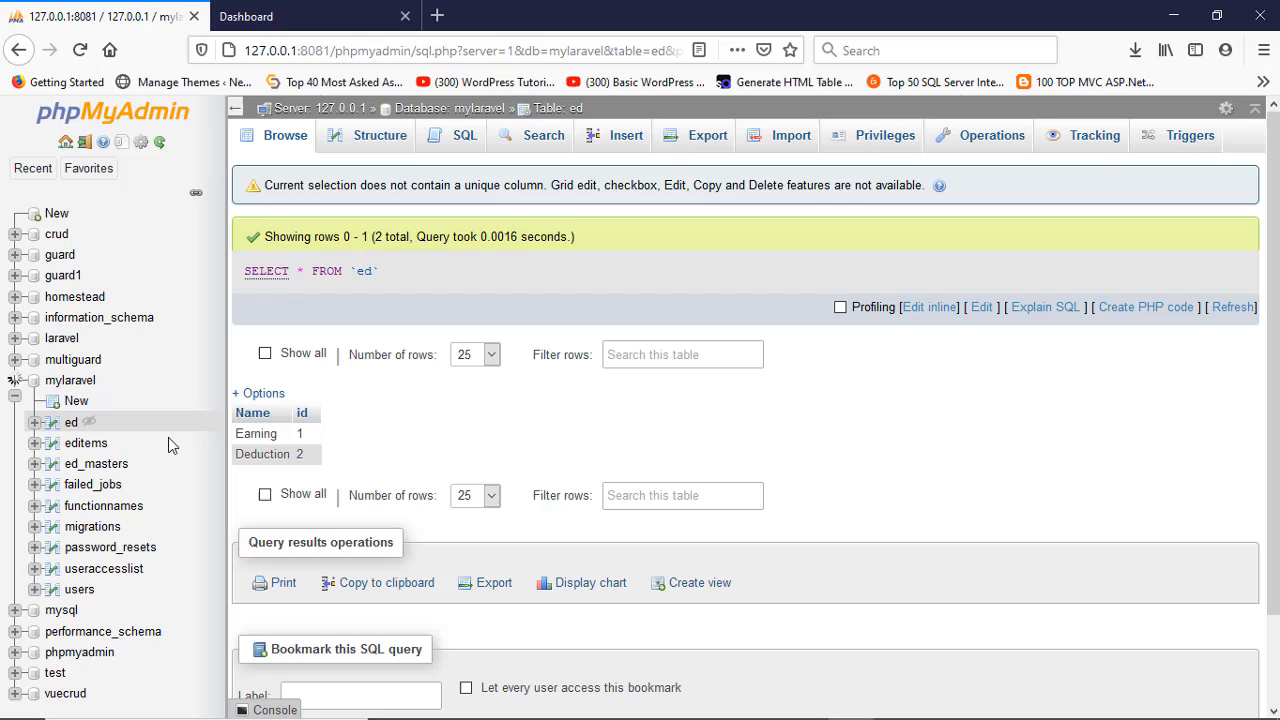
mouse_move(252, 412)
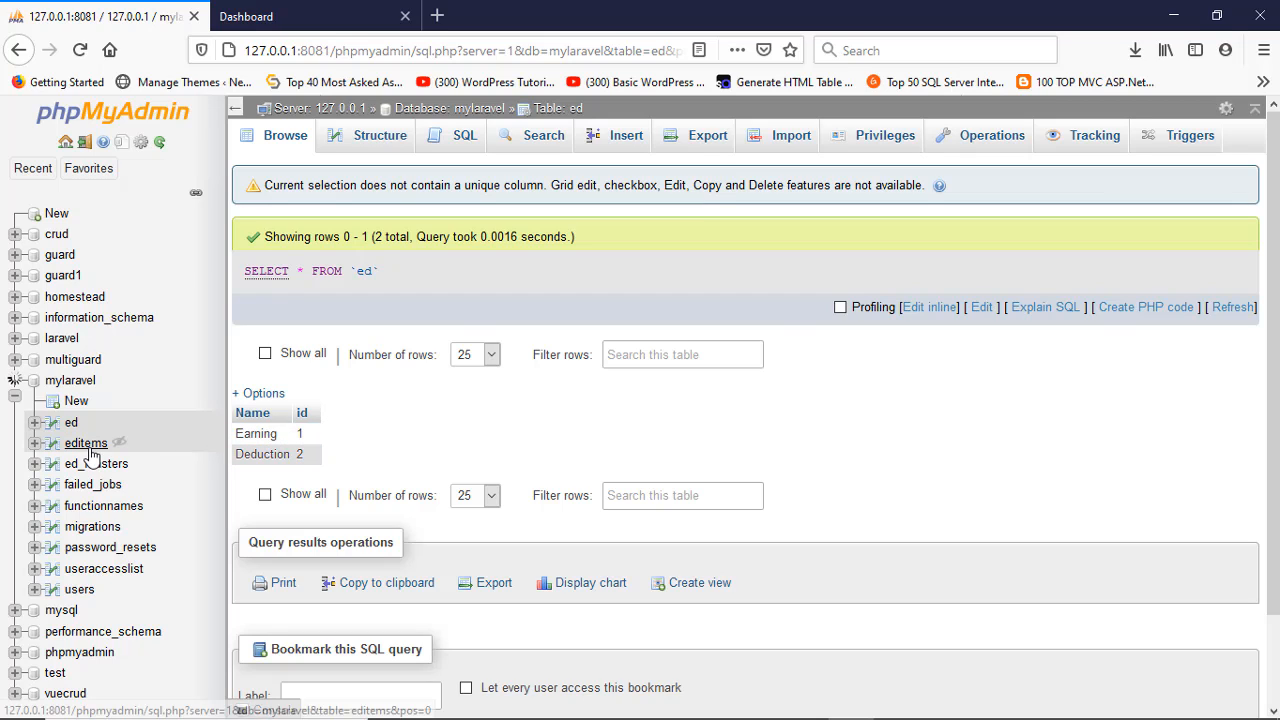
- Browse the editems table listing Basic, HR, Tax, MobileBill and point out their Type_Id values
left_click(84, 444)
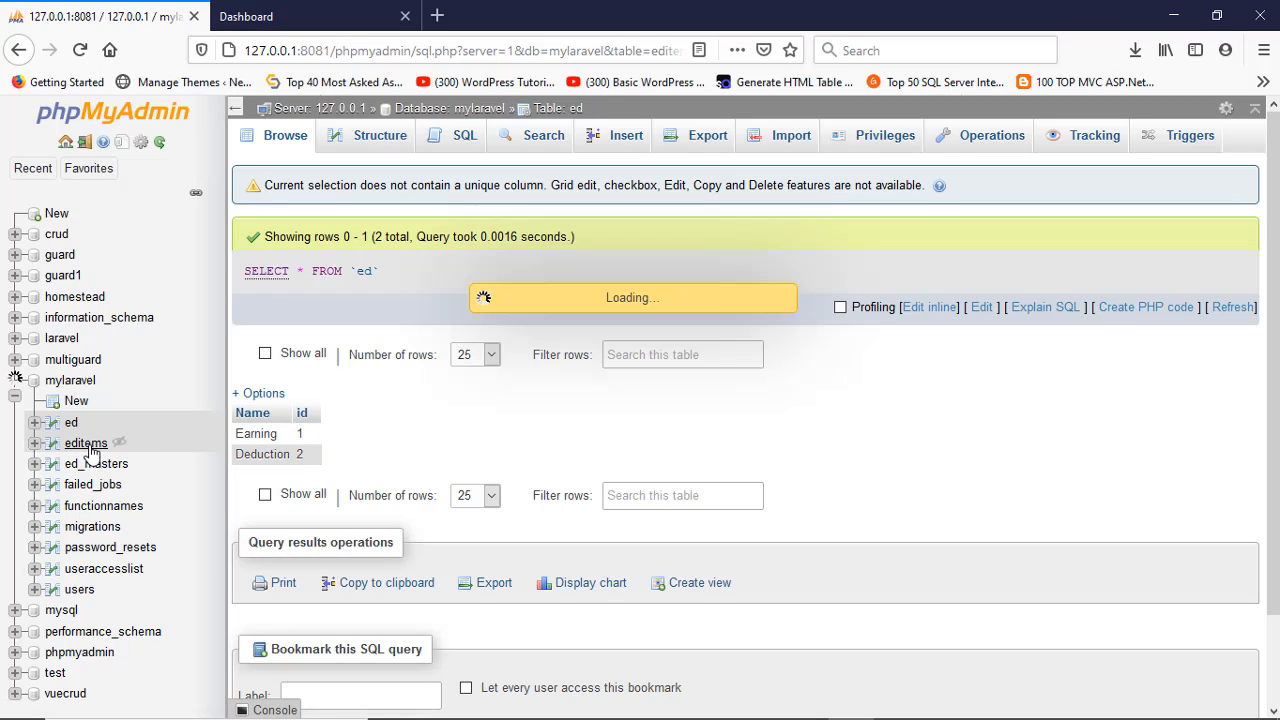
left_click(86, 444)
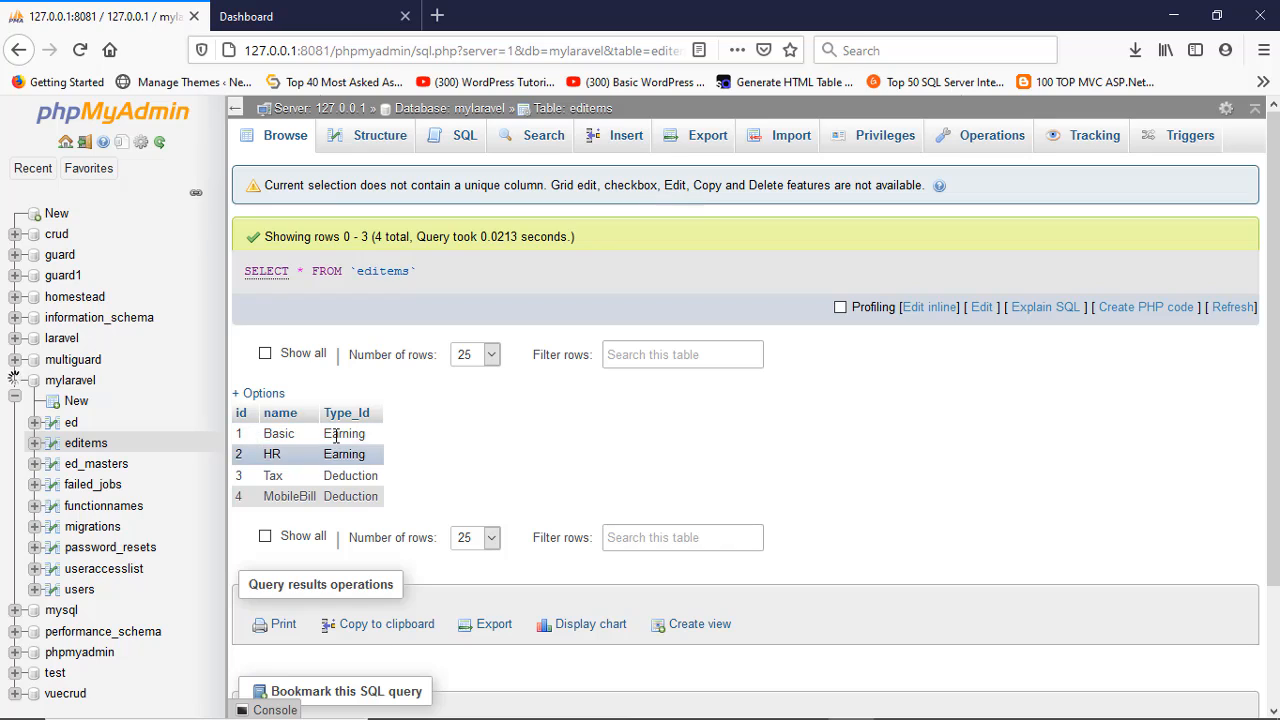
left_click(304, 432)
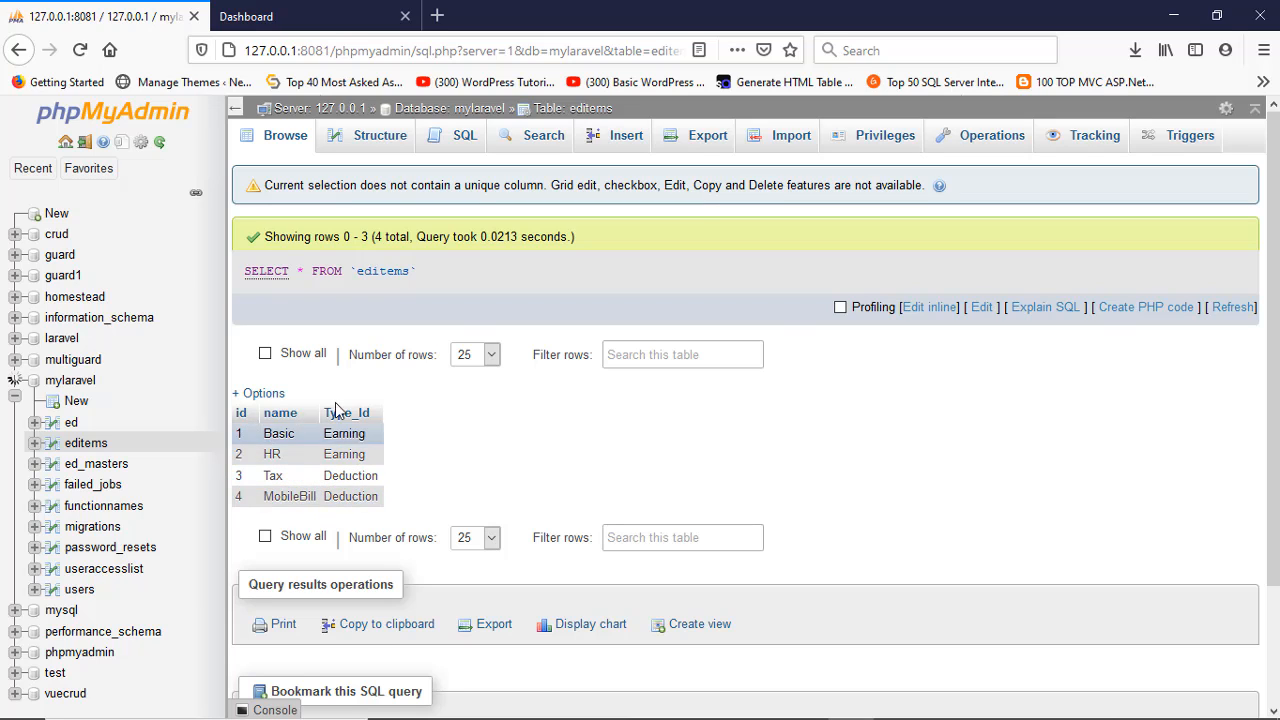
left_click(72, 422)
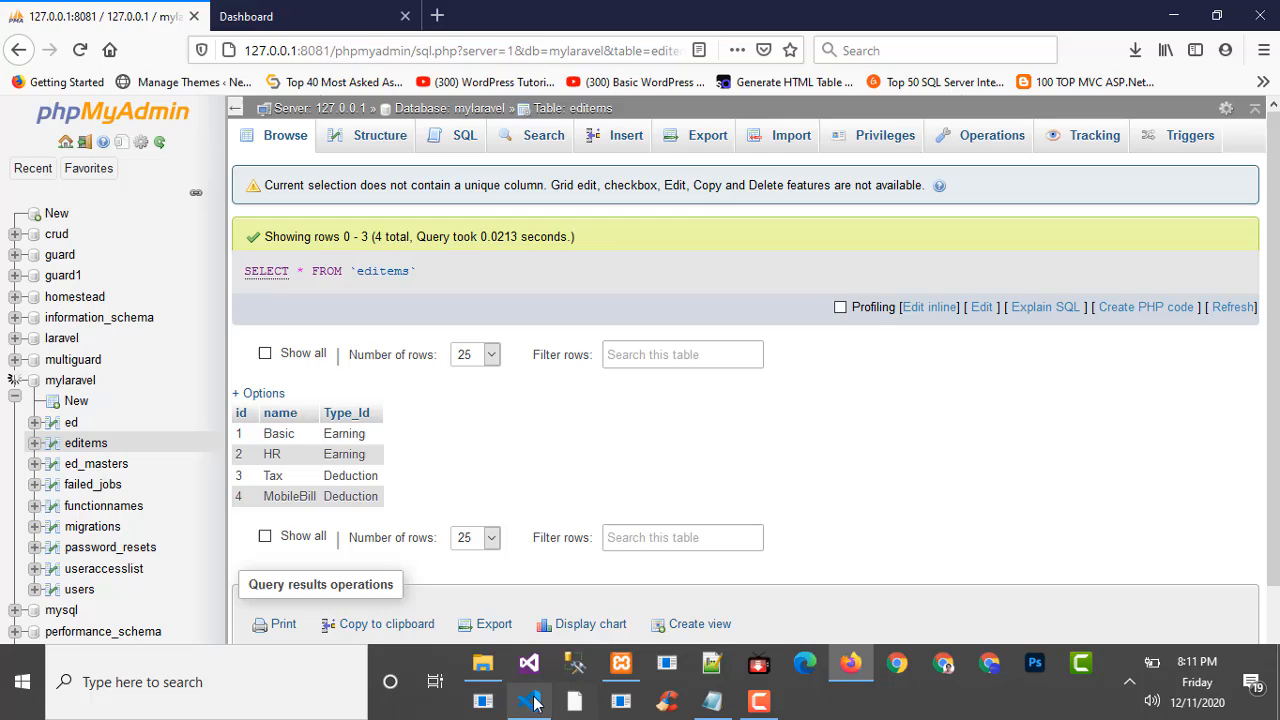
- Switch to DynamicDependent.php and scroll to getName, highlighting the DB query
left_click(528, 692)
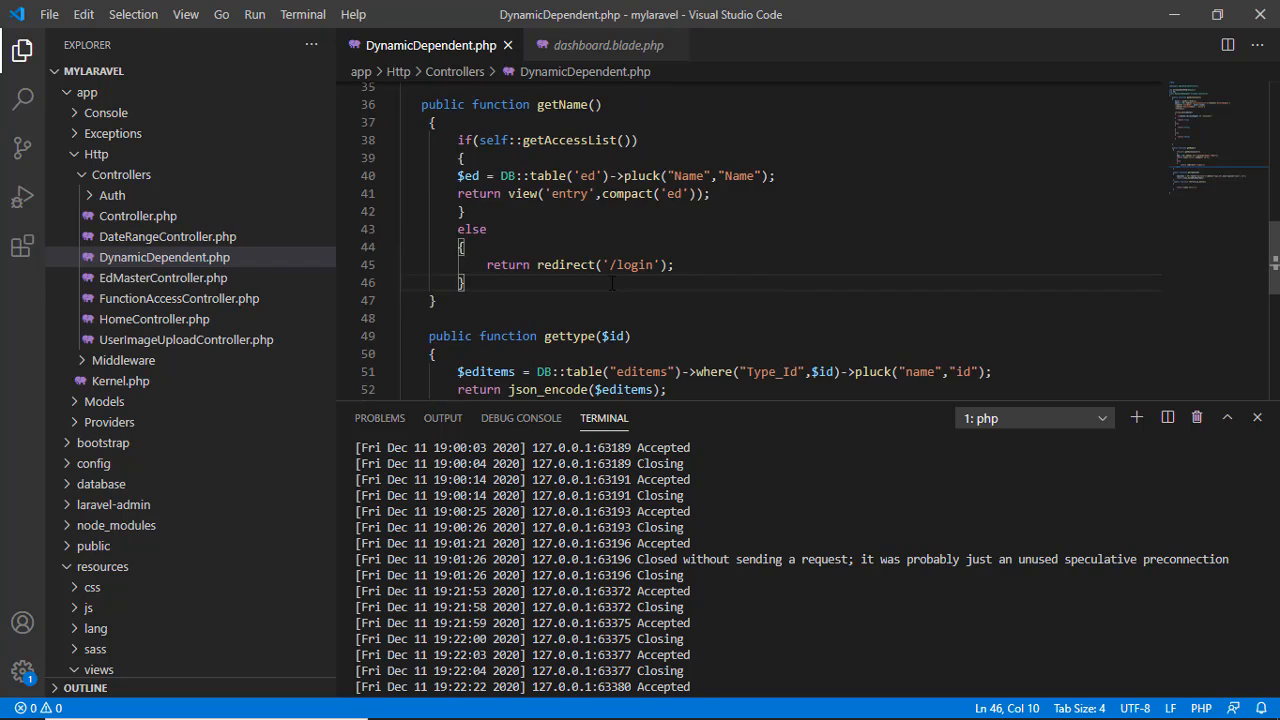
scroll("down", 3)
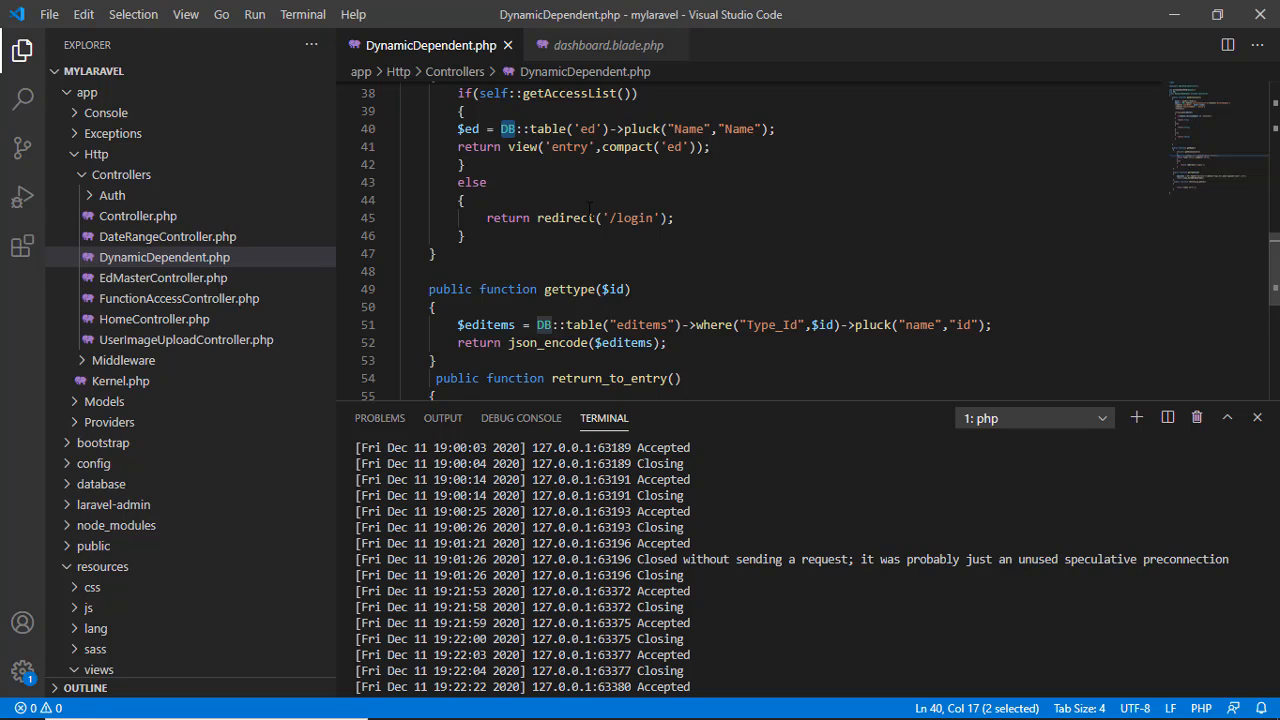
double_click(548, 128)
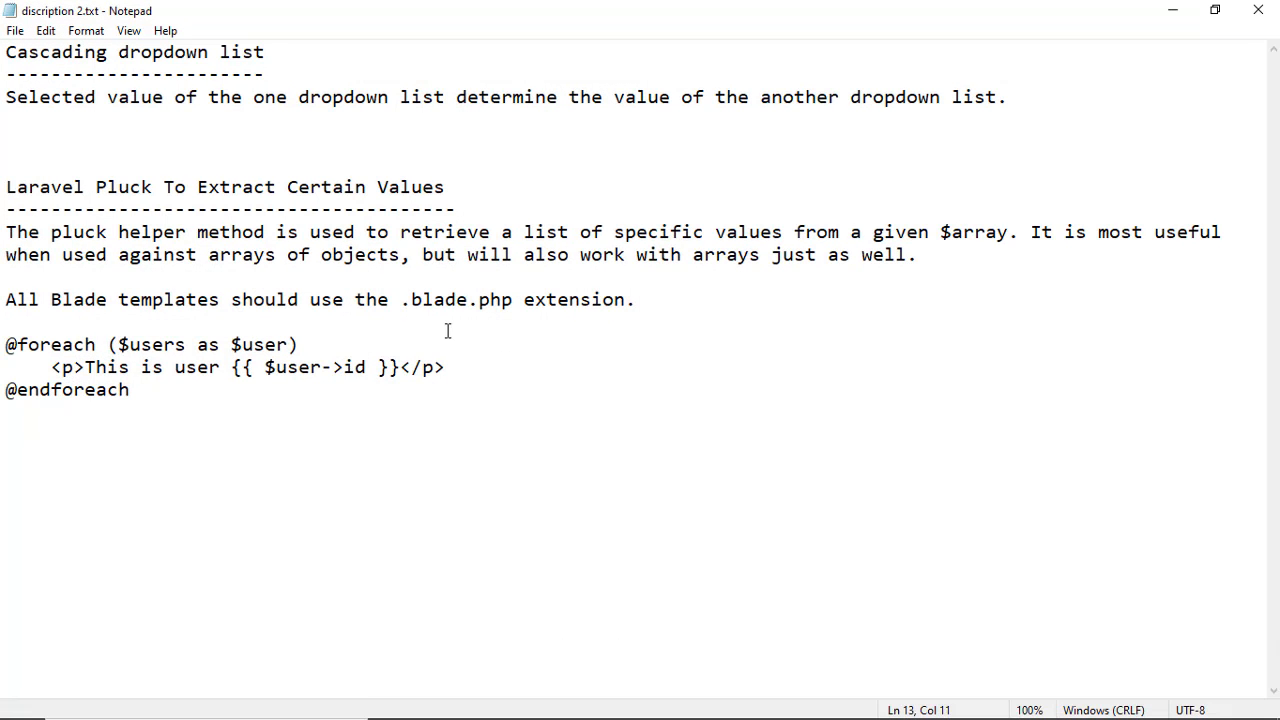
mouse_move(308, 320)
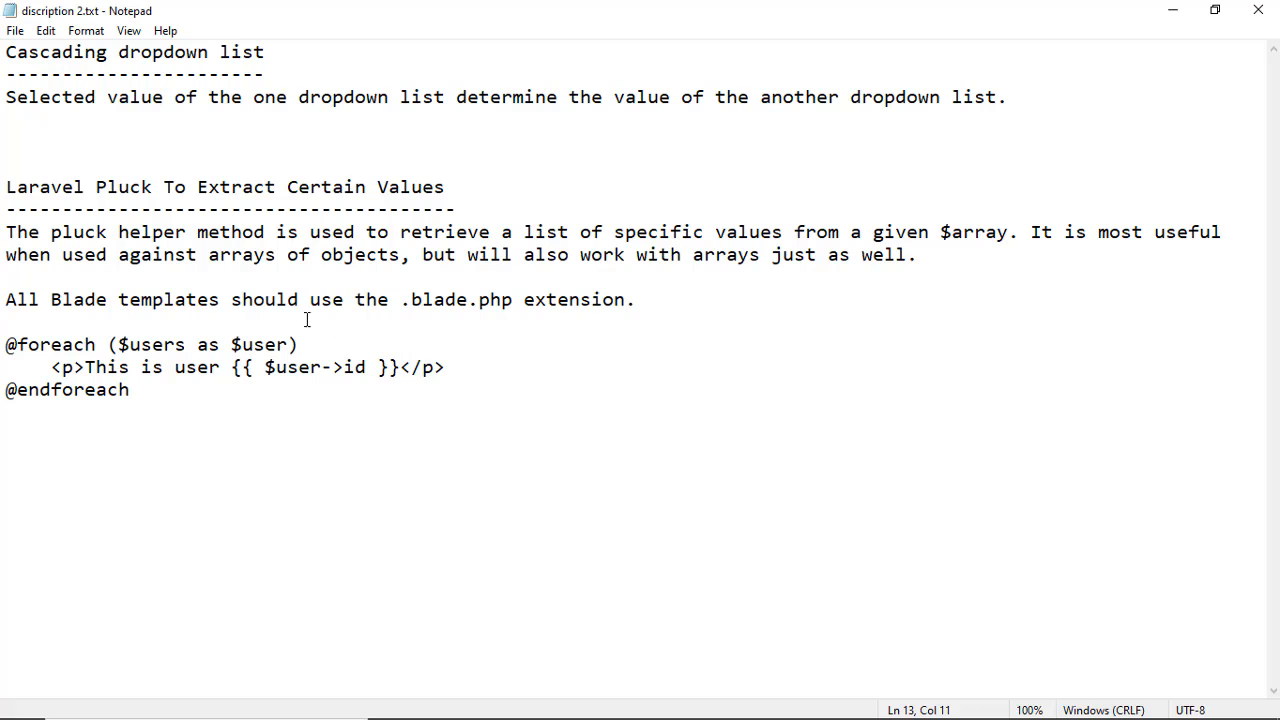
mouse_move(400, 252)
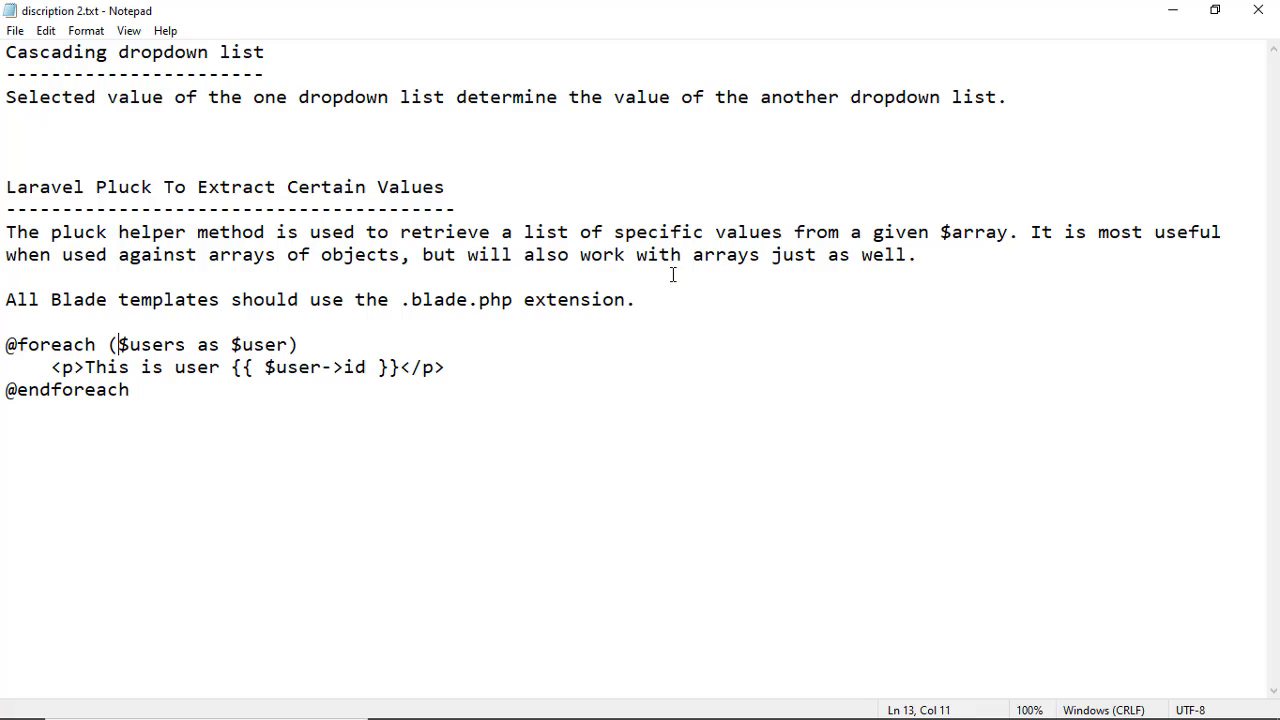
mouse_move(996, 264)
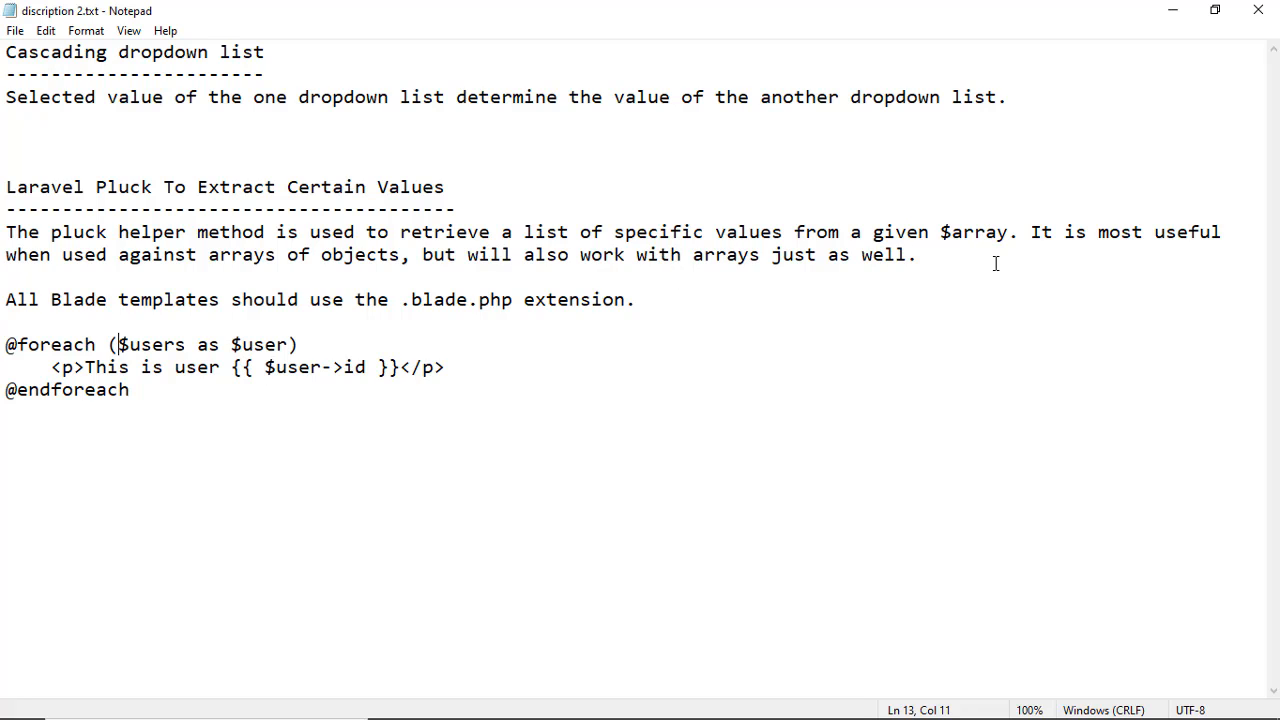
mouse_move(176, 284)
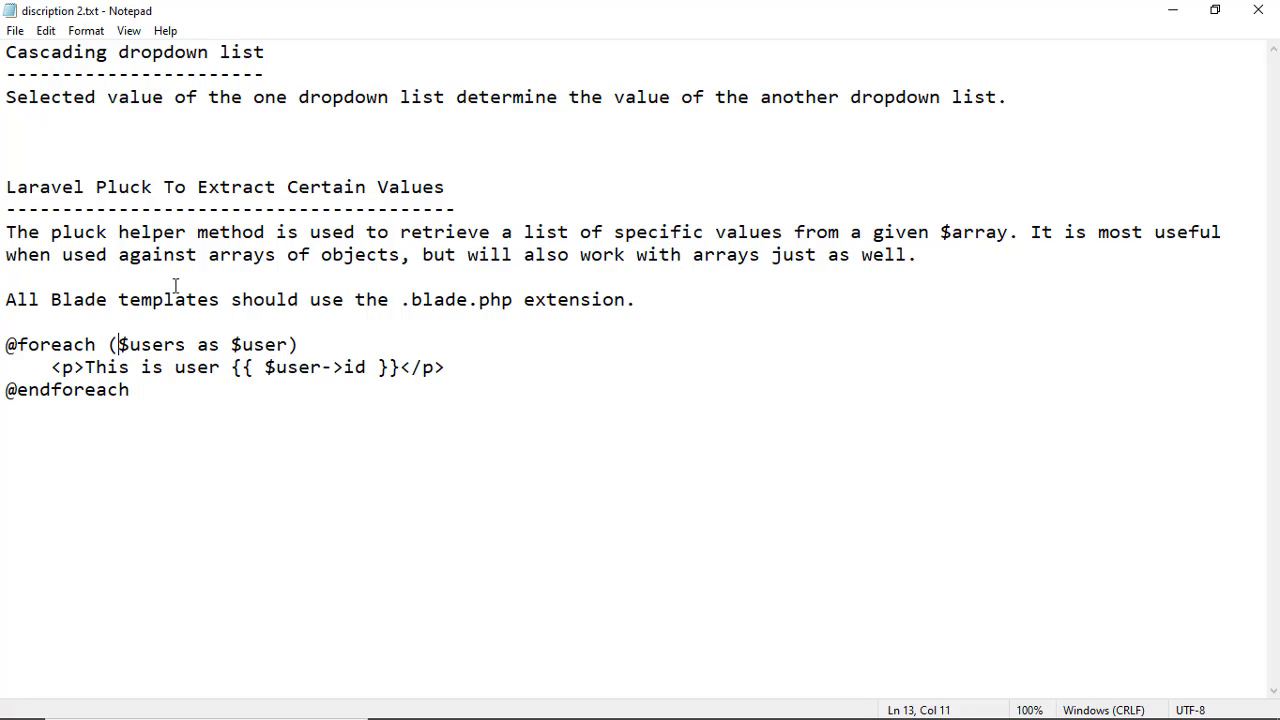
mouse_move(368, 272)
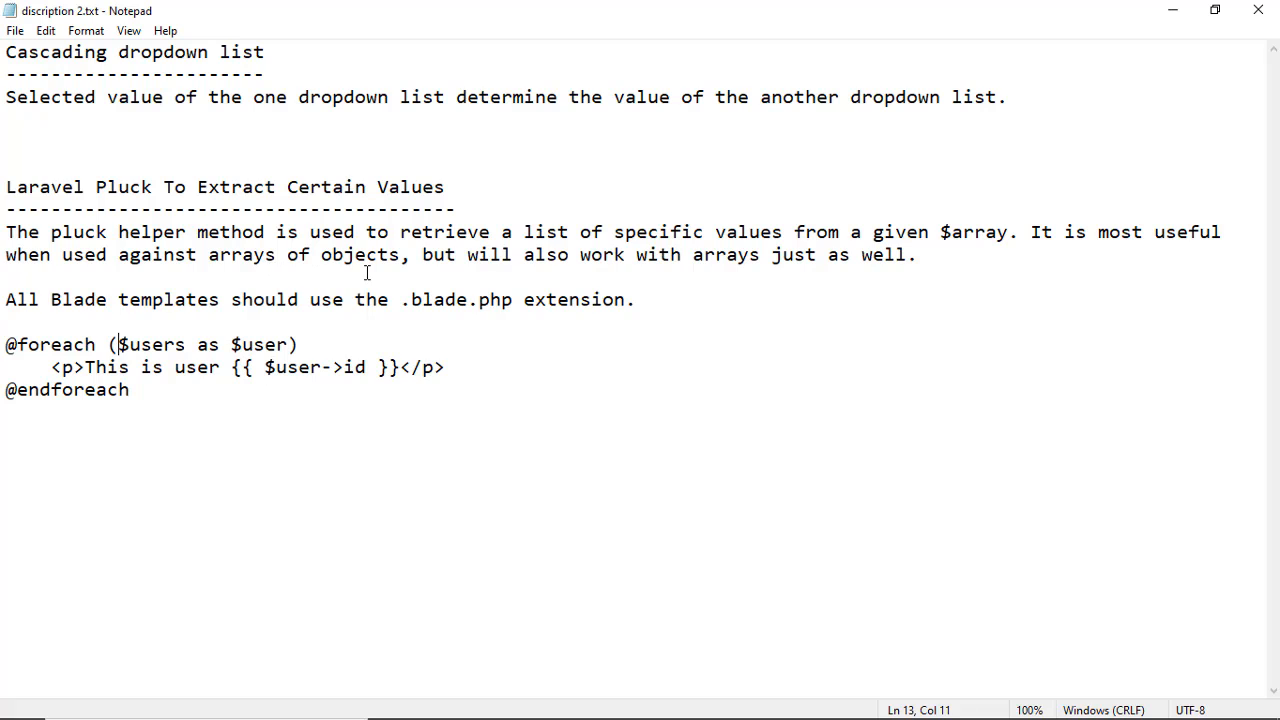
mouse_move(704, 264)
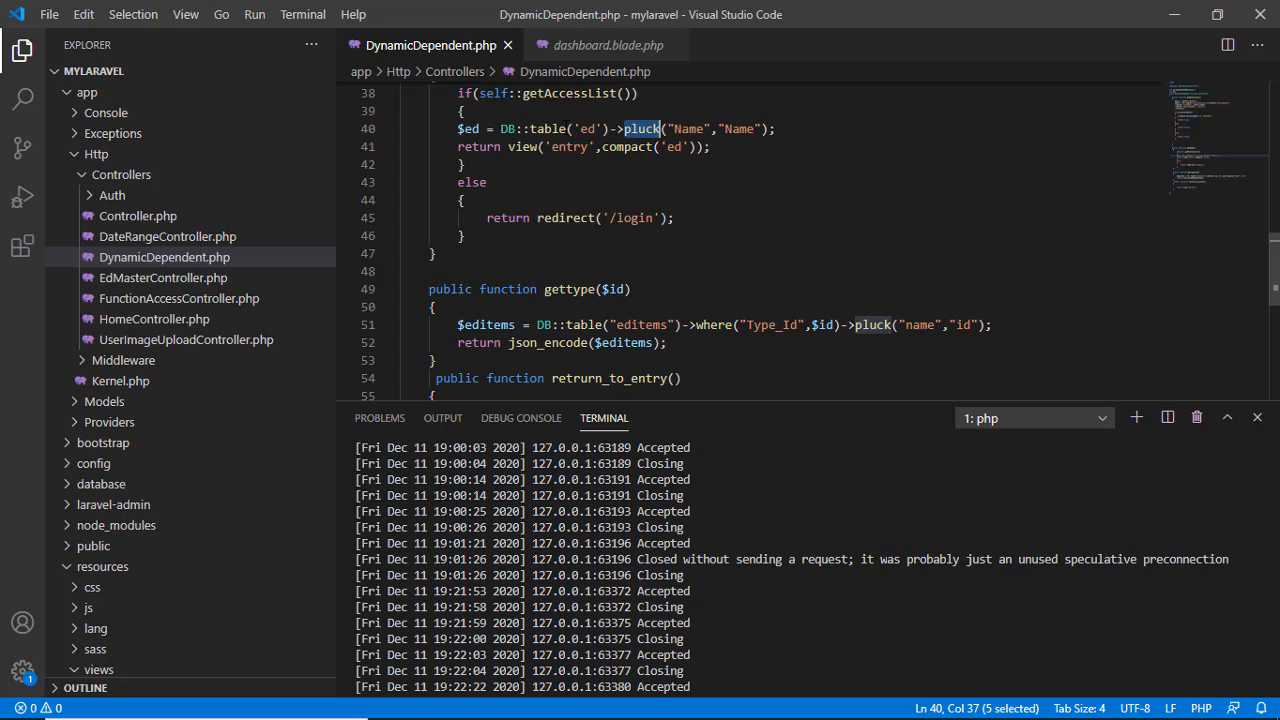
- Highlight getName's pluck of Name into $ed and the entry view returned with compact('ed')
double_click(588, 128)
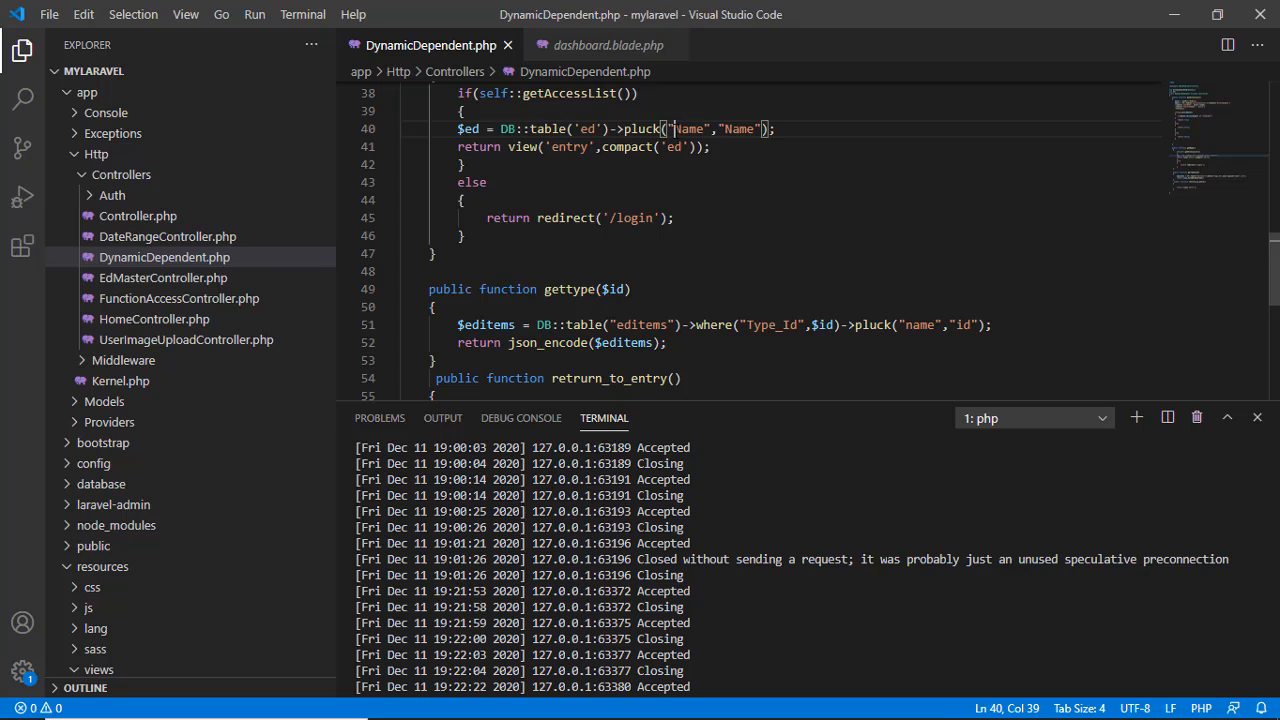
double_click(688, 128)
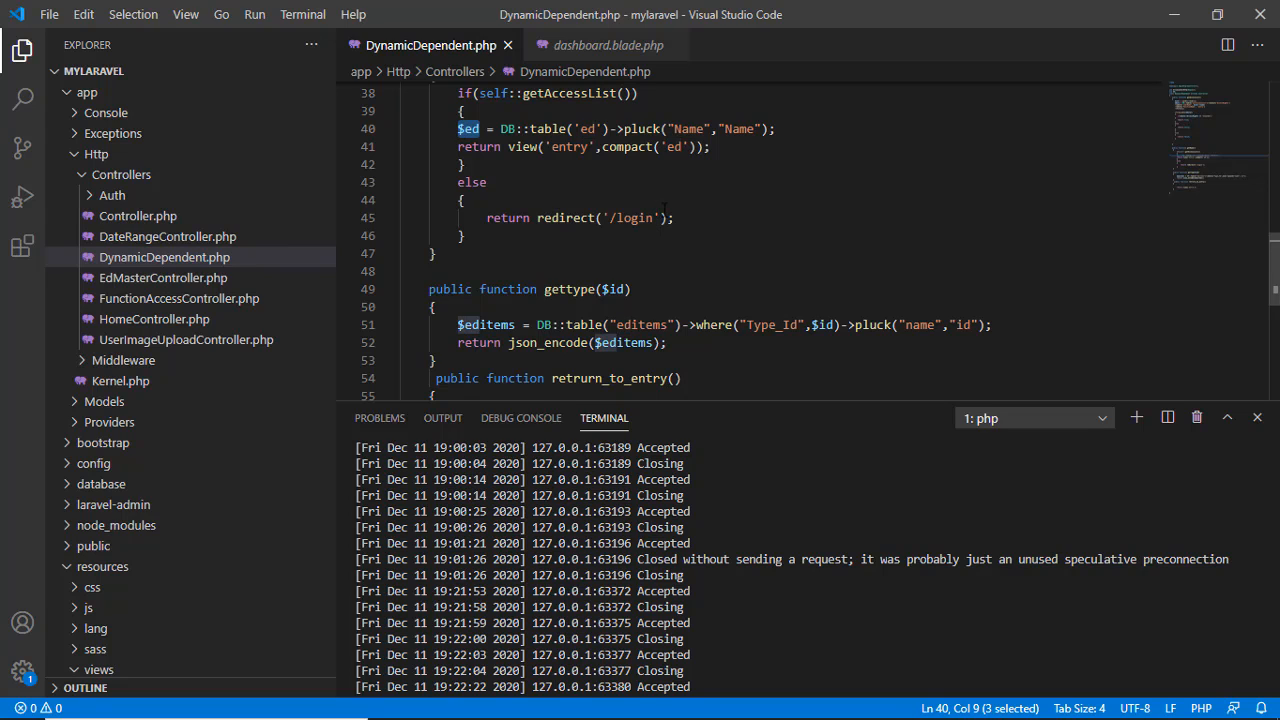
double_click(564, 146)
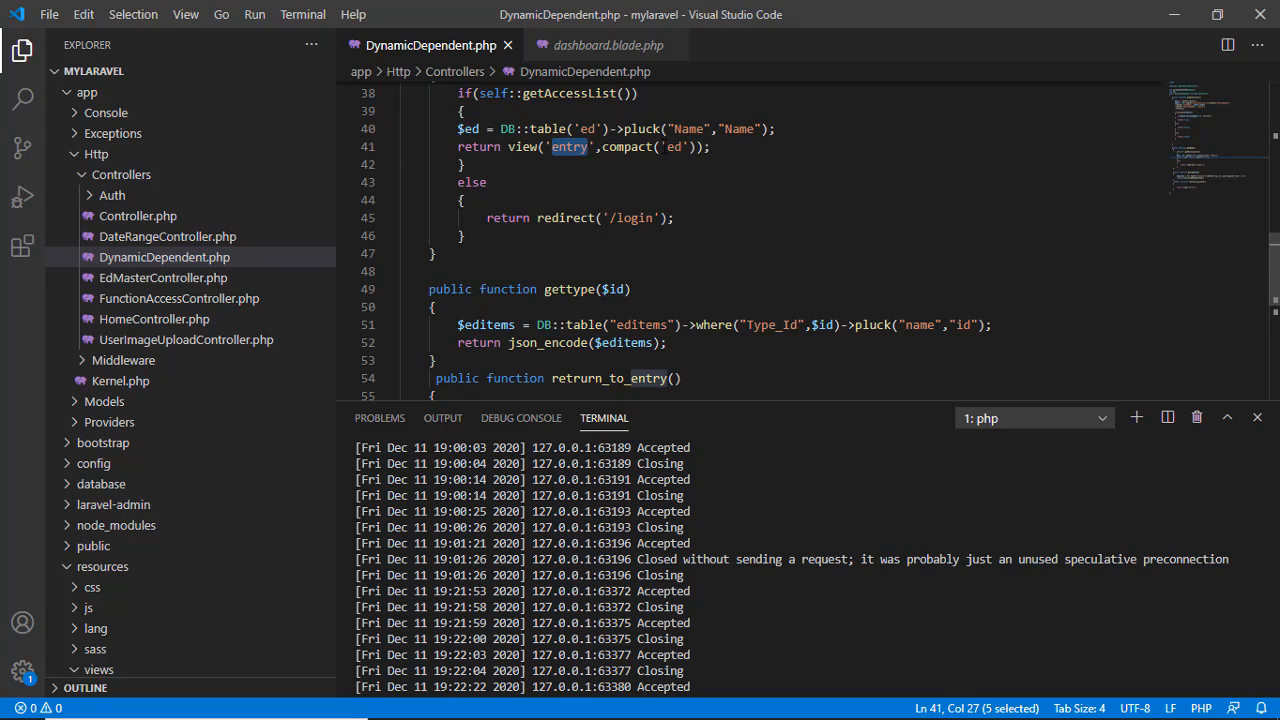
double_click(670, 146)
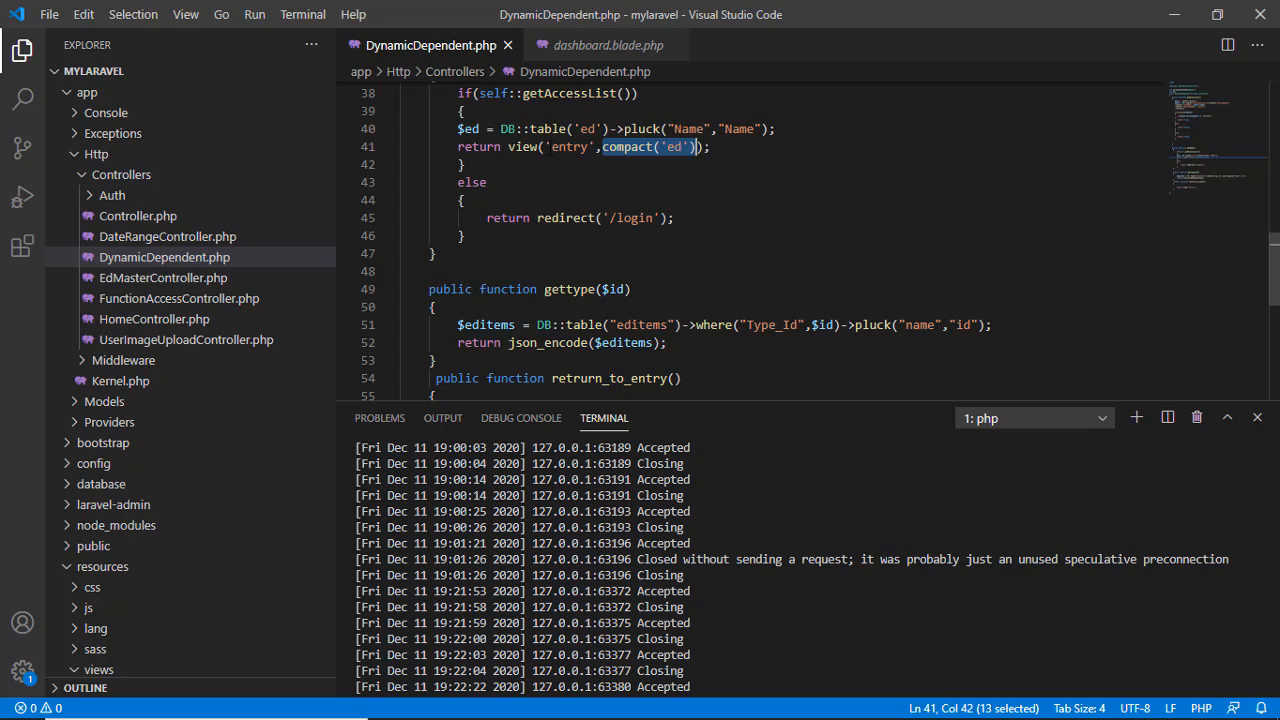
double_click(568, 148)
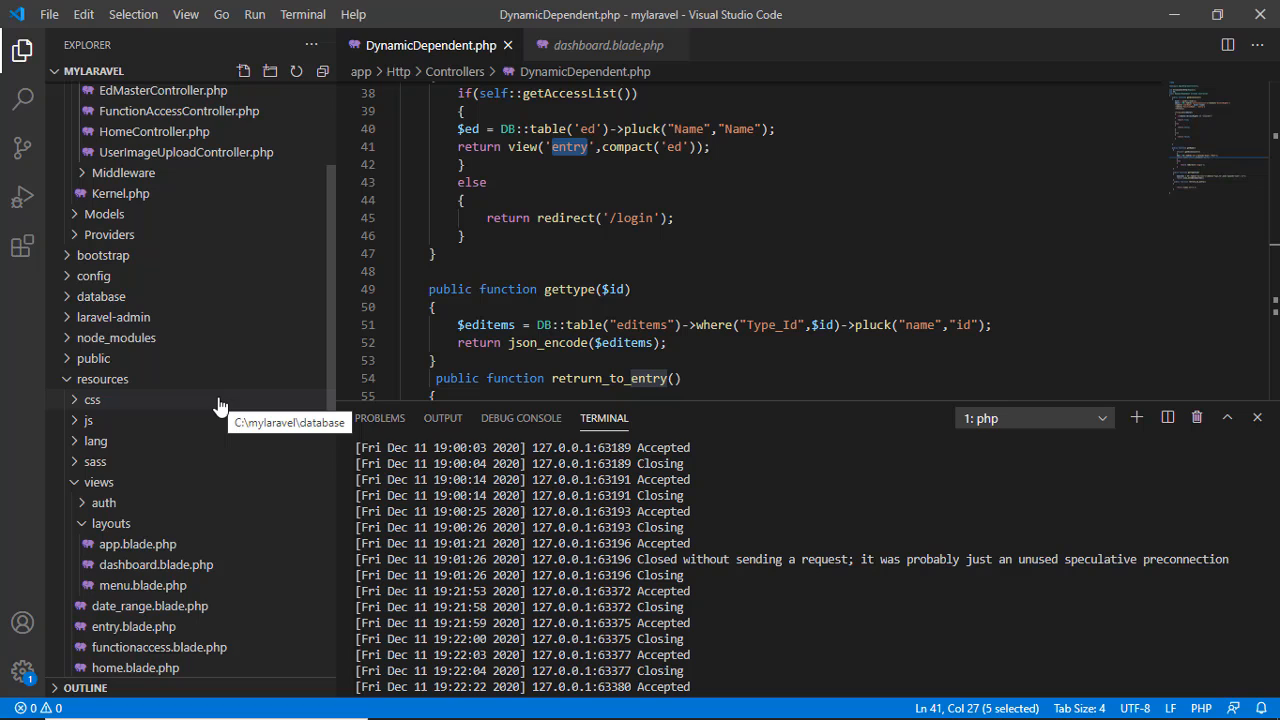
- Scroll entry.blade.php to the Select Type dropdown built by a foreach over $ed
scroll("down", 3)
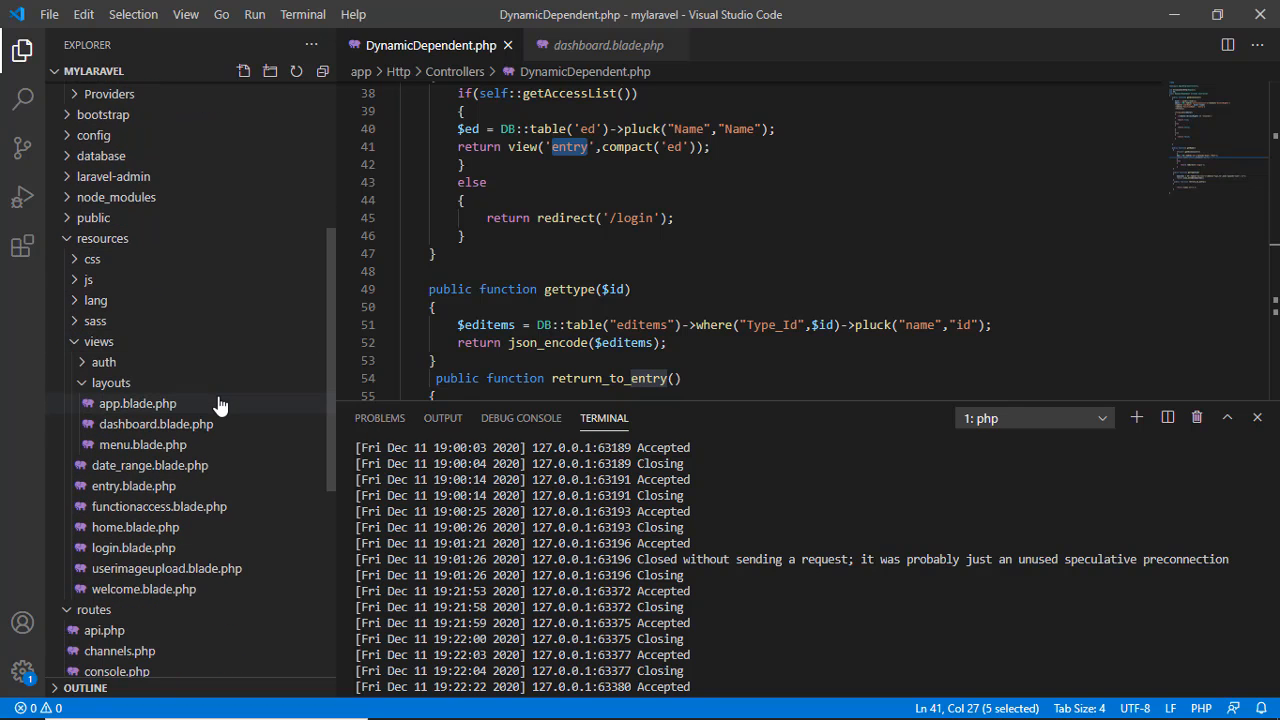
scroll("down", 3)
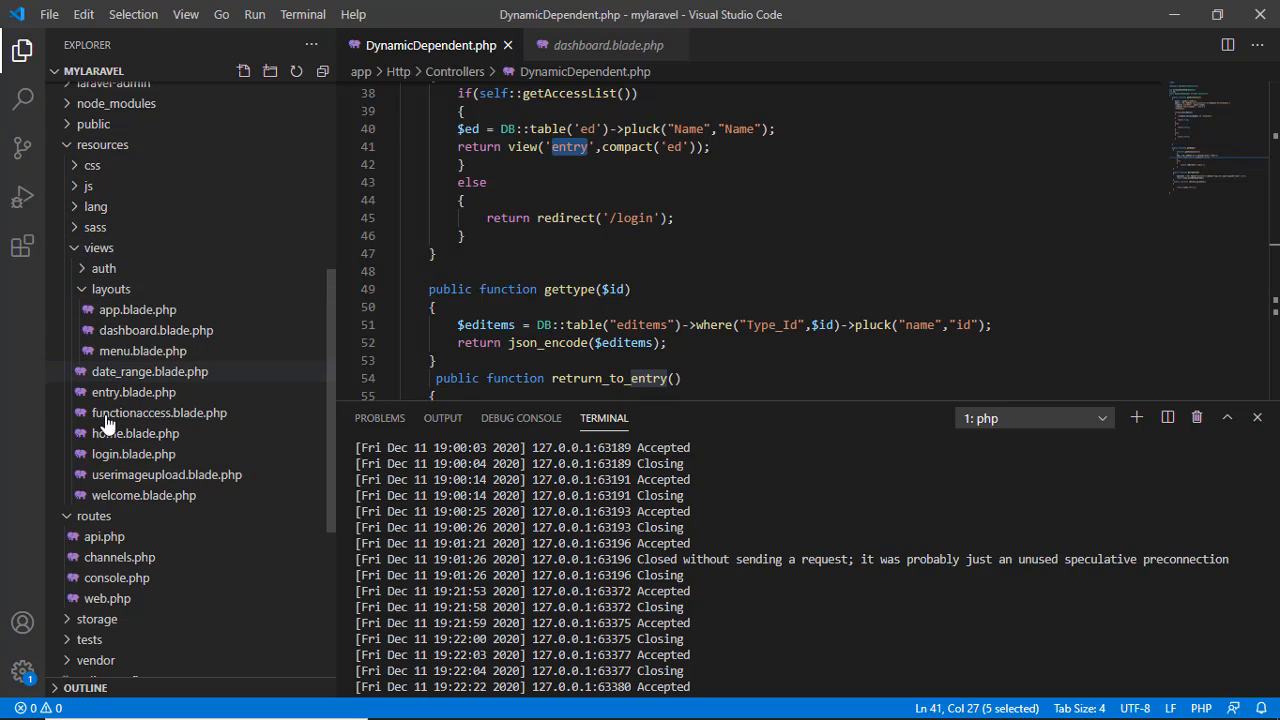
mouse_move(132, 392)
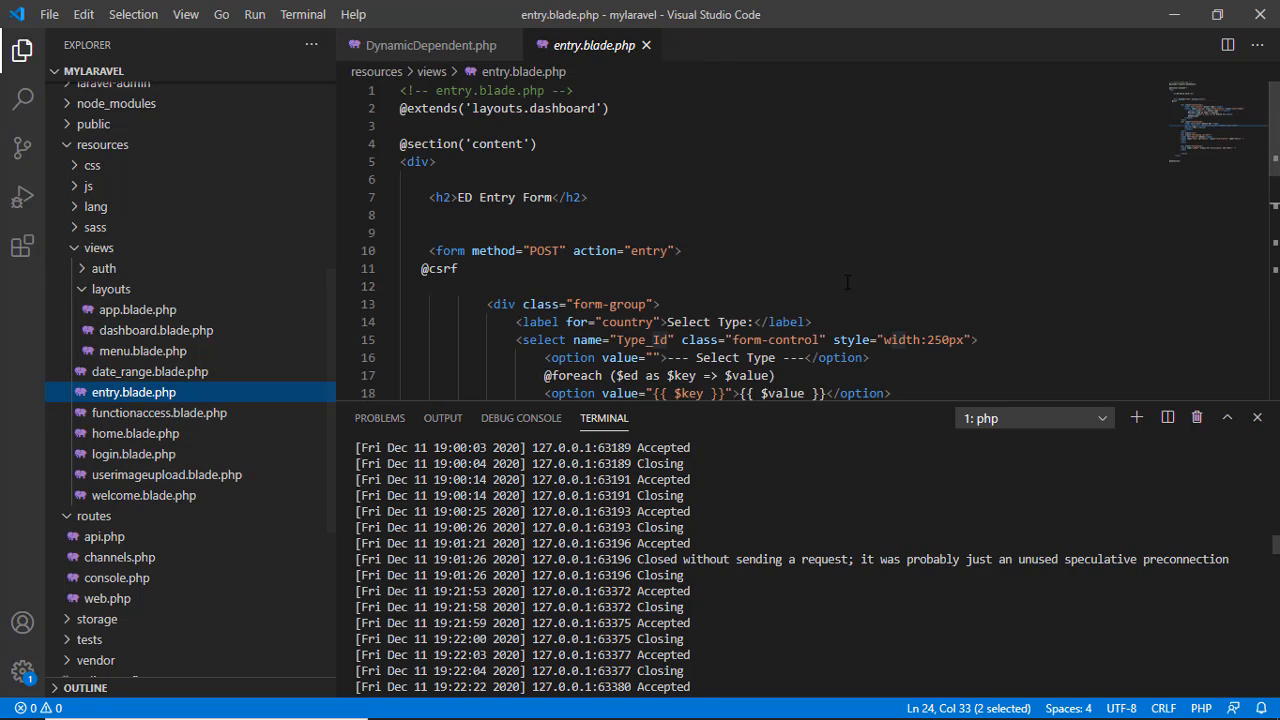
scroll("down", 3)
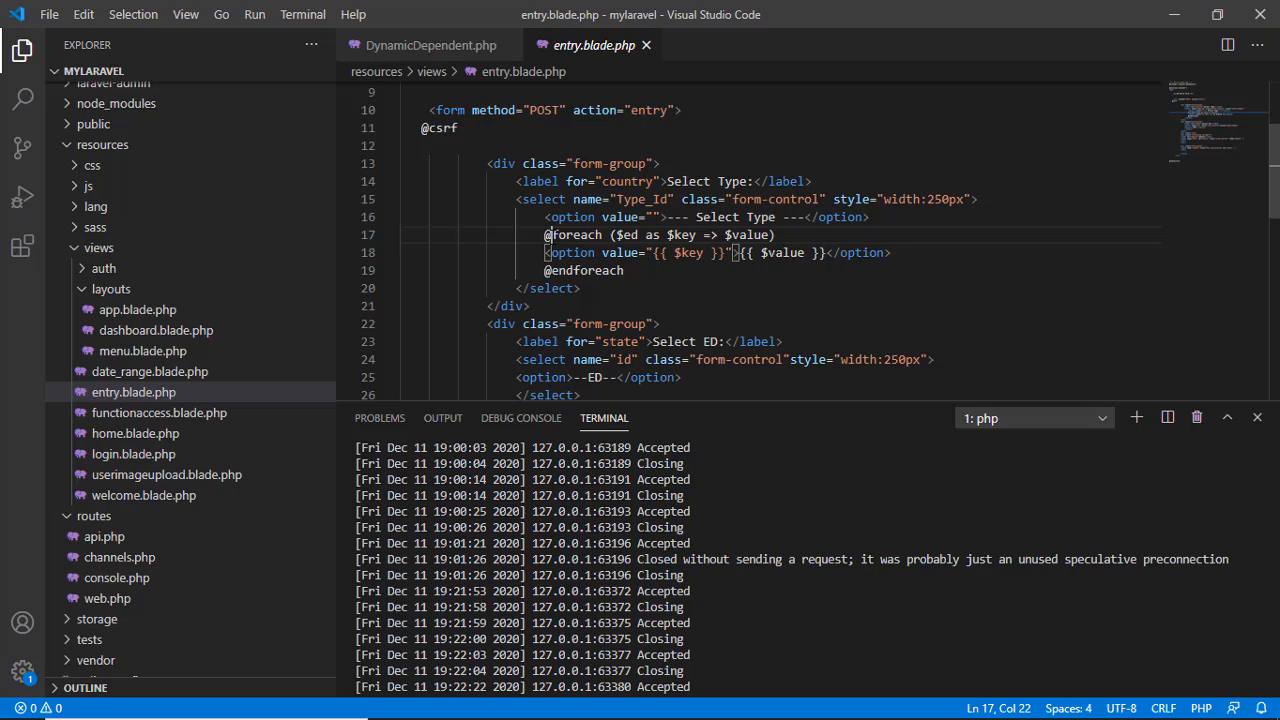
double_click(572, 234)
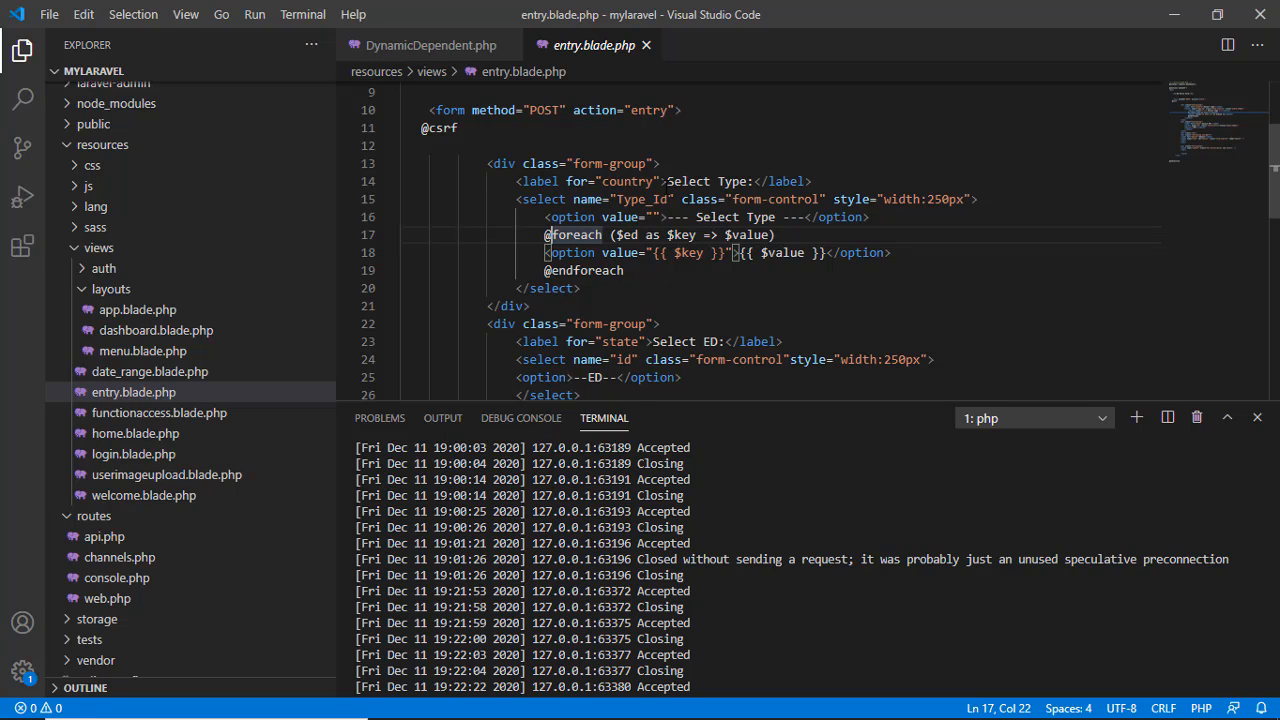
mouse_move(594, 44)
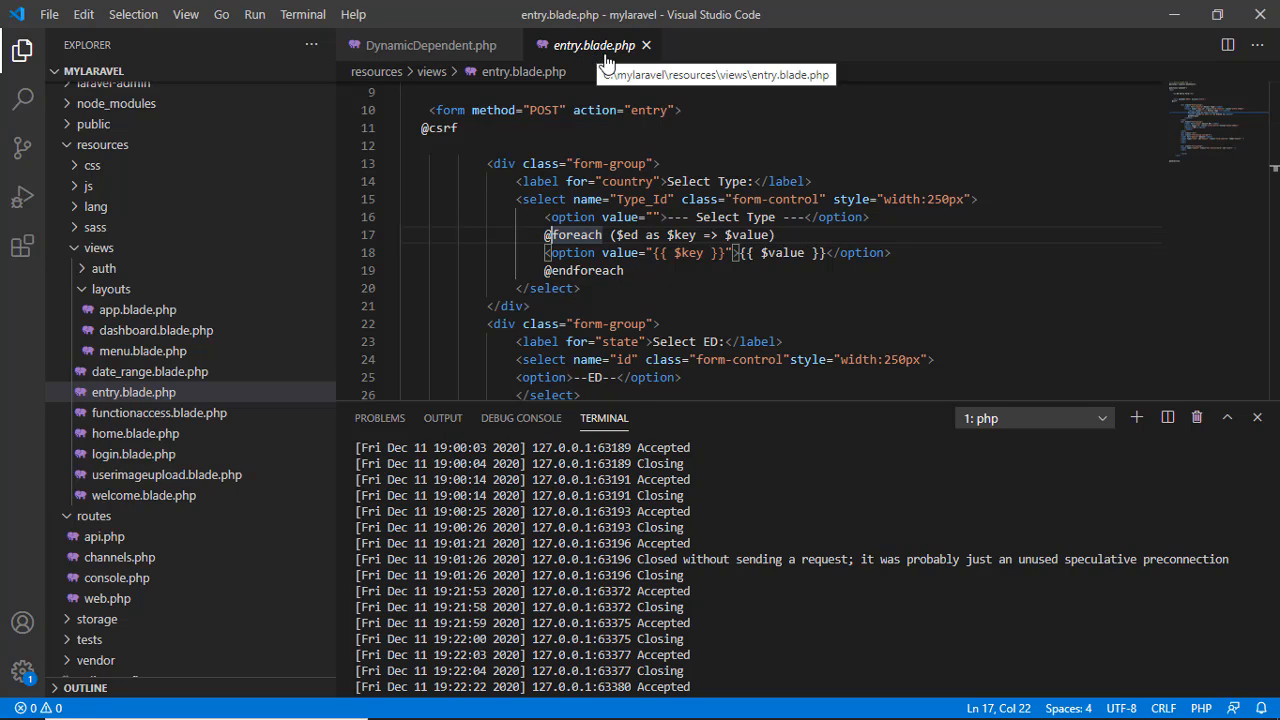
mouse_move(570, 52)
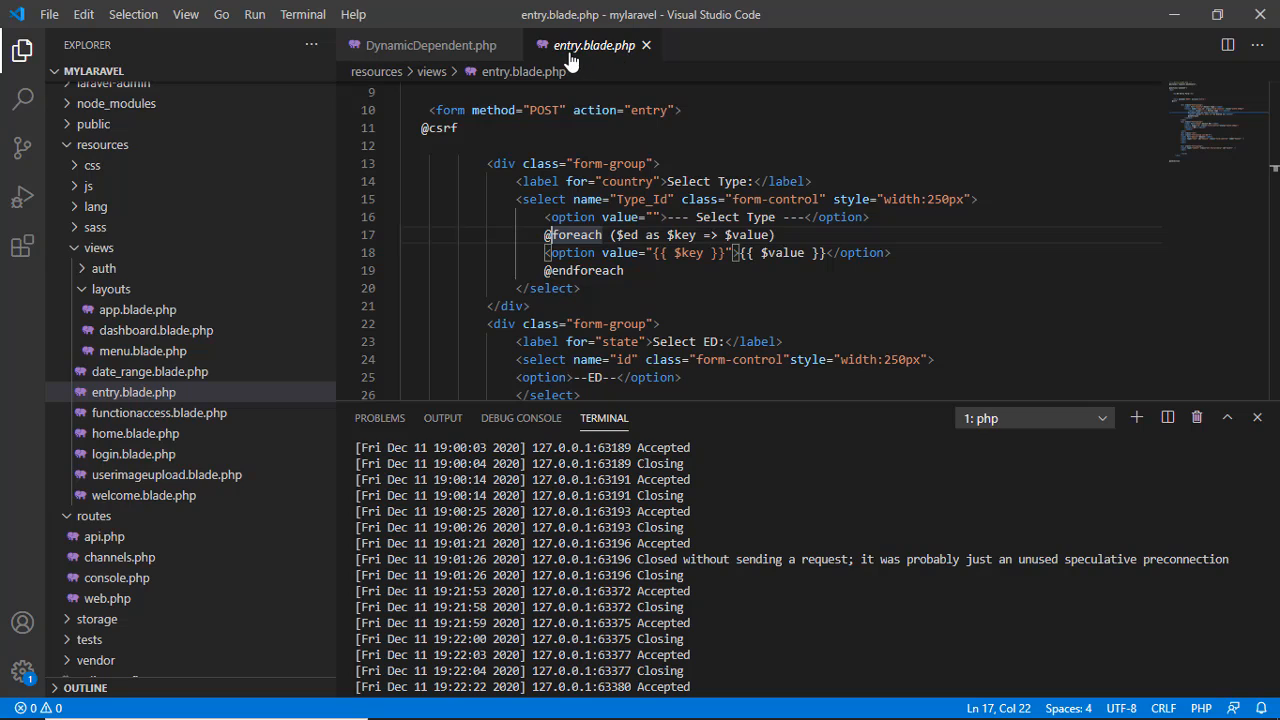
mouse_move(580, 60)
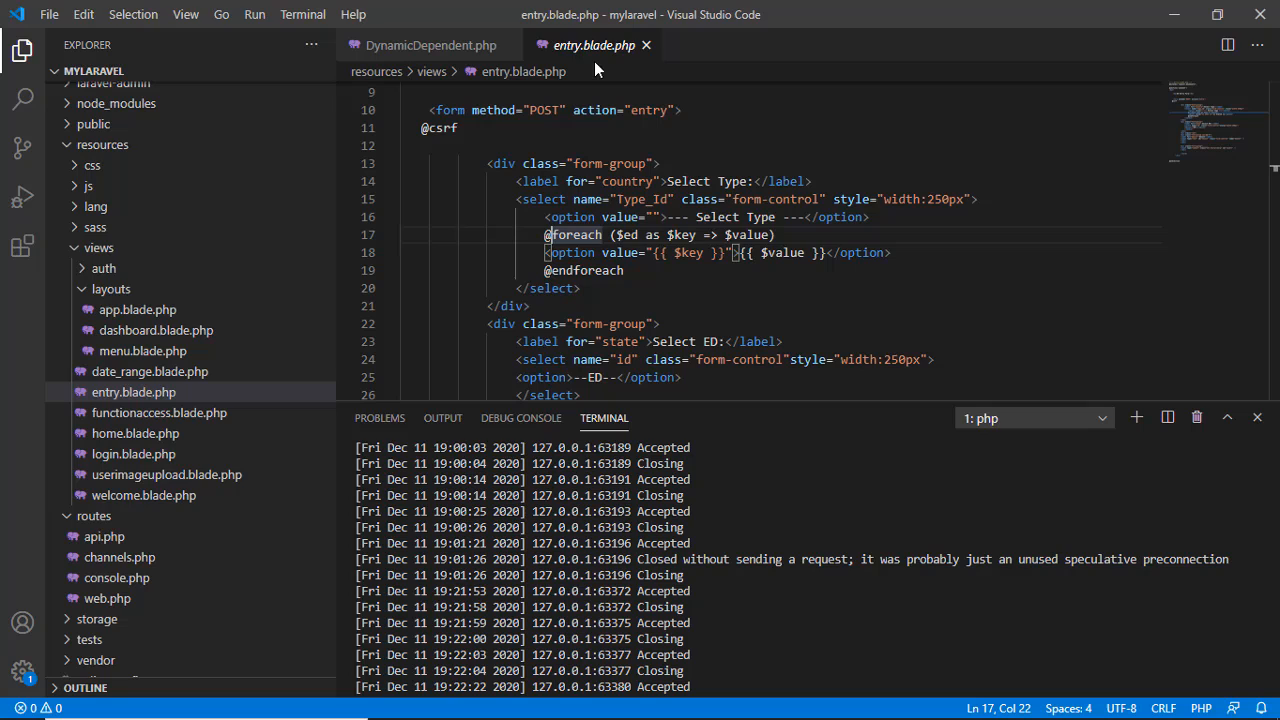
mouse_move(594, 44)
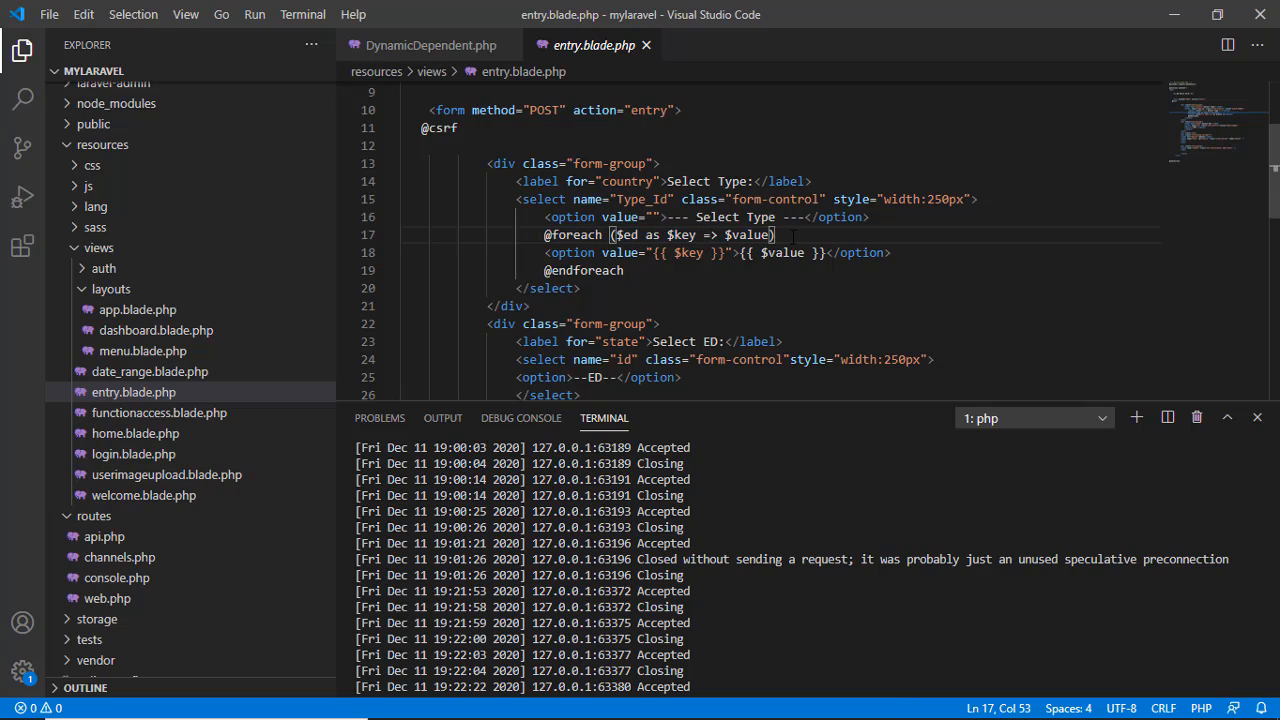
mouse_move(776, 304)
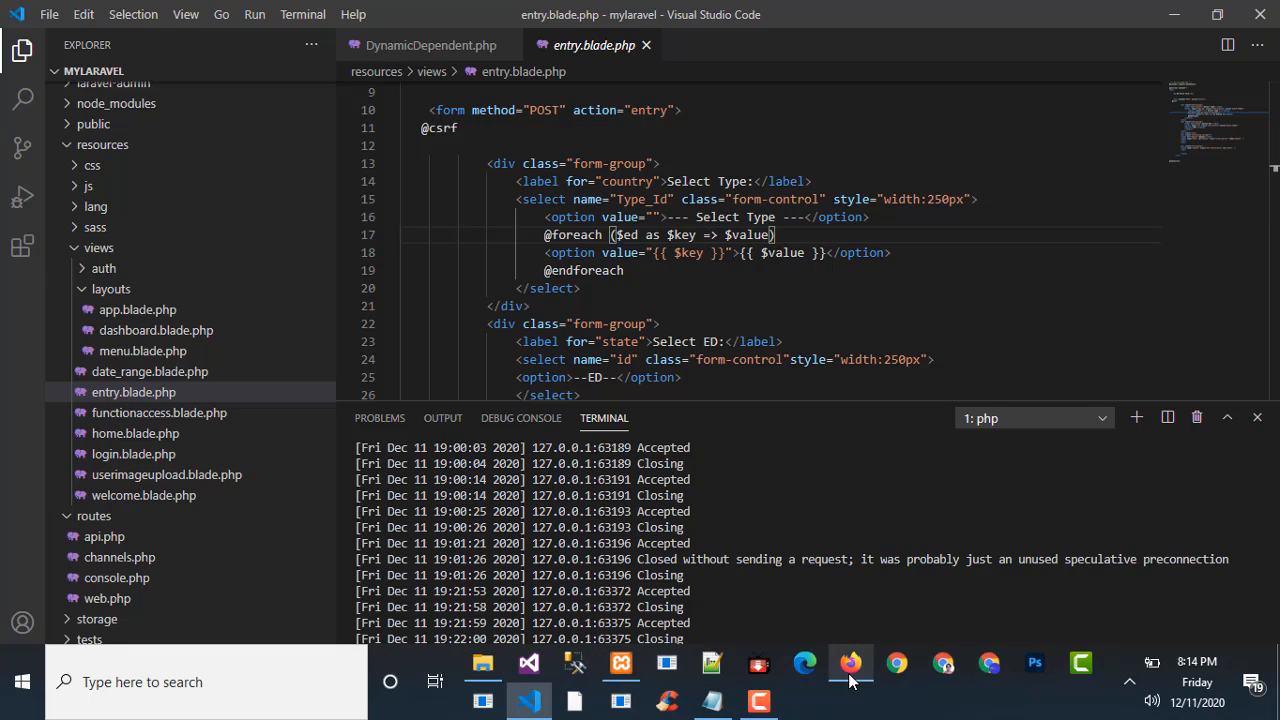
left_click(848, 664)
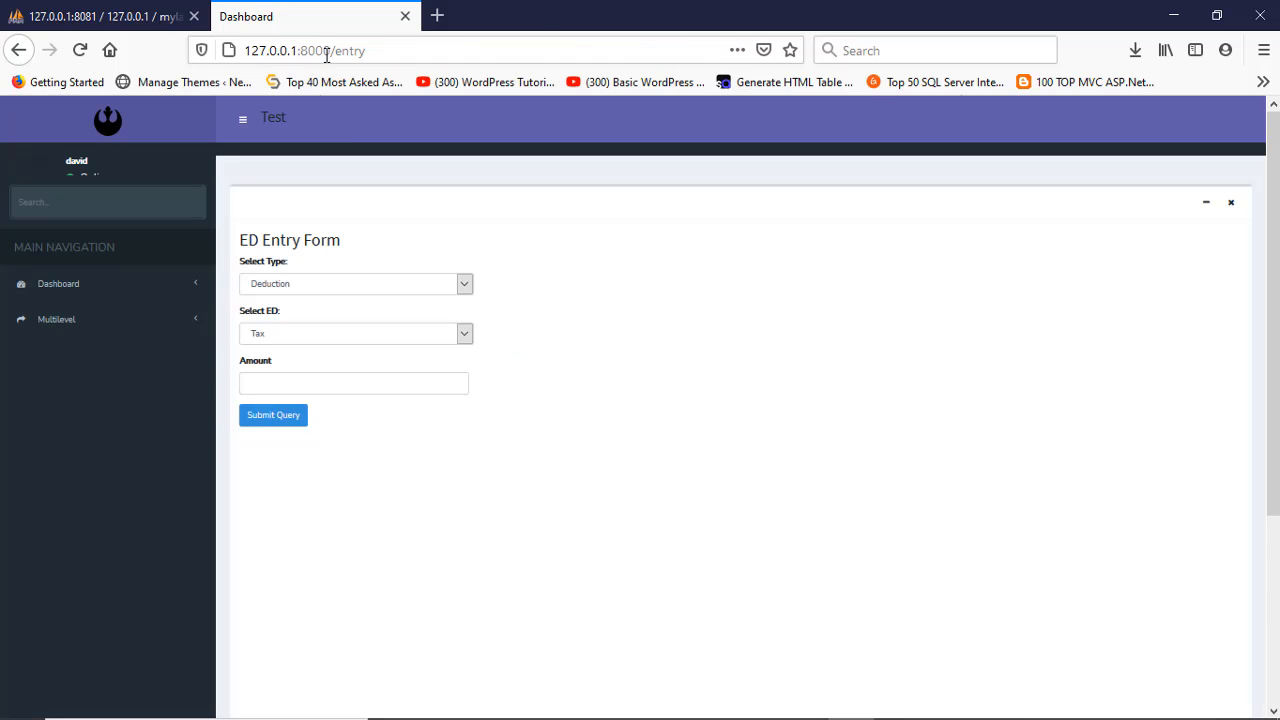
left_click(356, 284)
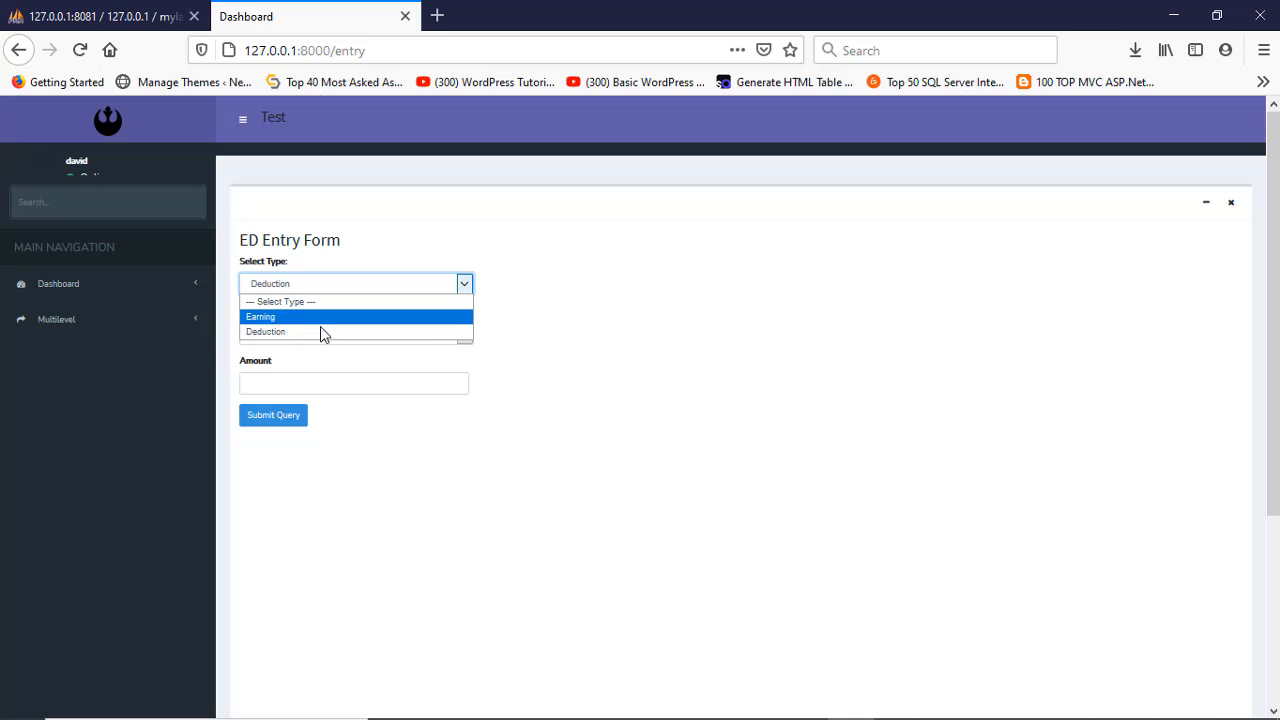
left_click(264, 332)
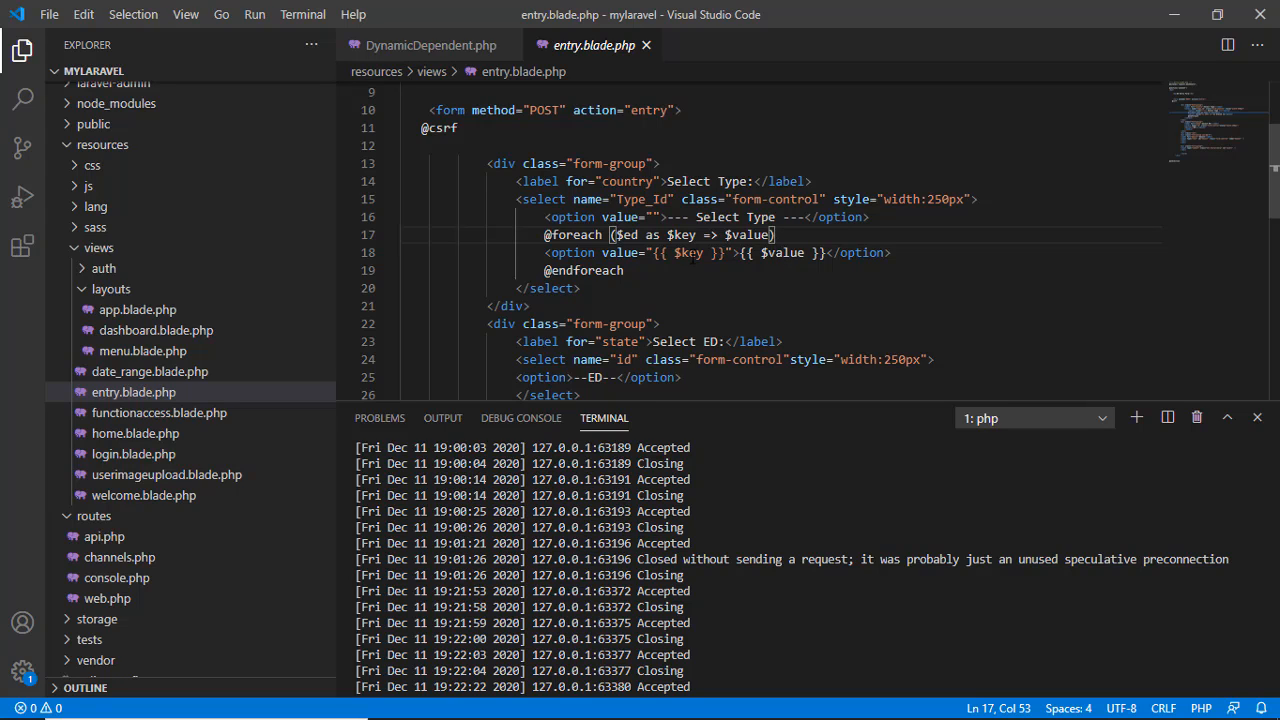
mouse_move(810, 258)
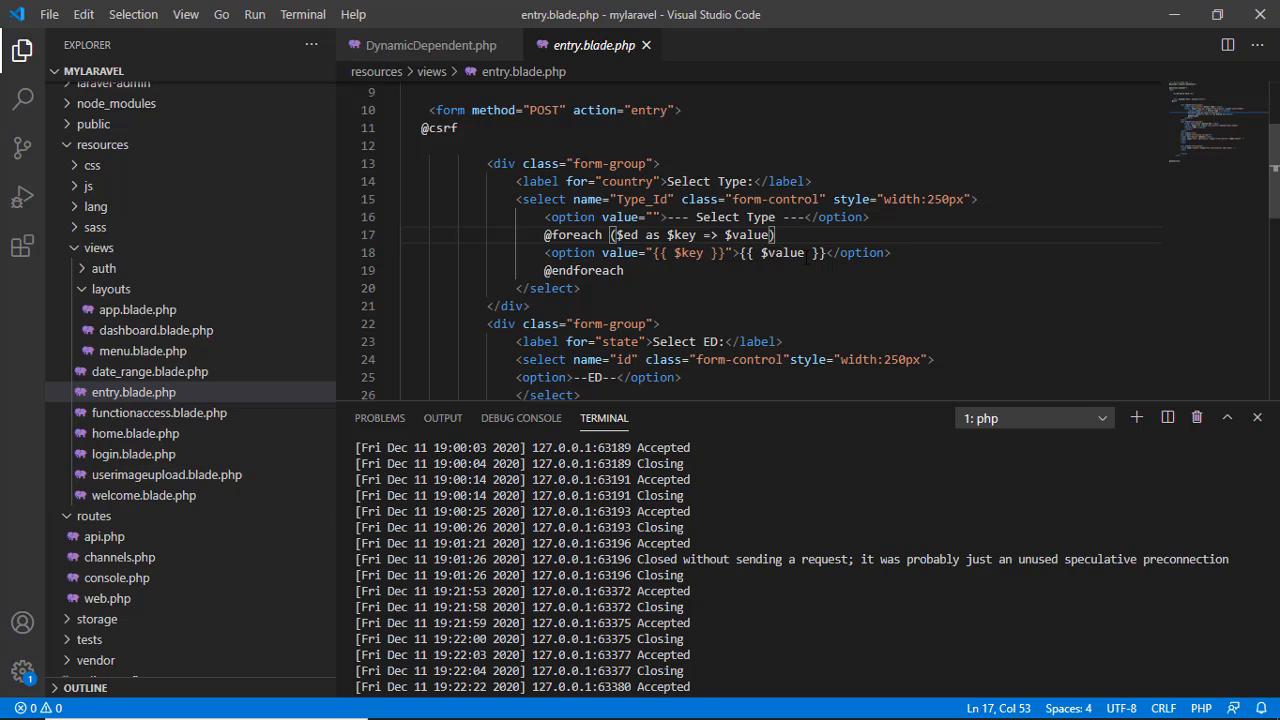
- Highlight the Type_Id select's name attribute and scroll down to the ED select markup
scroll("down", 3)
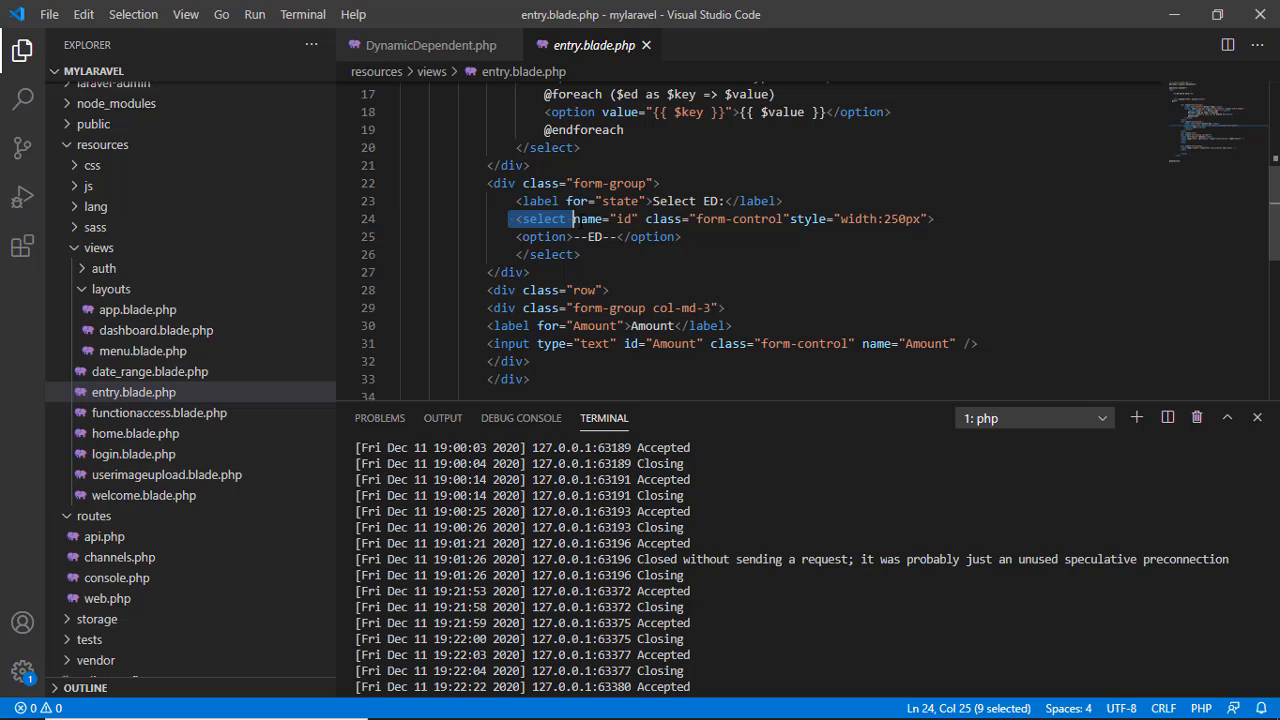
key("shift+right")
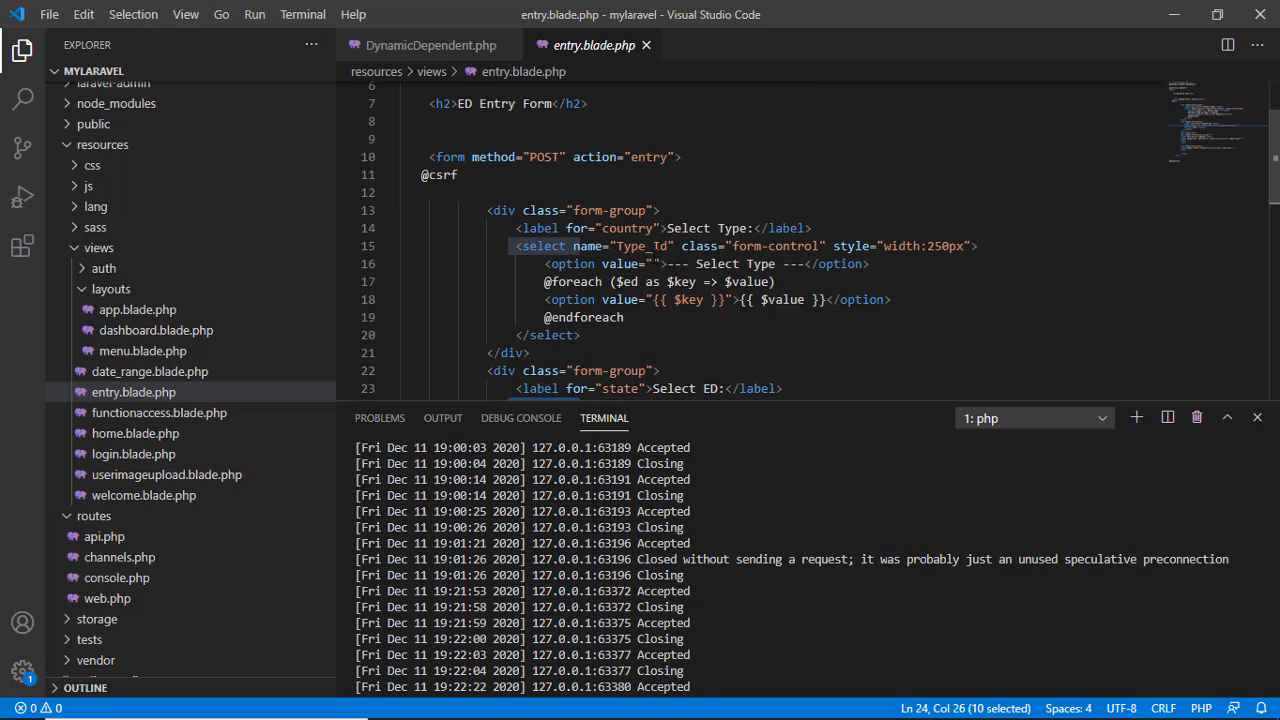
double_click(624, 246)
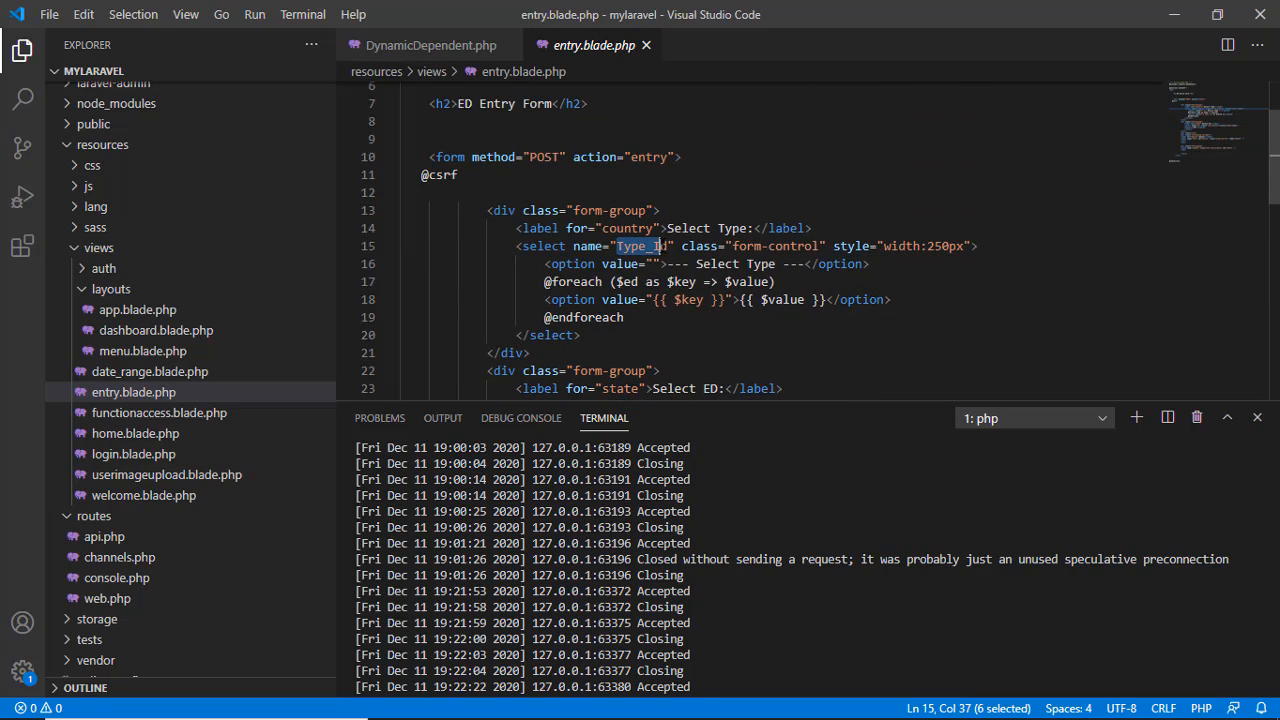
scroll("down", 3)
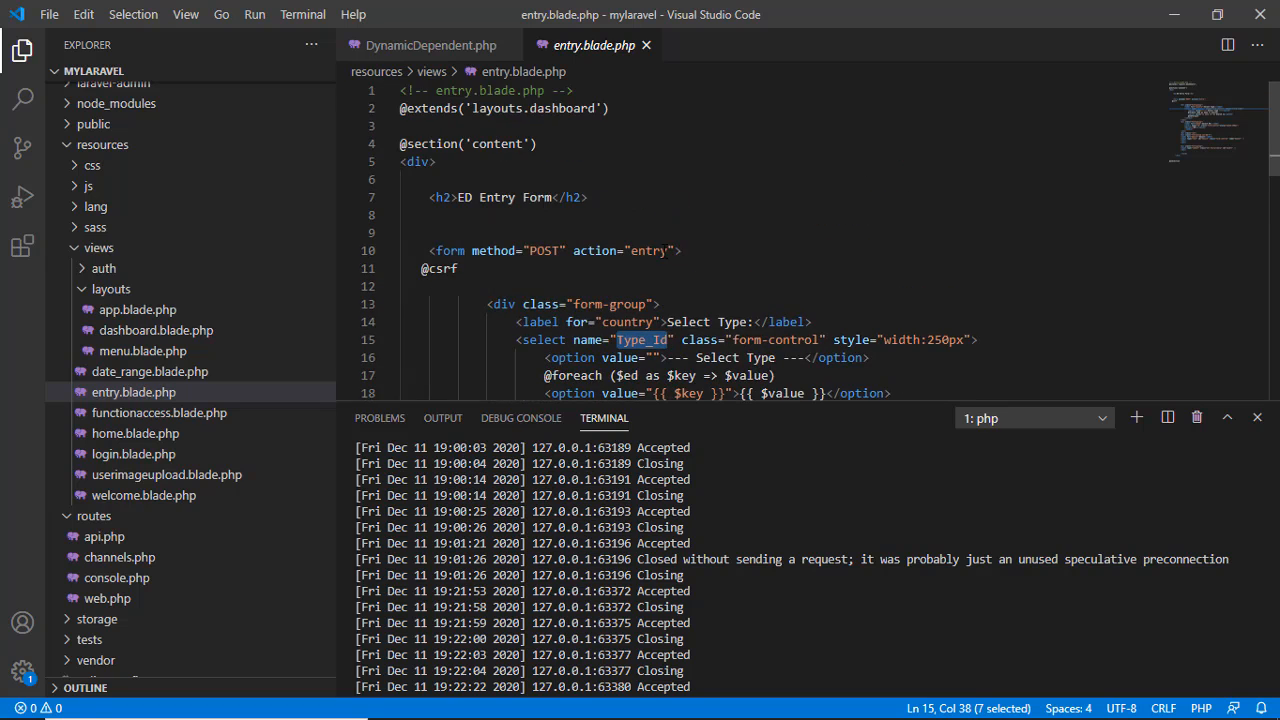
scroll("down", 3)
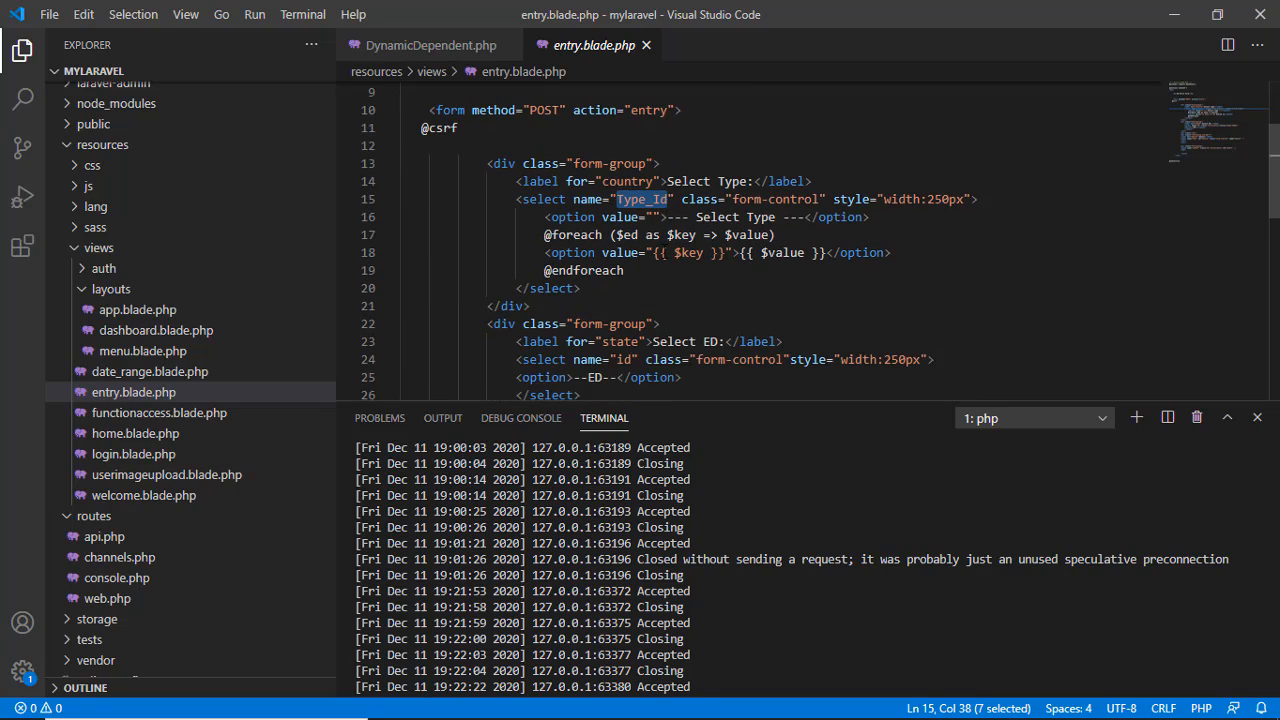
scroll("down", 3)
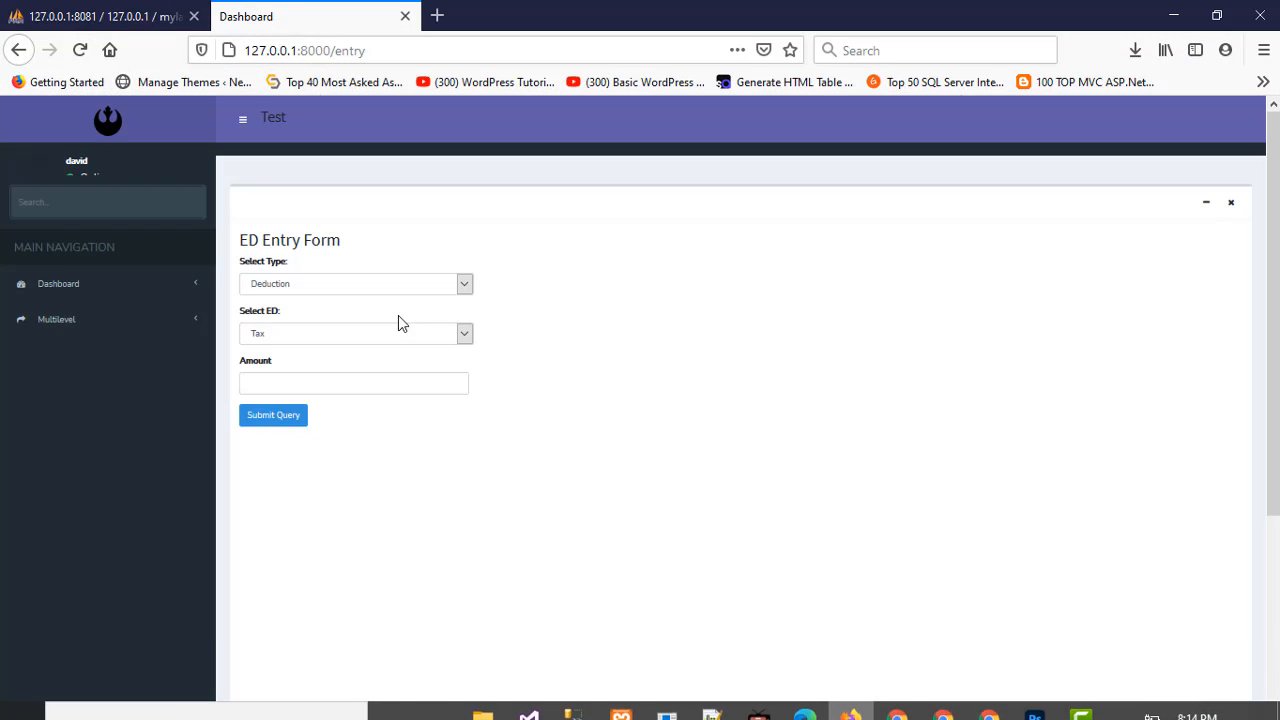
left_click(356, 284)
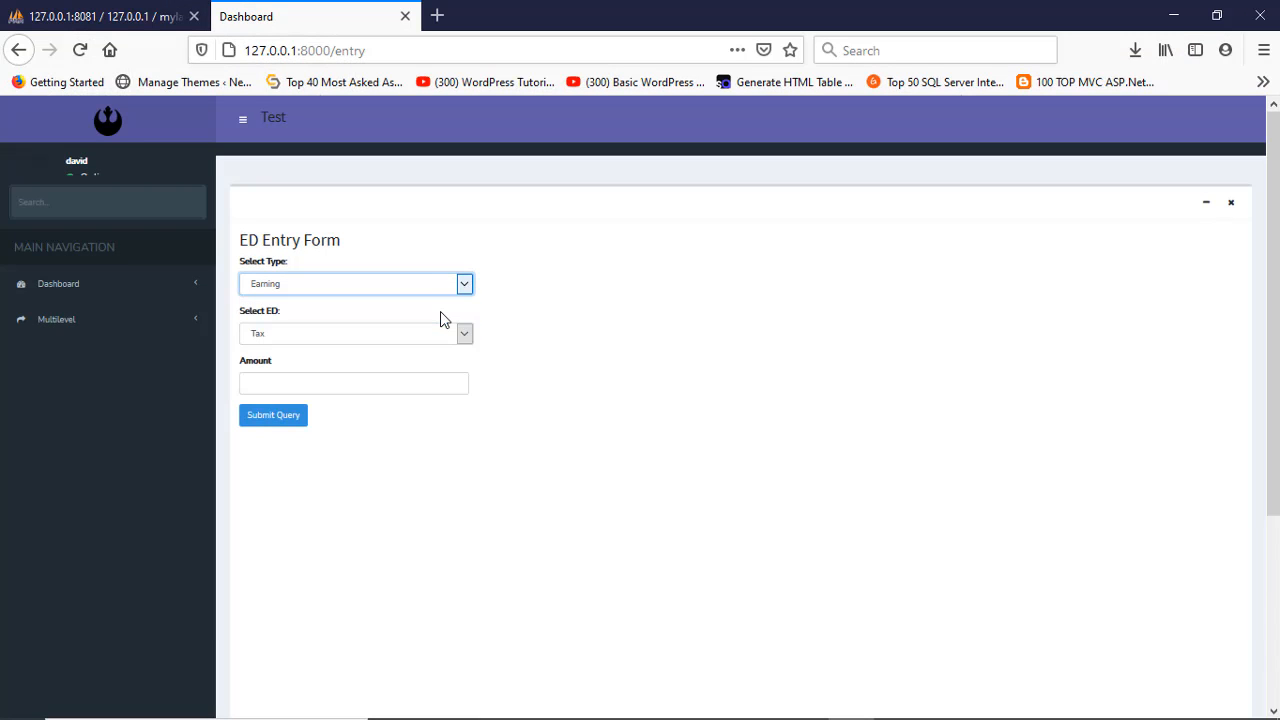
left_click(356, 332)
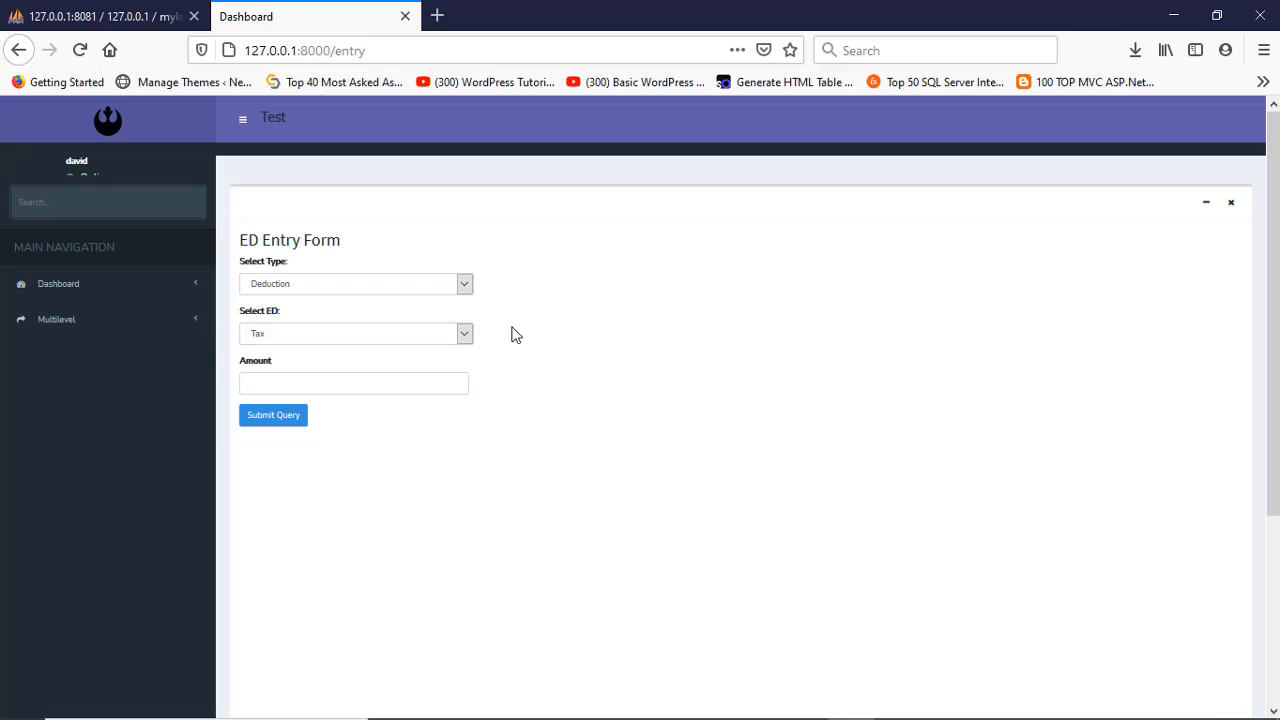
mouse_move(1200, 64)
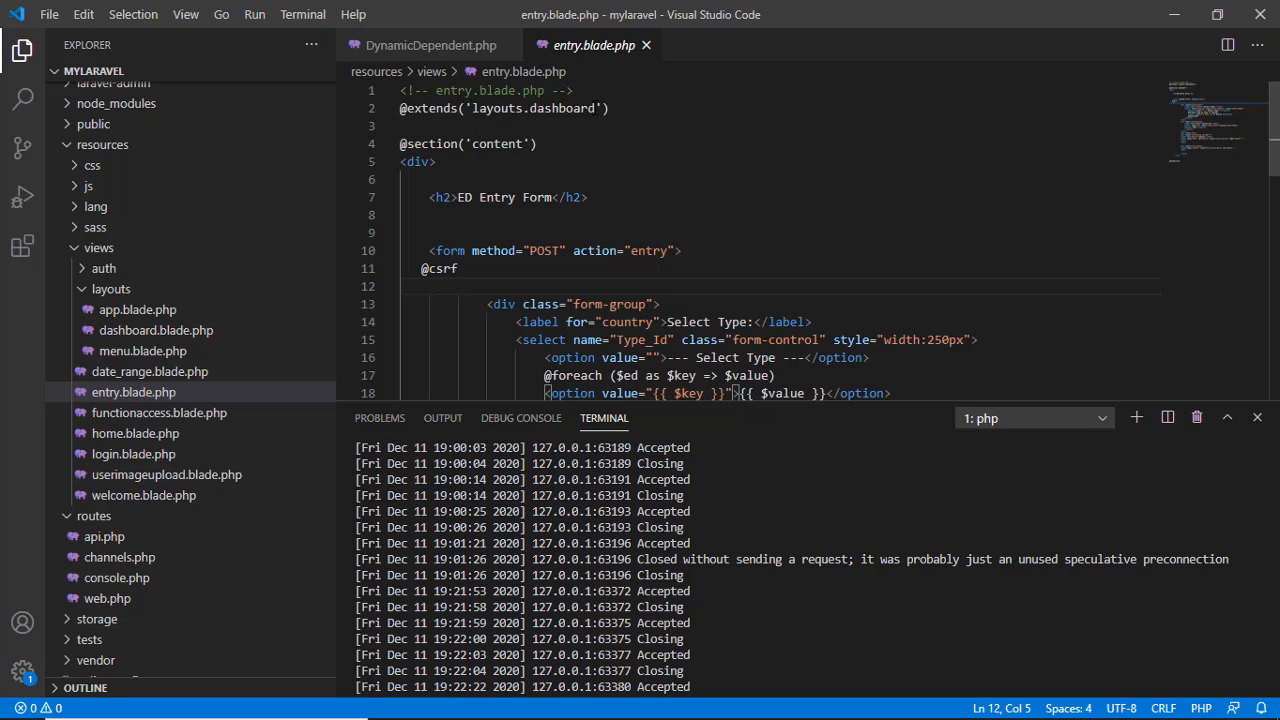
mouse_move(260, 448)
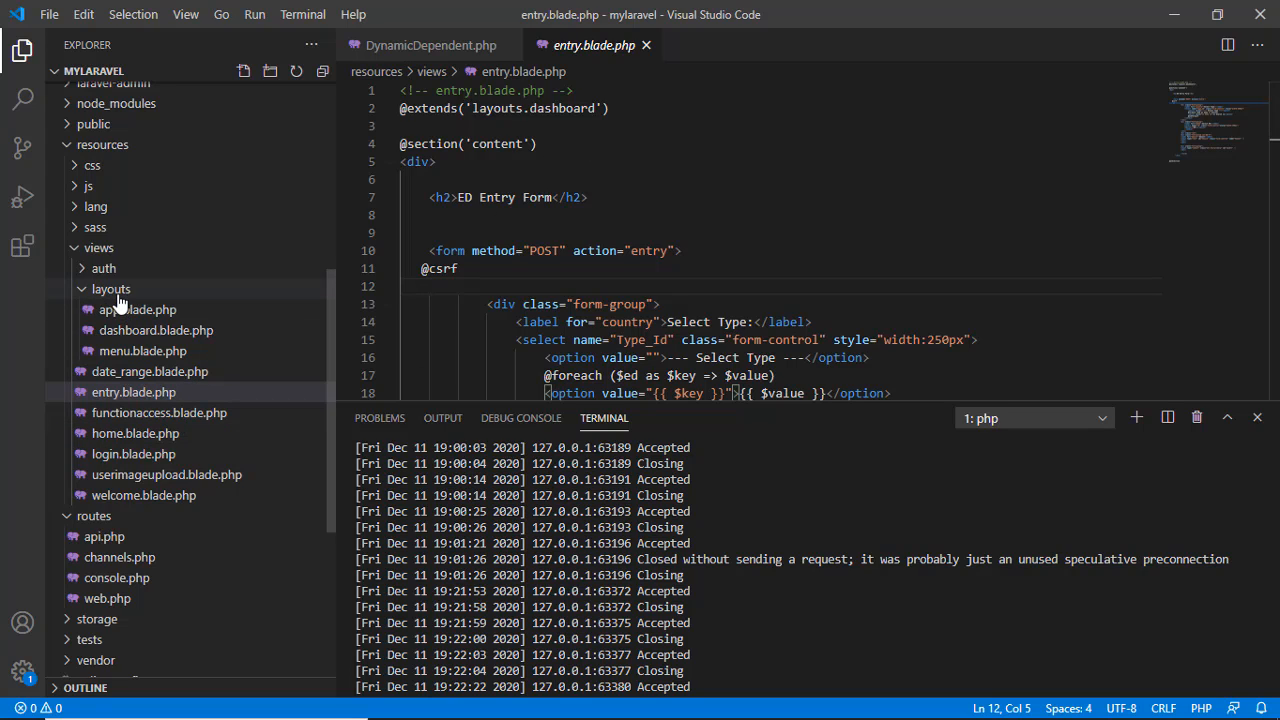
- Show dashboard.blade.php's jQuery script where a Type_Id change fires an AJAX request to entry/gettype/
left_click(156, 330)
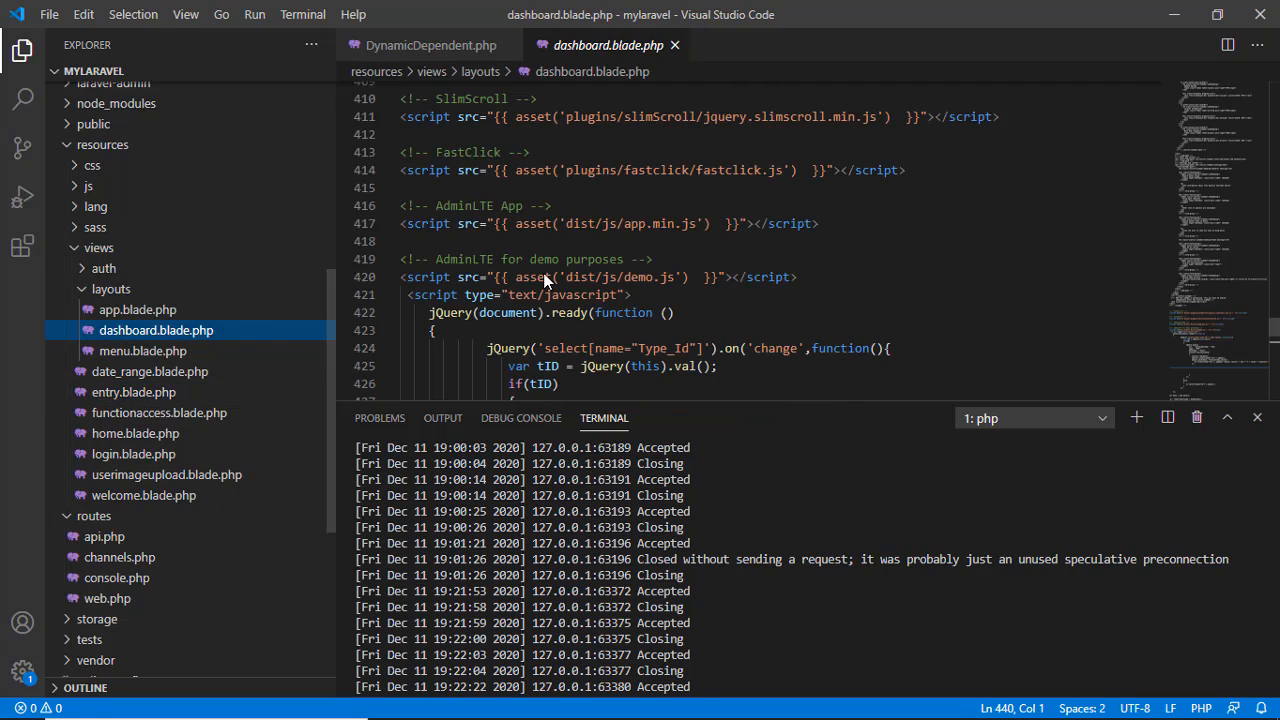
scroll("down", 3)
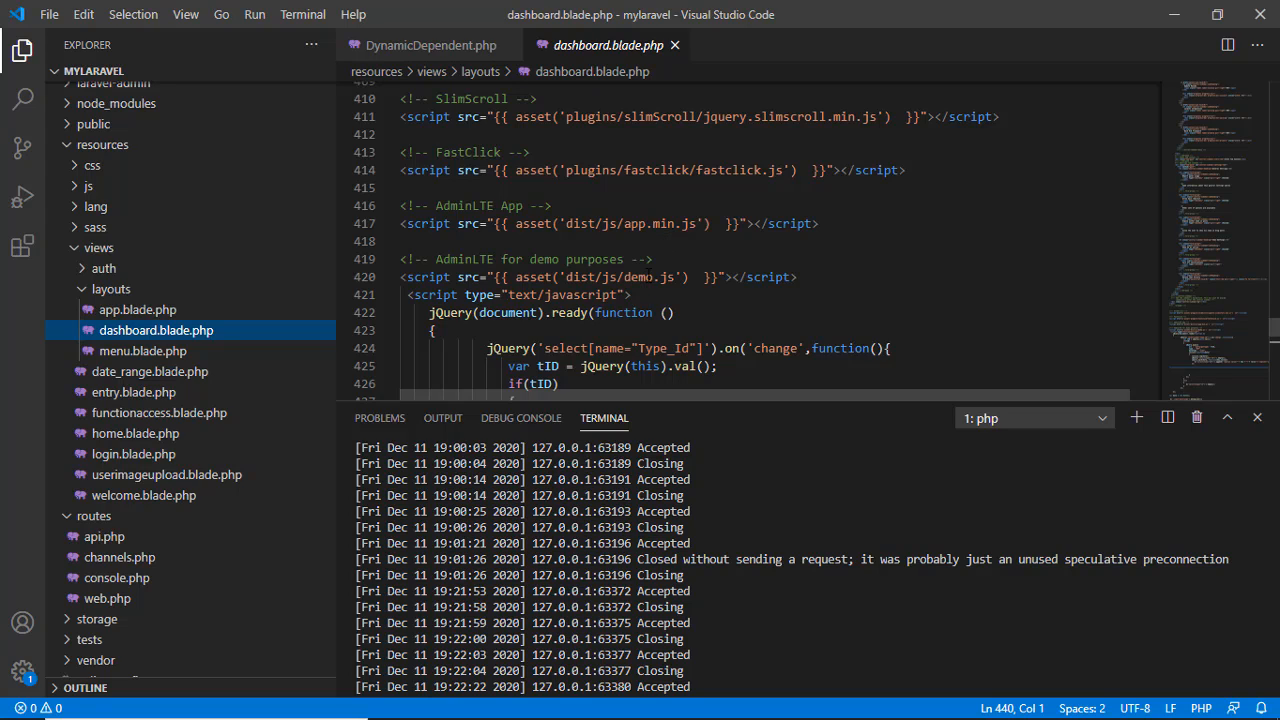
mouse_move(662, 308)
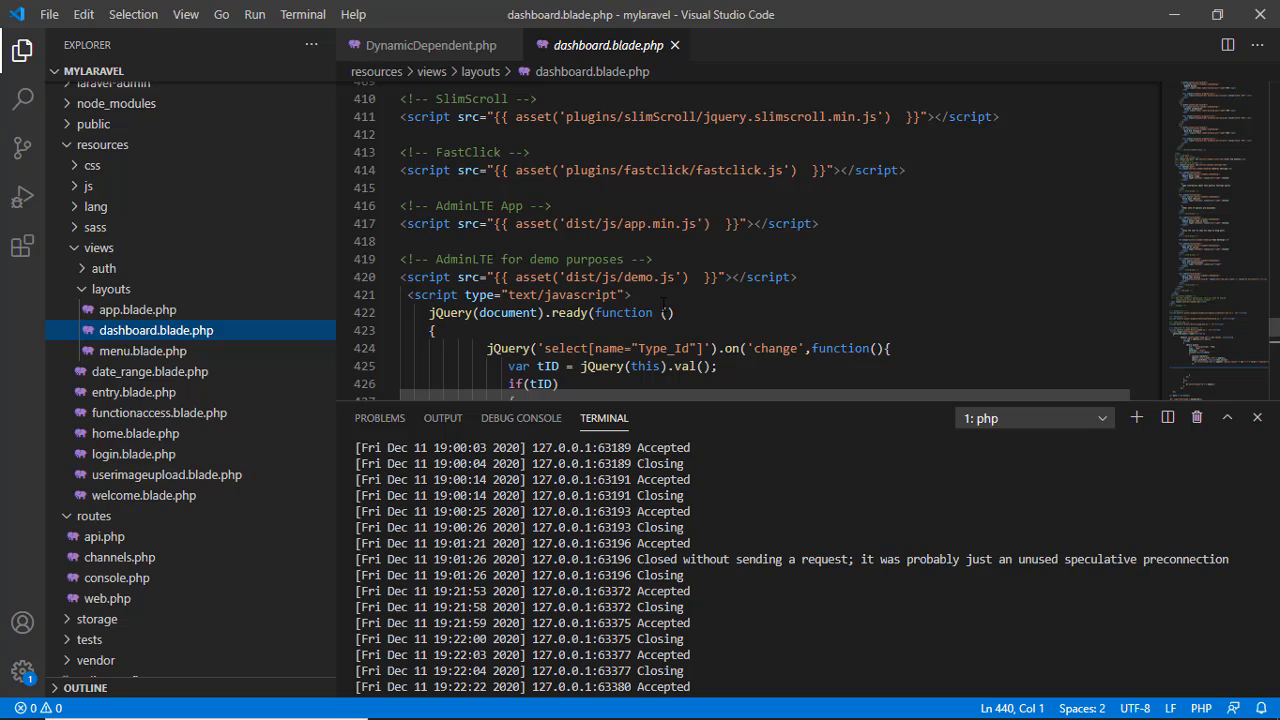
scroll("down", 3)
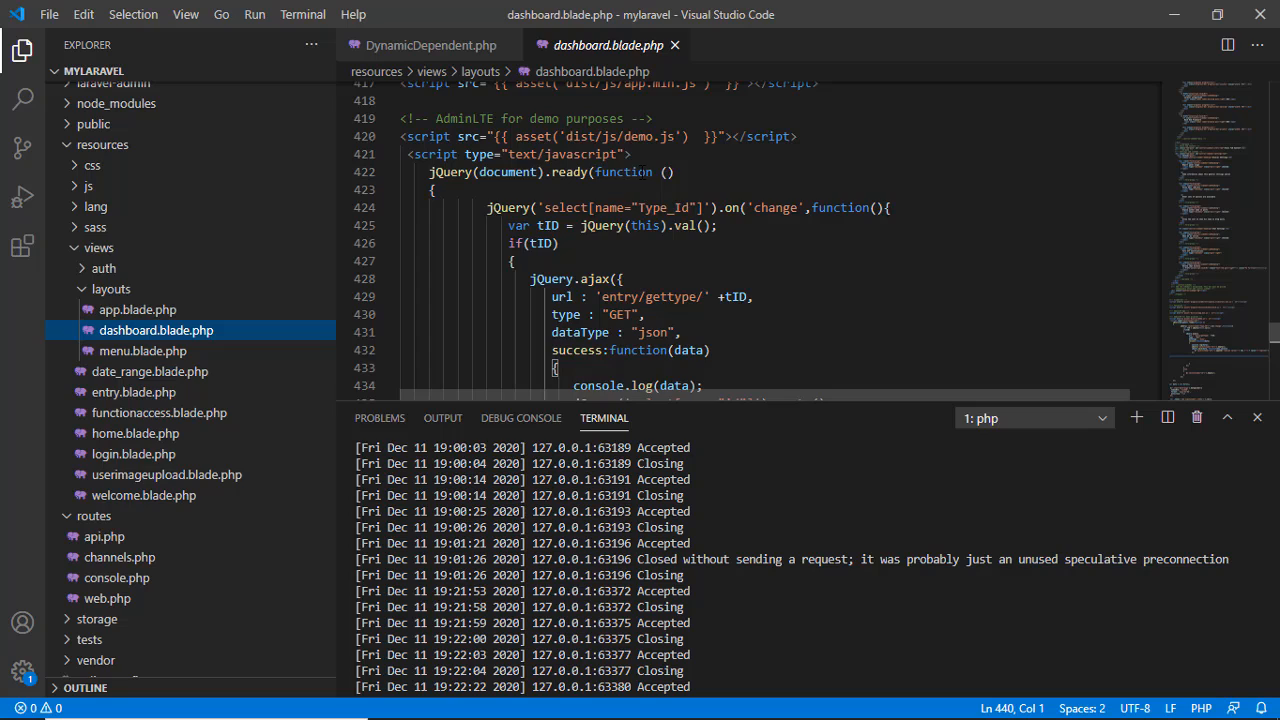
scroll("down", 3)
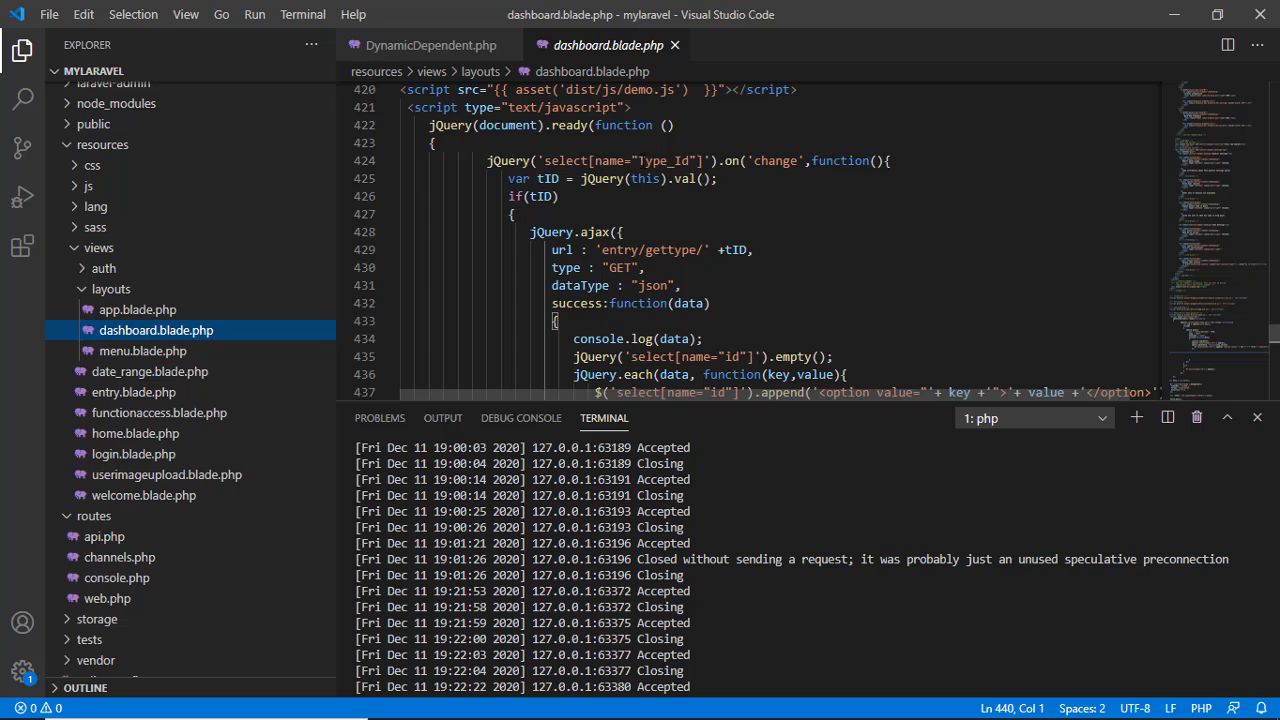
double_click(664, 160)
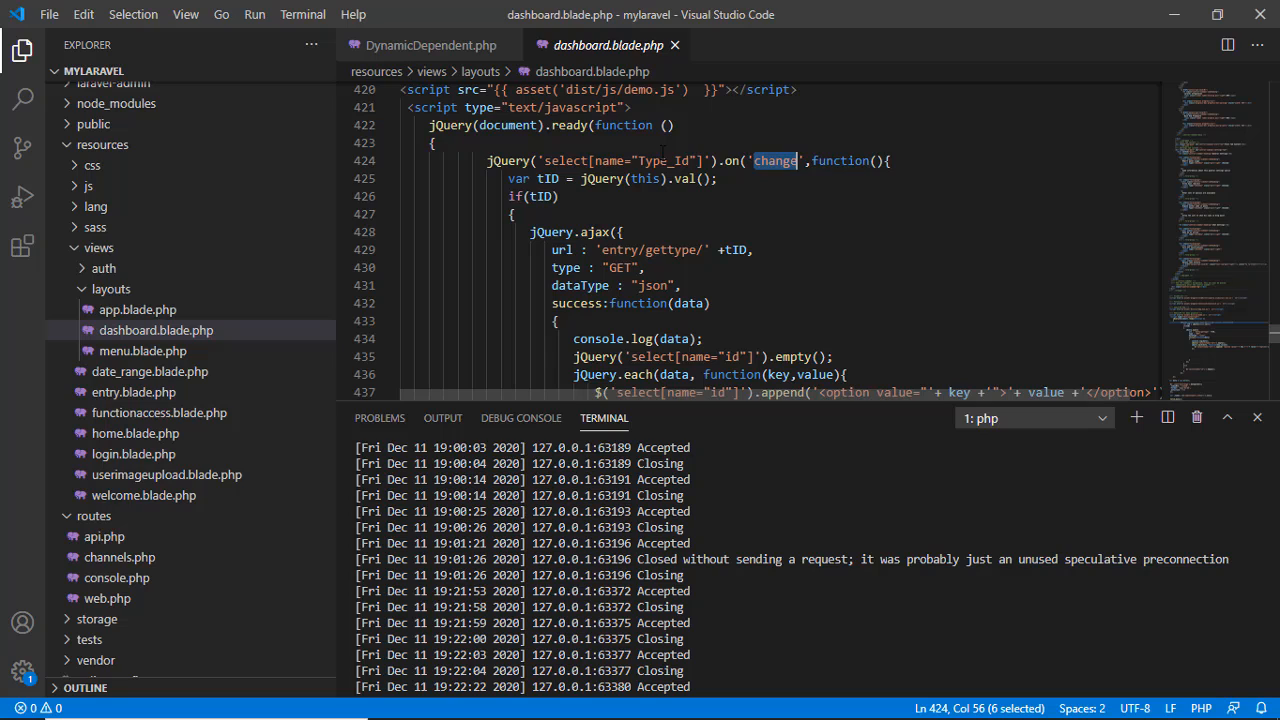
double_click(660, 160)
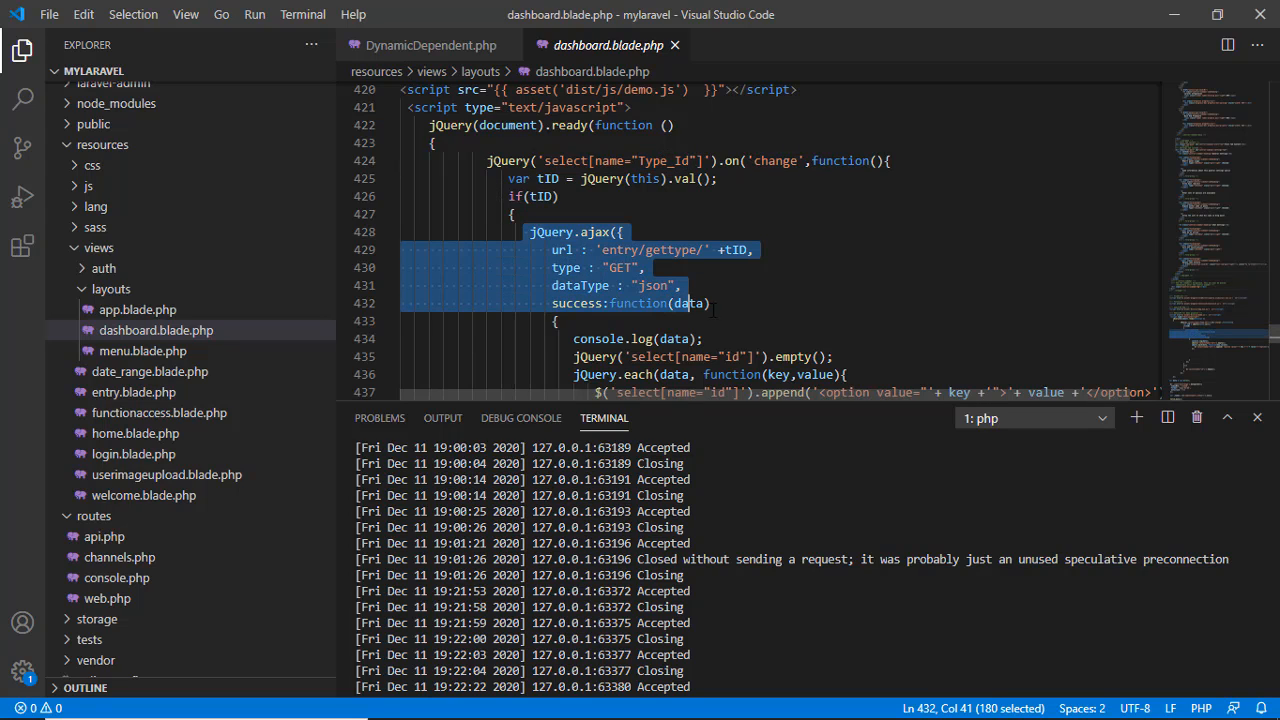
left_click(704, 304)
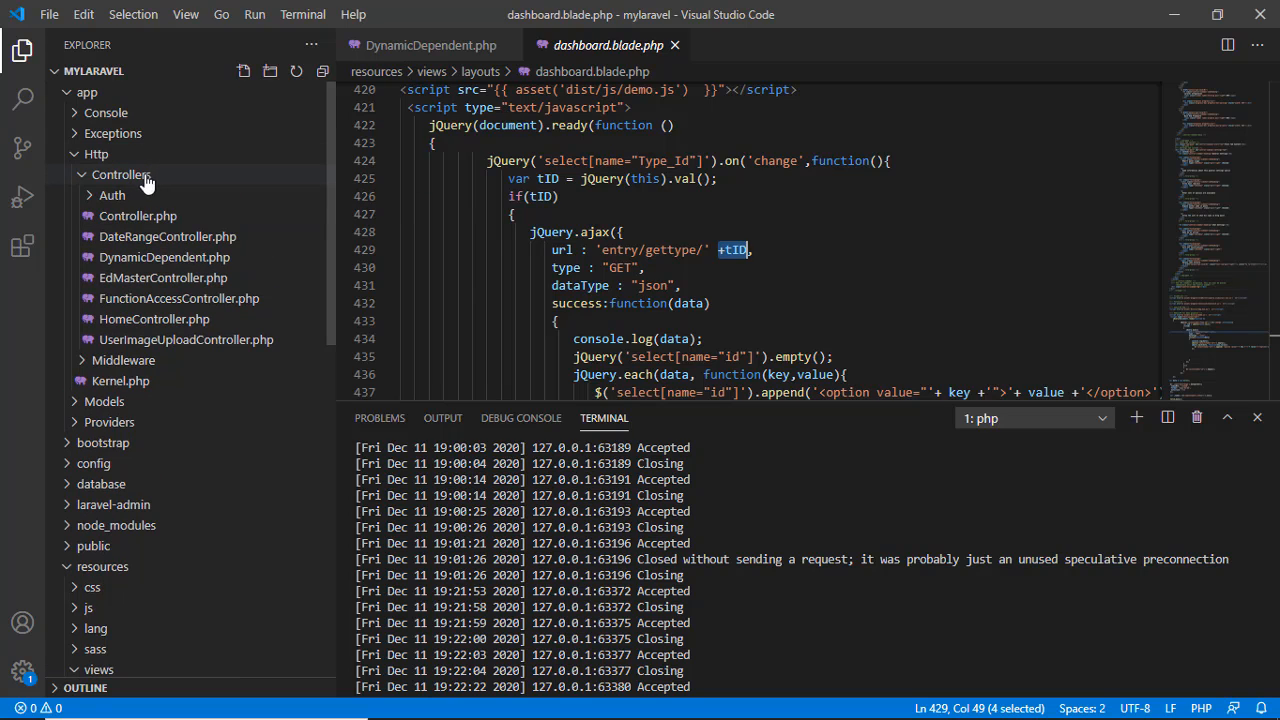
mouse_move(136, 184)
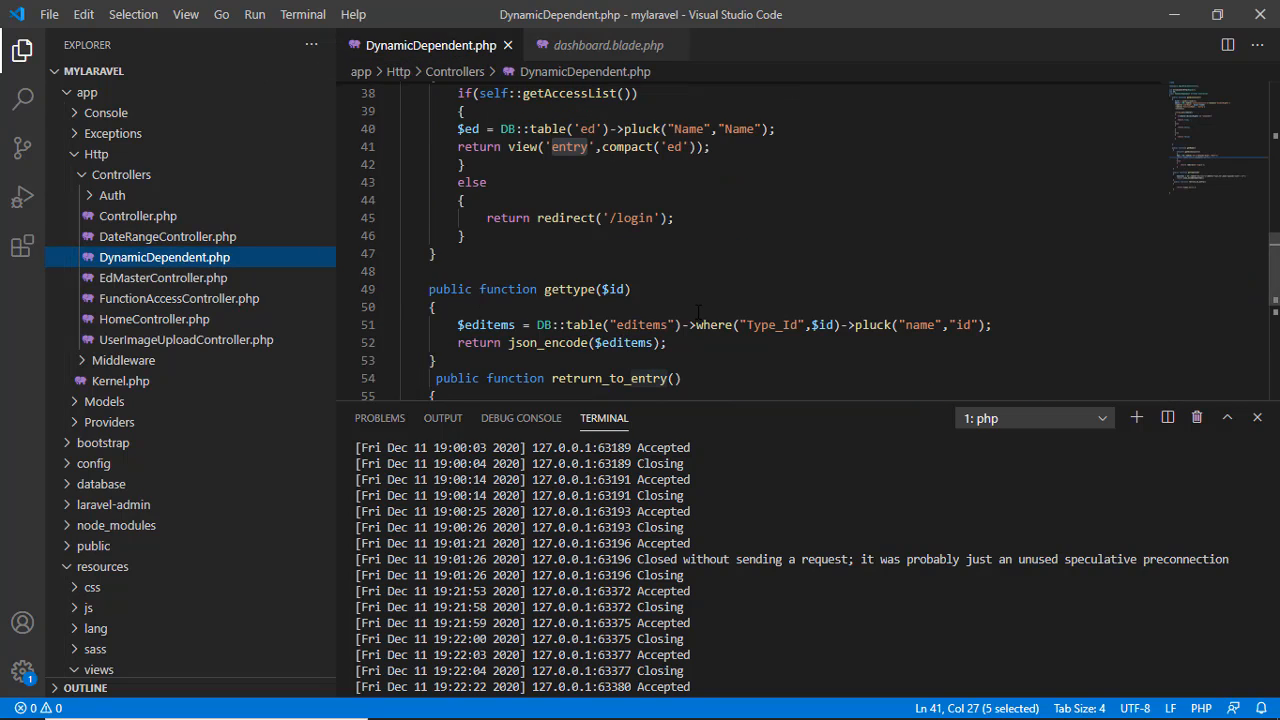
scroll("down", 3)
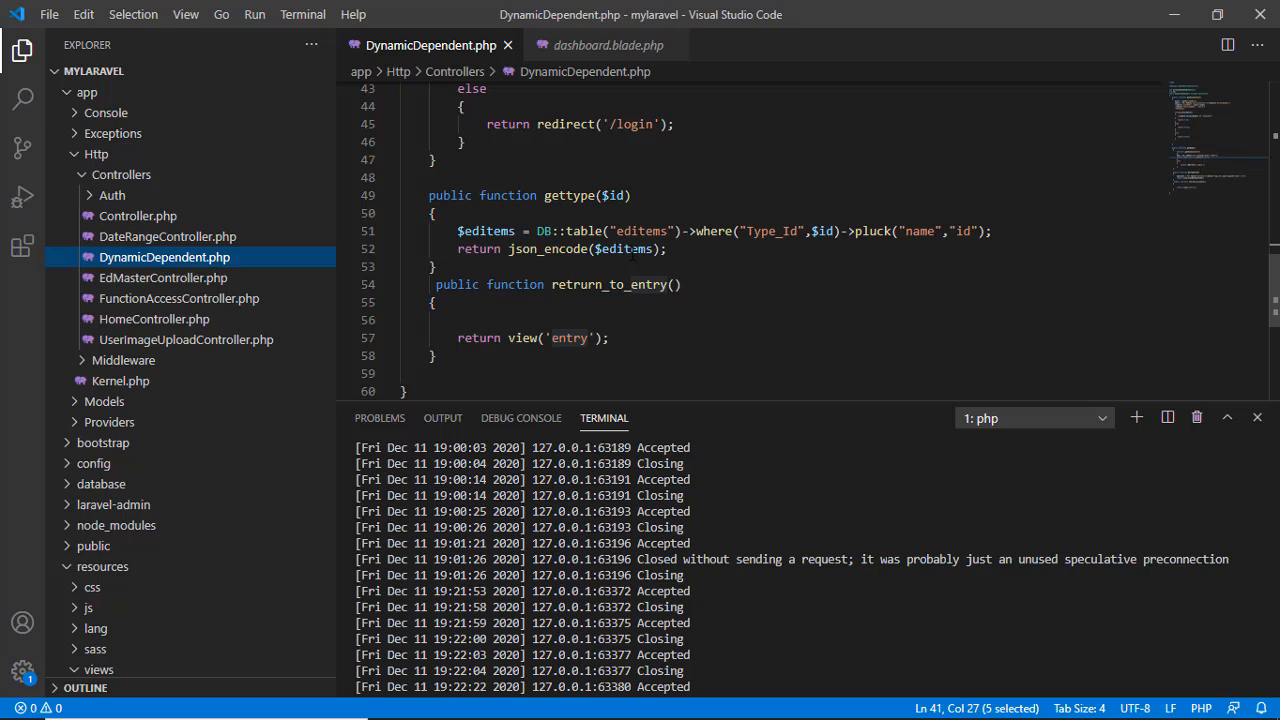
double_click(568, 196)
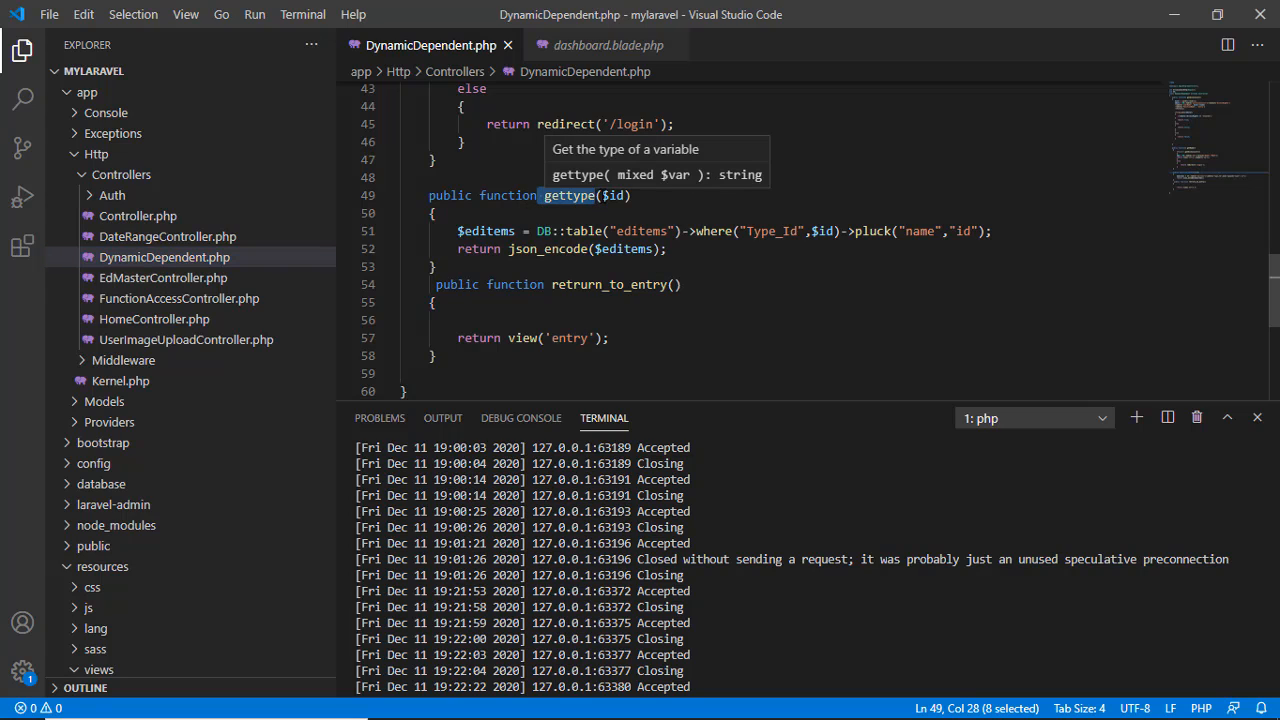
left_click(606, 44)
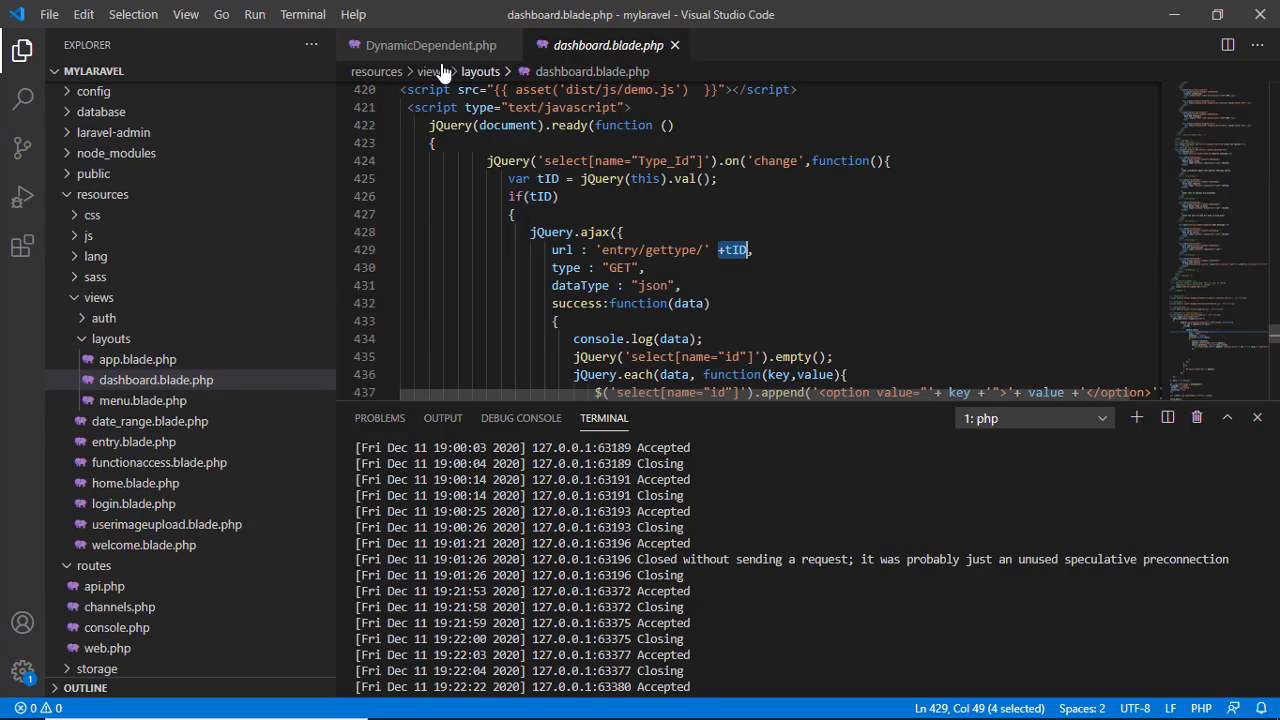
left_click(430, 44)
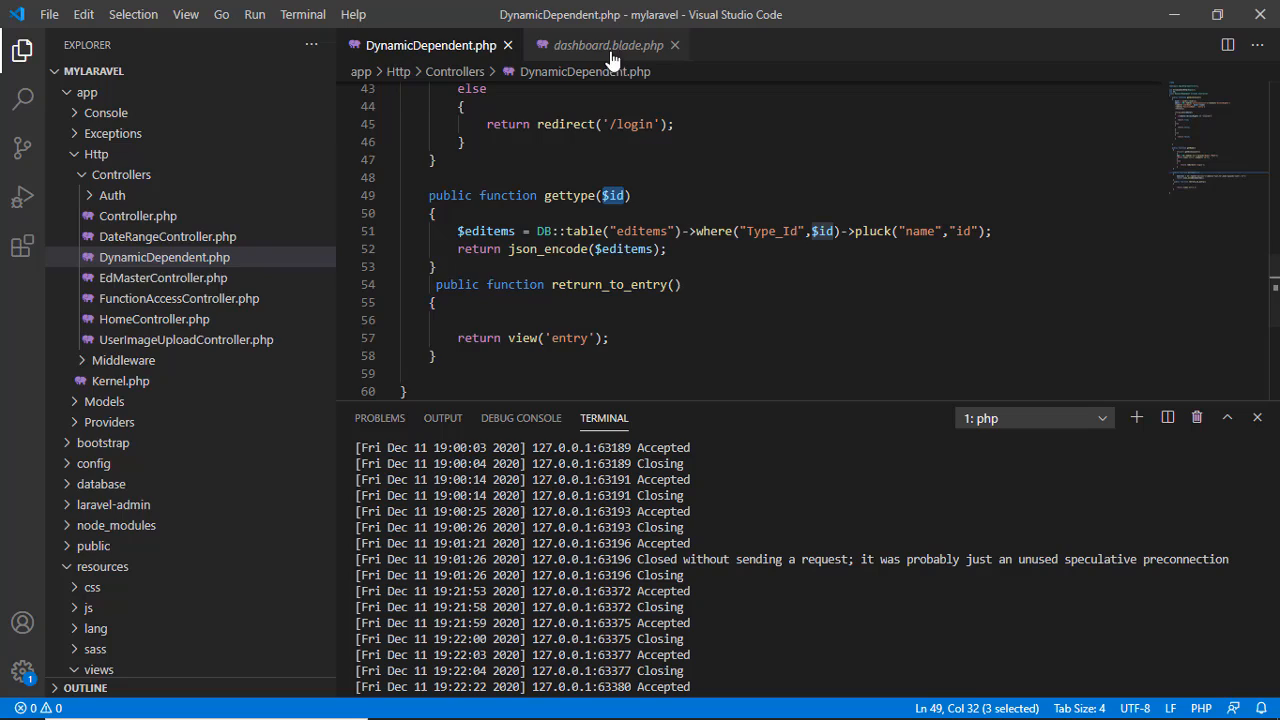
left_click(608, 44)
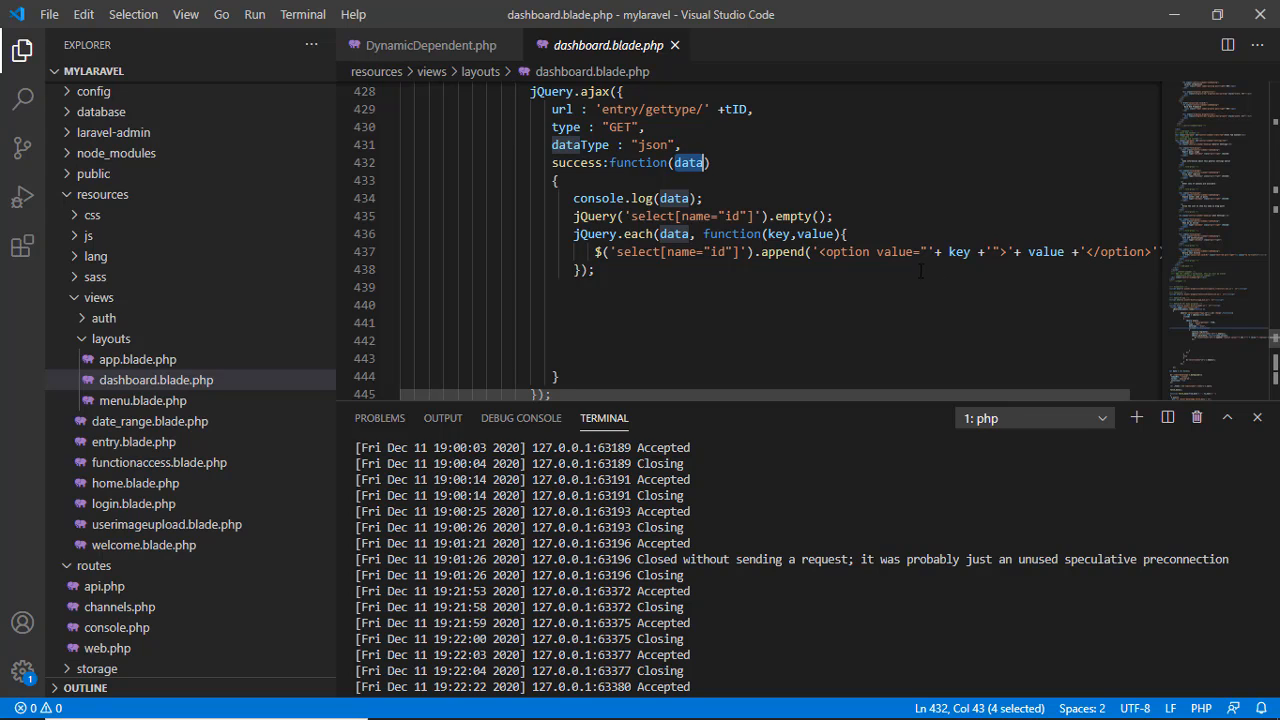
mouse_move(744, 310)
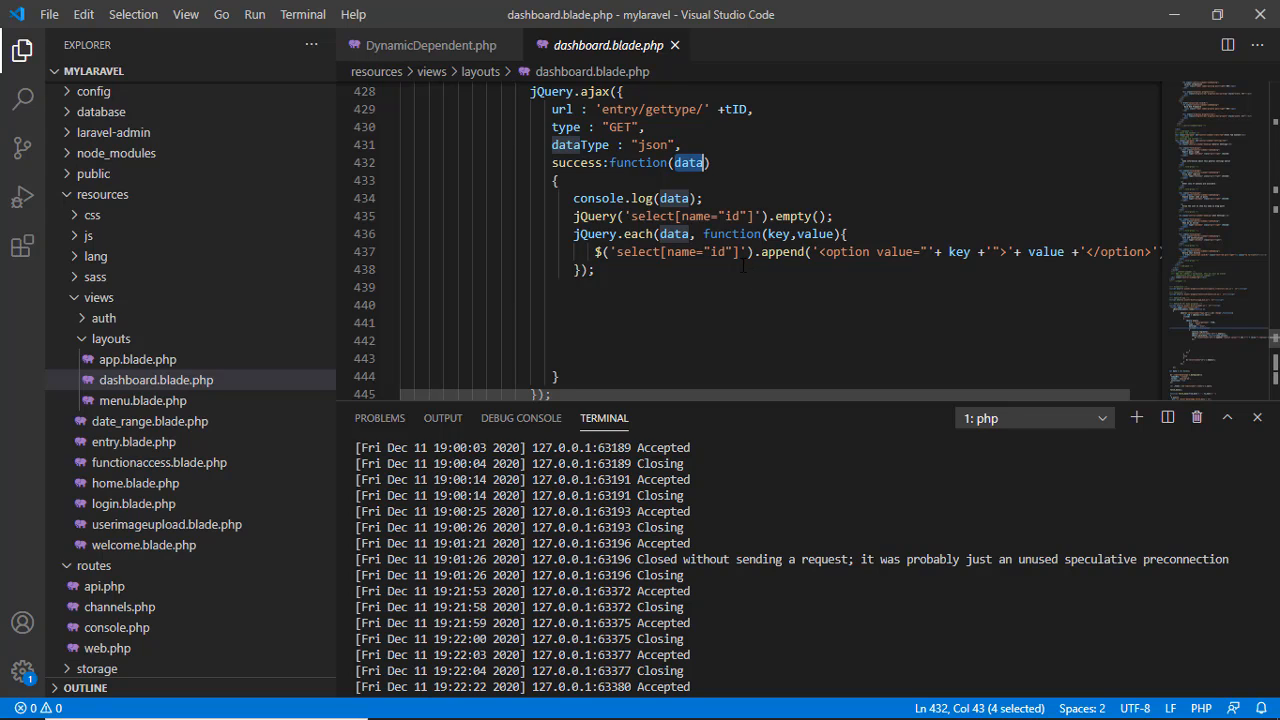
mouse_move(956, 252)
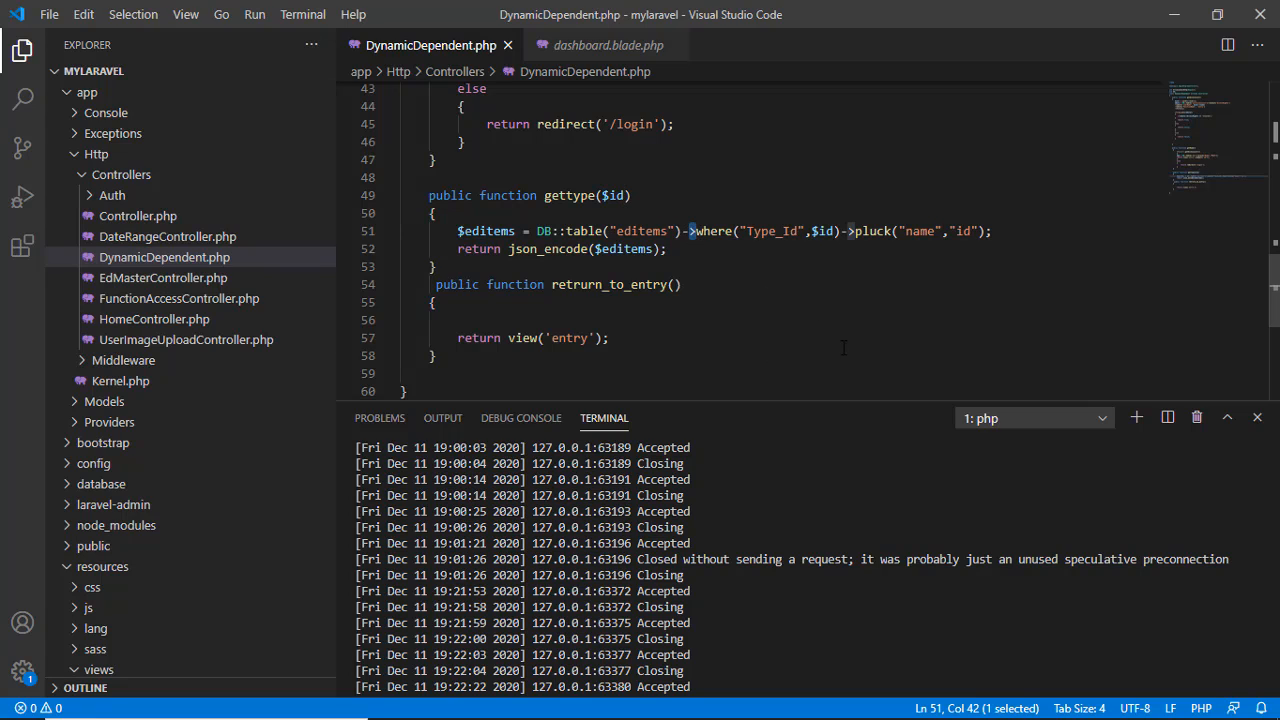
mouse_move(816, 310)
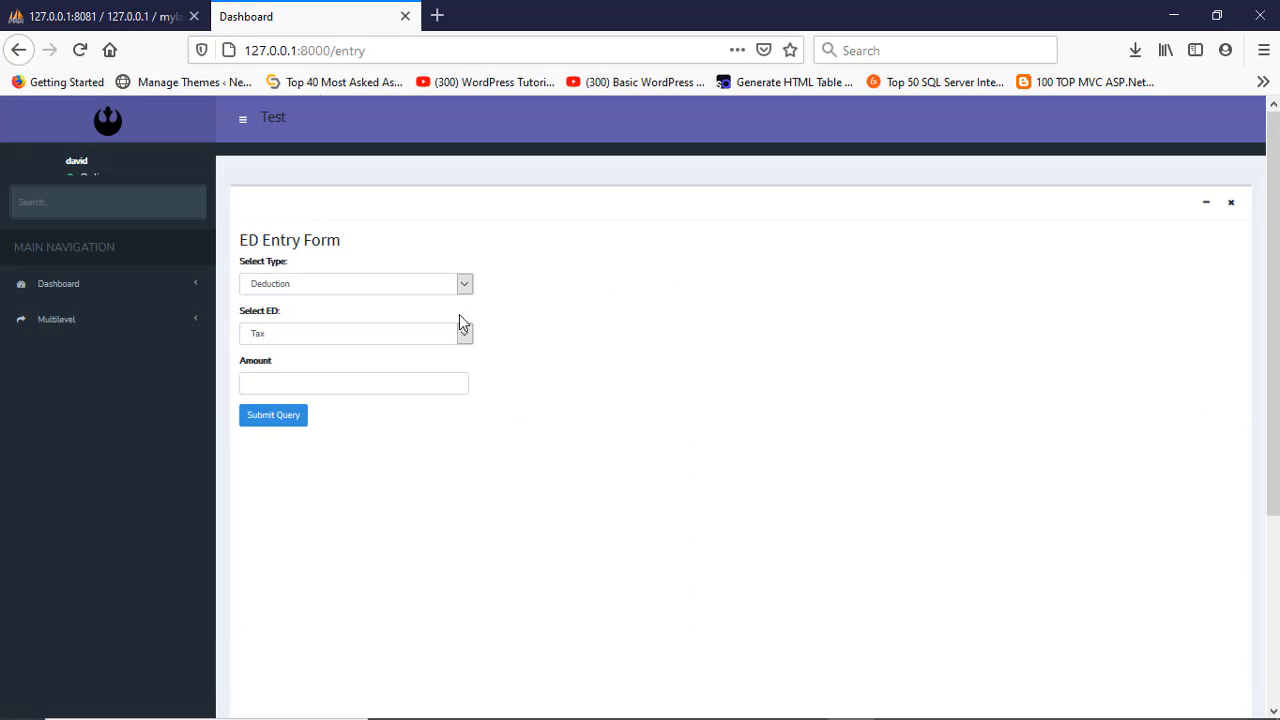
- Set the type to Earning so the ED list reloads to Basic and HR, and choose Basic
left_click(356, 284)
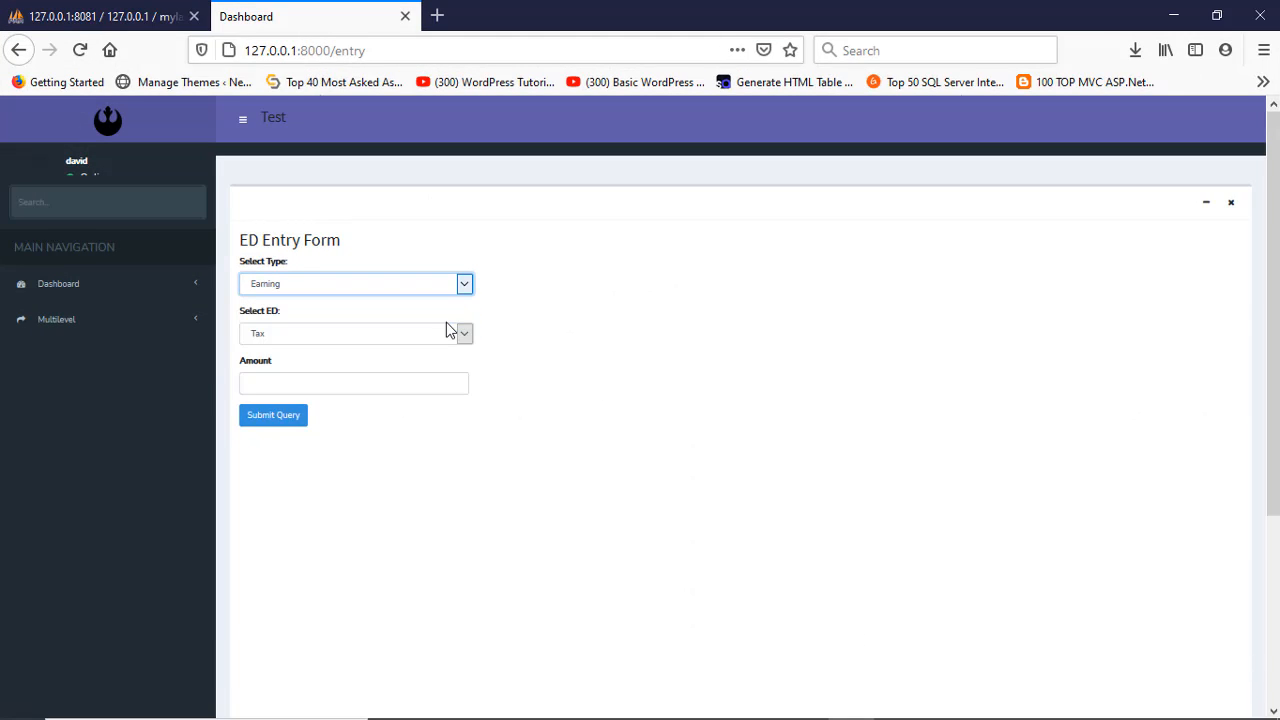
left_click(356, 332)
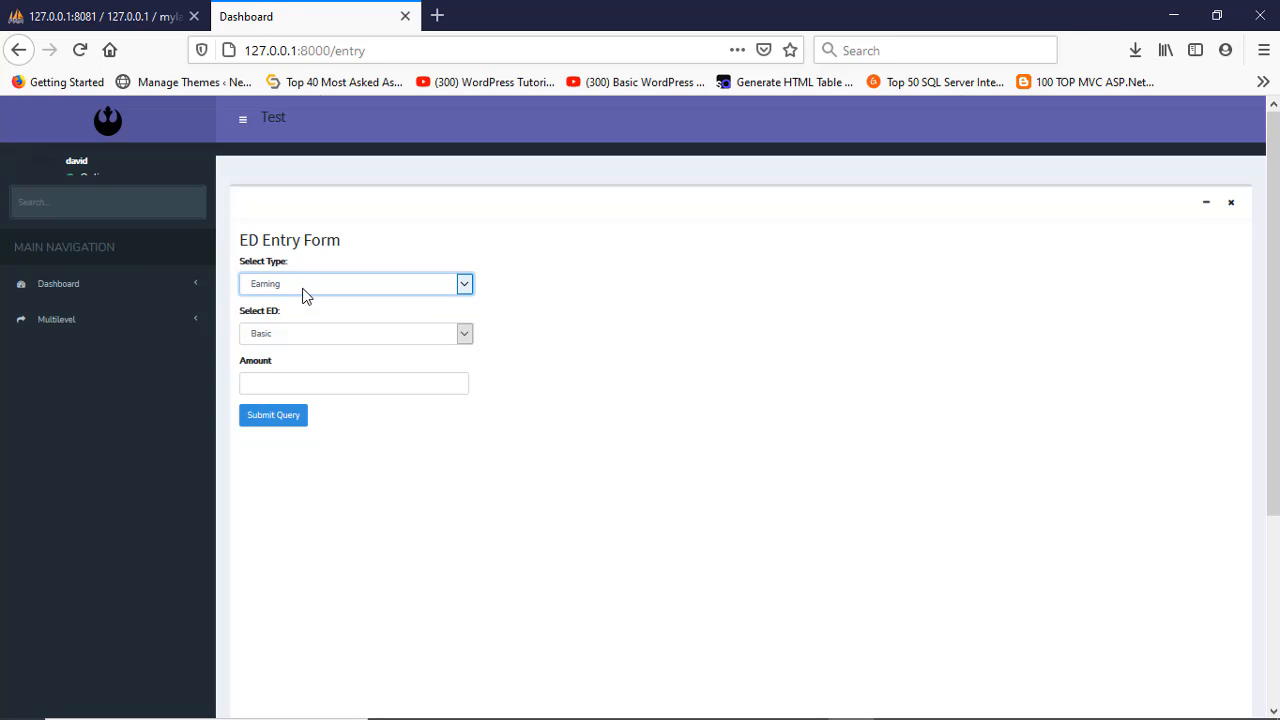
mouse_move(316, 296)
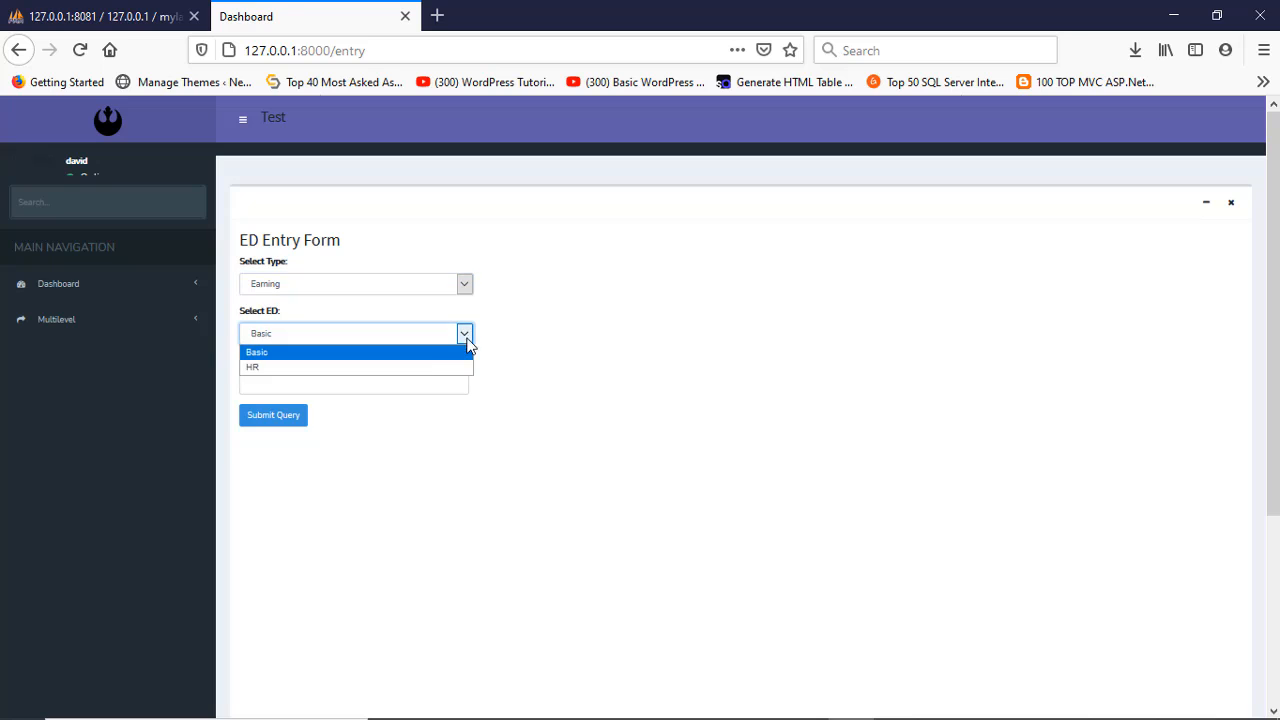
left_click(256, 352)
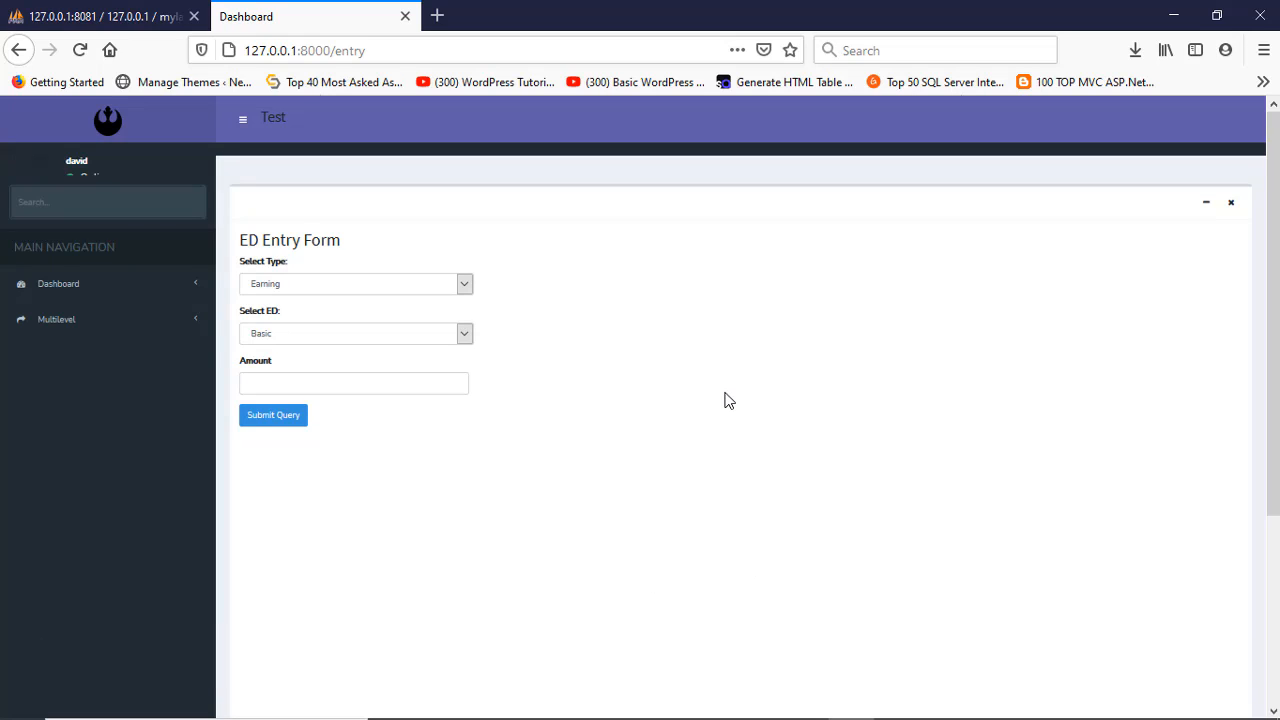
mouse_move(730, 400)
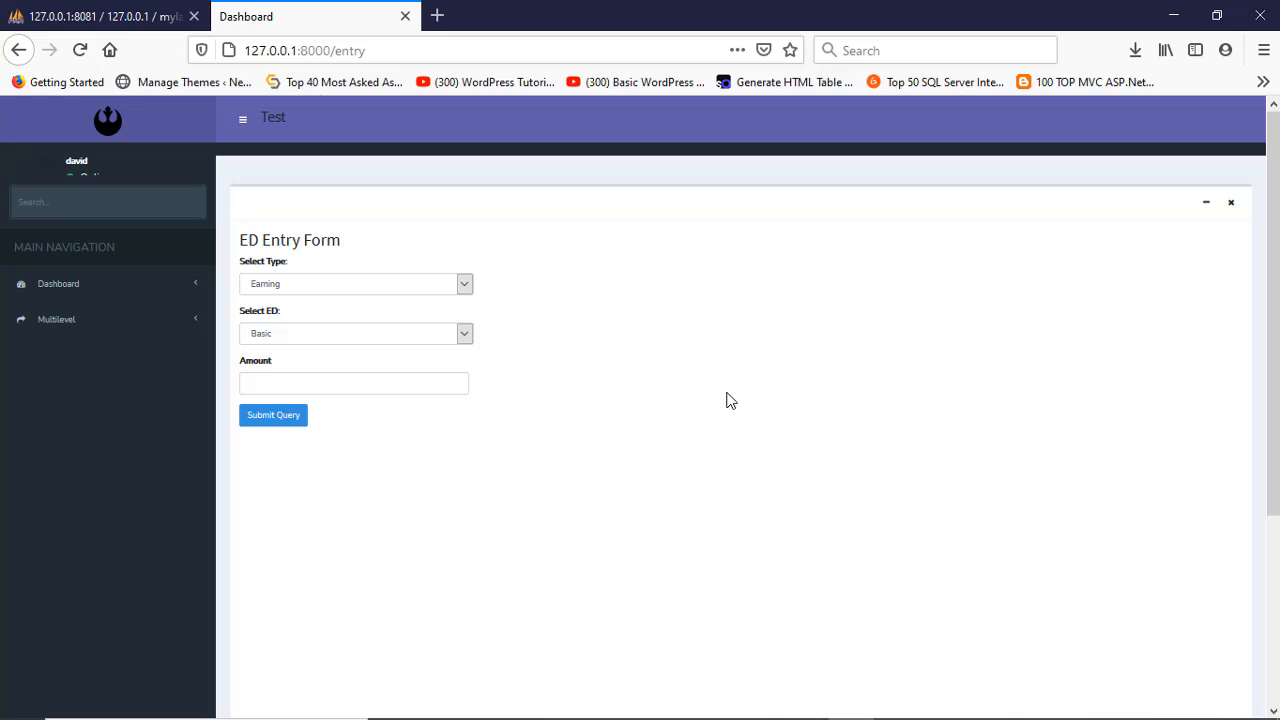
mouse_move(728, 406)
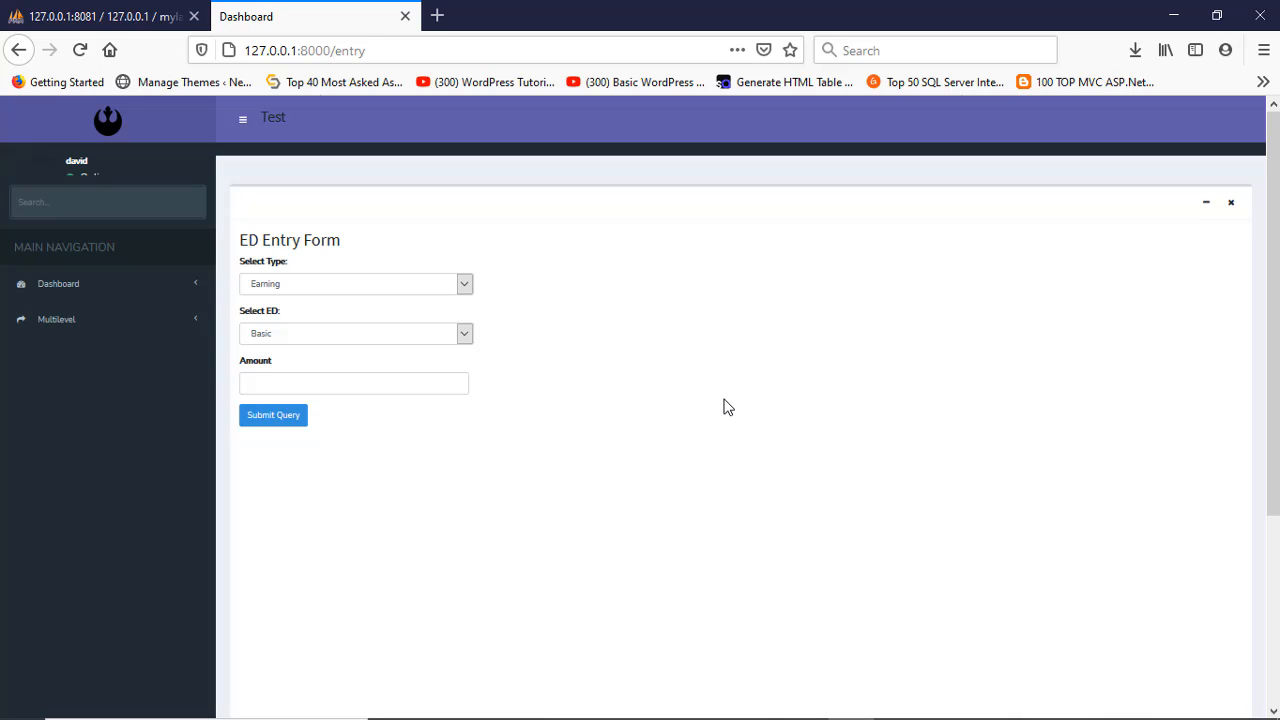